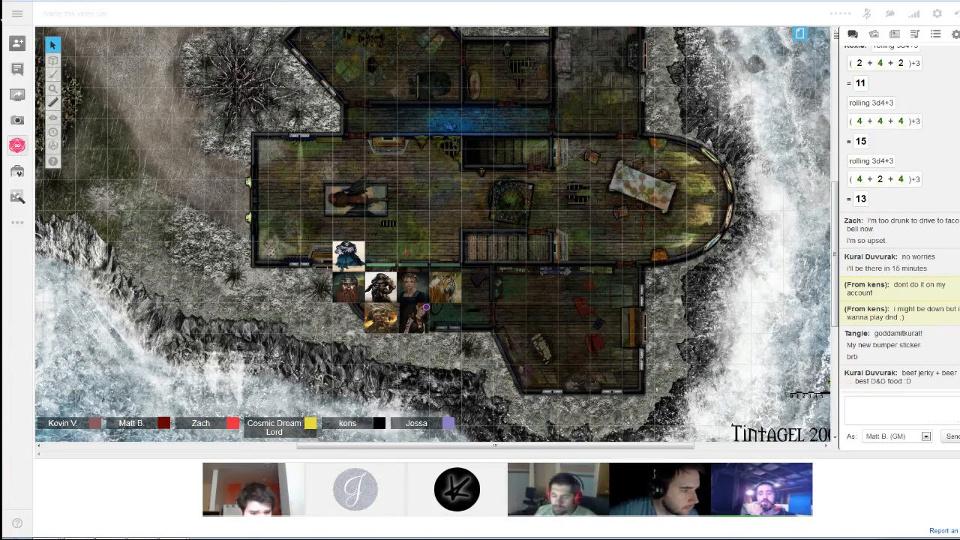
- Zoom the tower map so the hall and party tokens appear larger
scroll("down", 3)
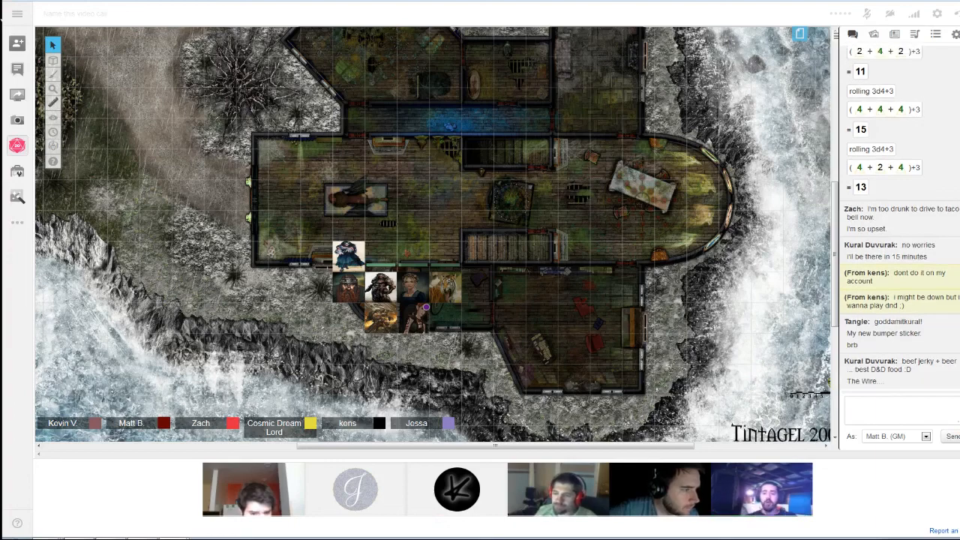
scroll("down", 3)
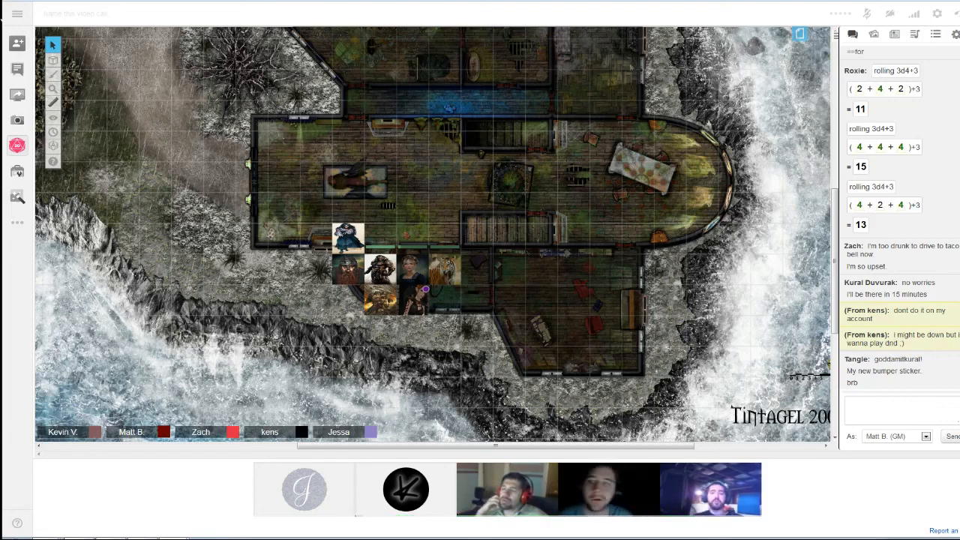
left_click(52, 89)
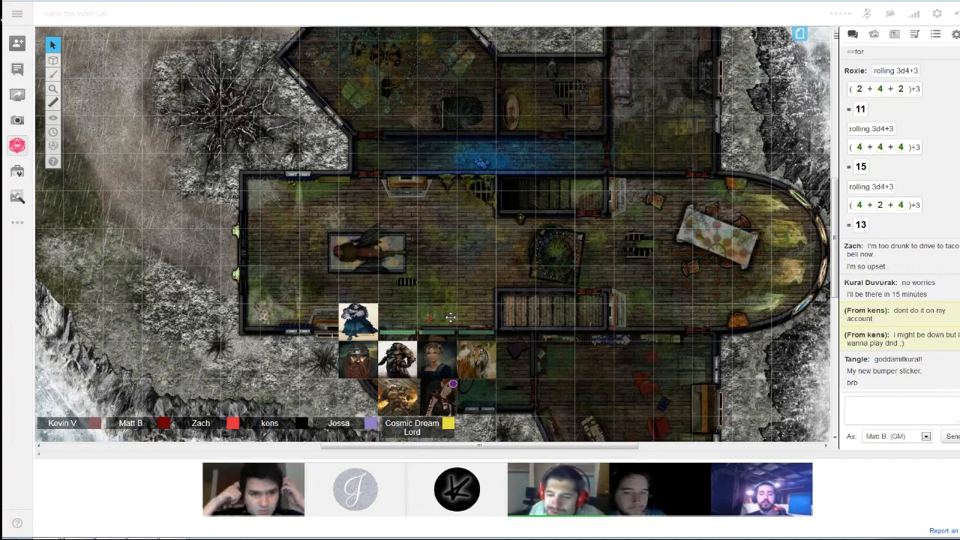
- Move the robed wizard token from the stairway up into the middle of the hall
left_click_drag(357, 321, 438, 297)
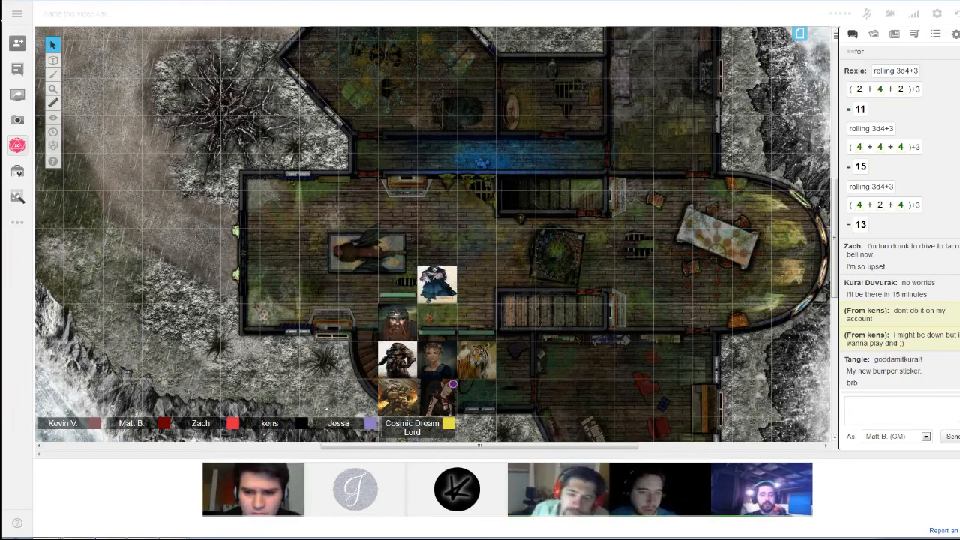
left_click(438, 284)
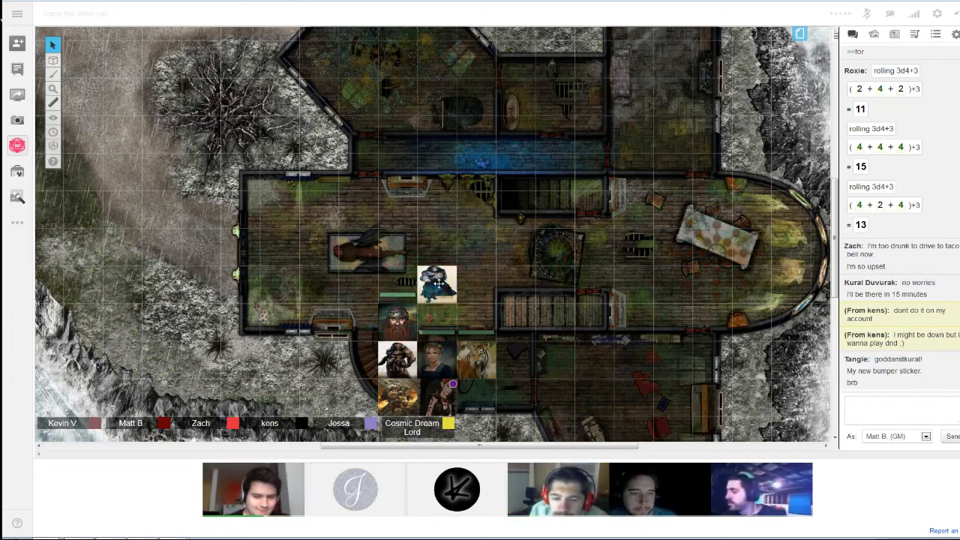
left_click(436, 284)
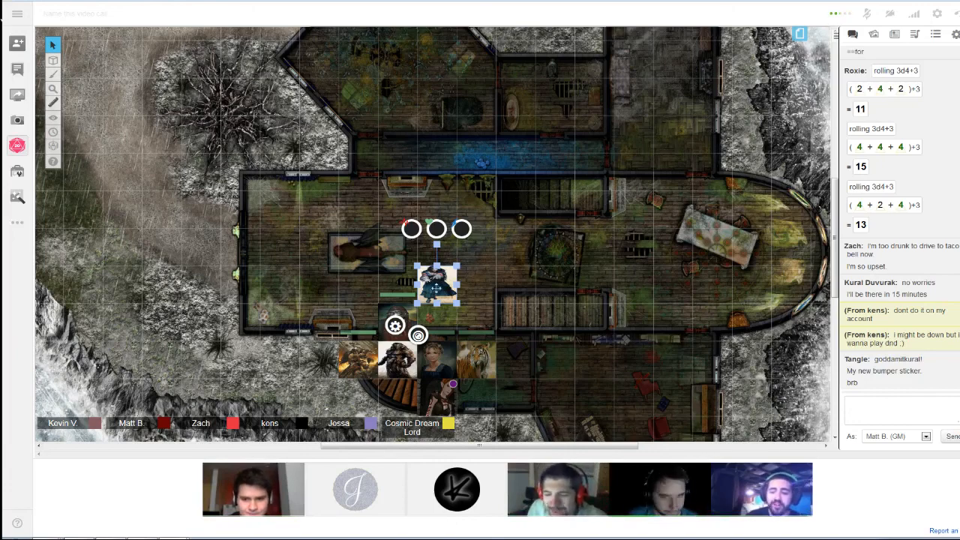
left_click_drag(436, 284, 509, 263)
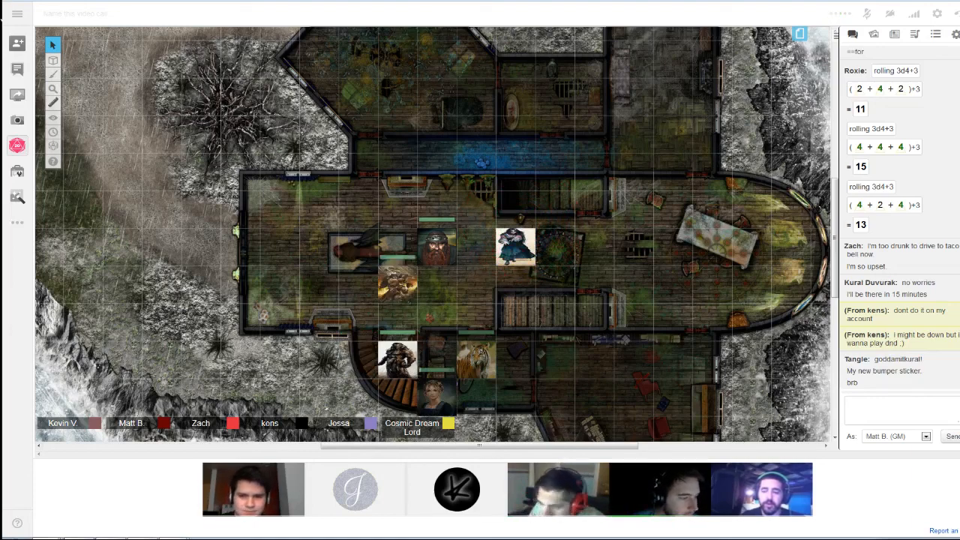
scroll("down", 3)
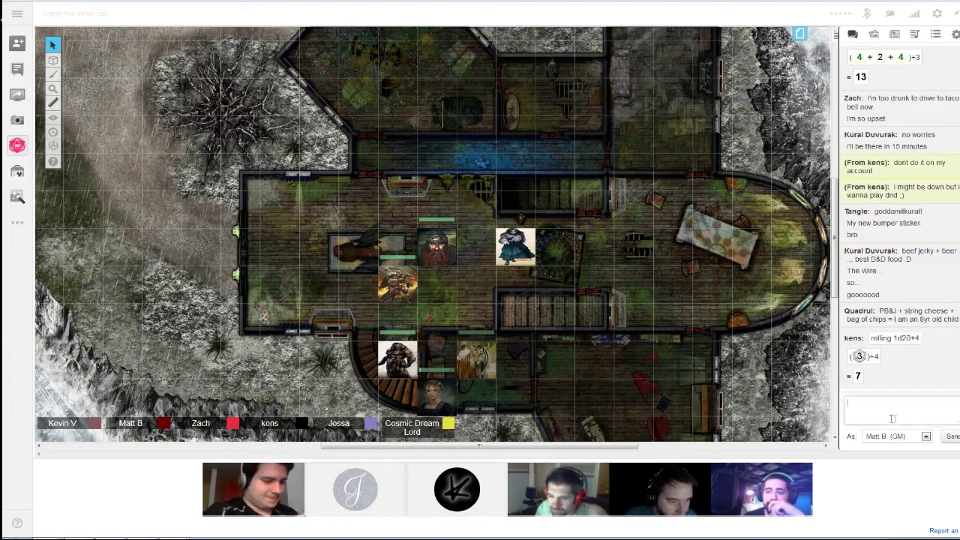
- Send a GM-only /gr 4d6 roll to chat, totaling 19
type("4")
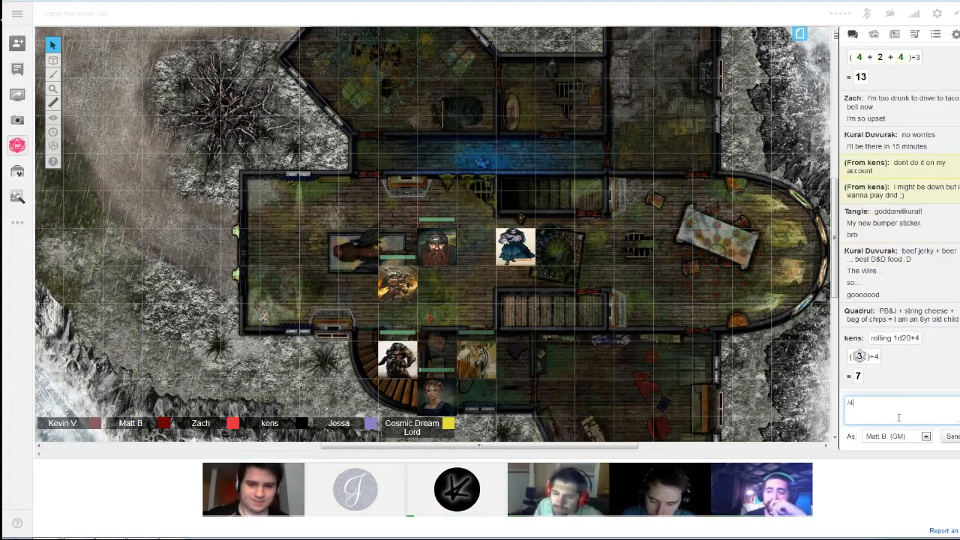
type("d5")
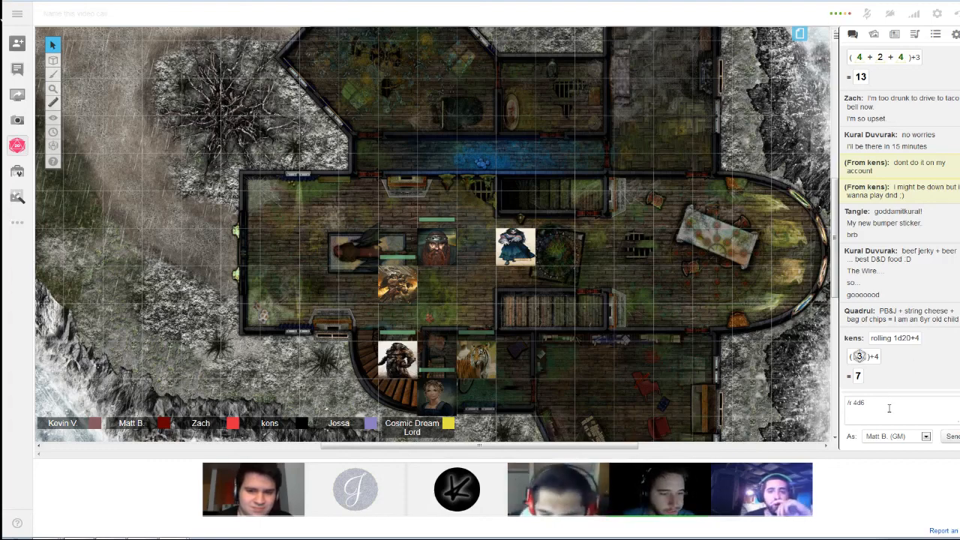
left_click(900, 408)
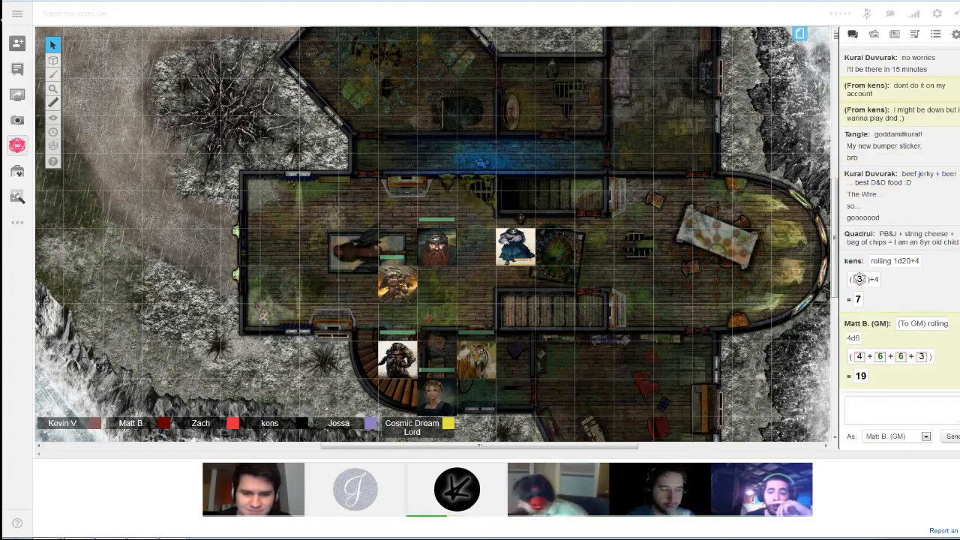
- Regroup two more party tokens beside the dwarf on the hall's left side
left_click(438, 390)
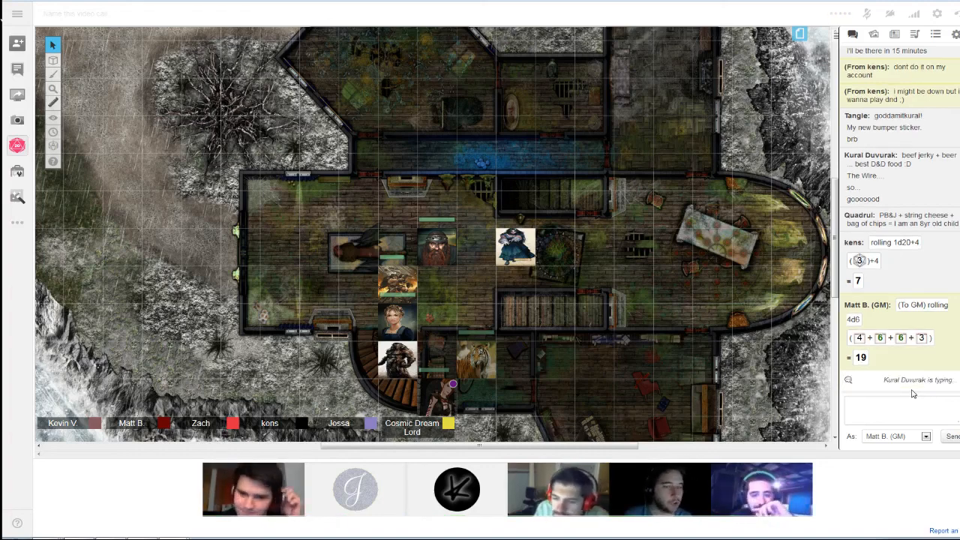
mouse_move(606, 498)
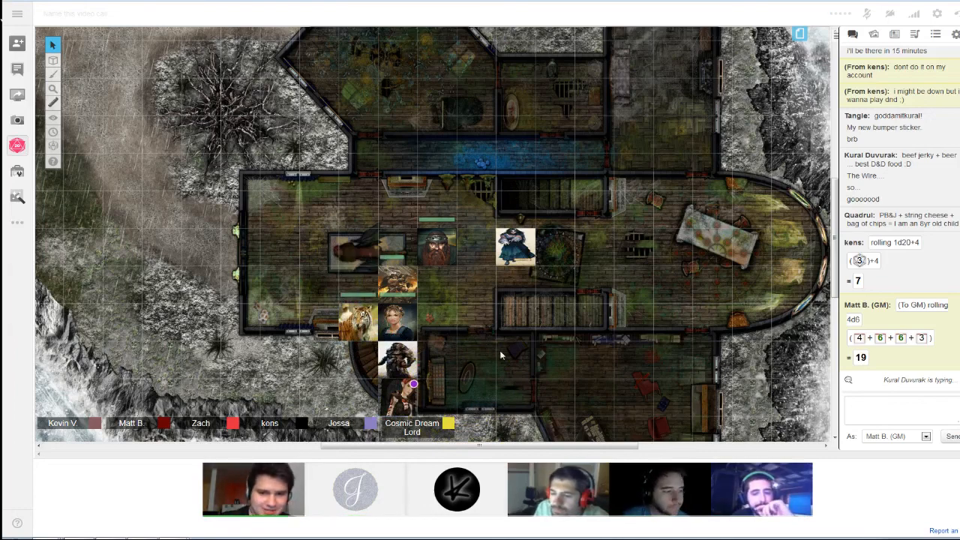
scroll("down", 3)
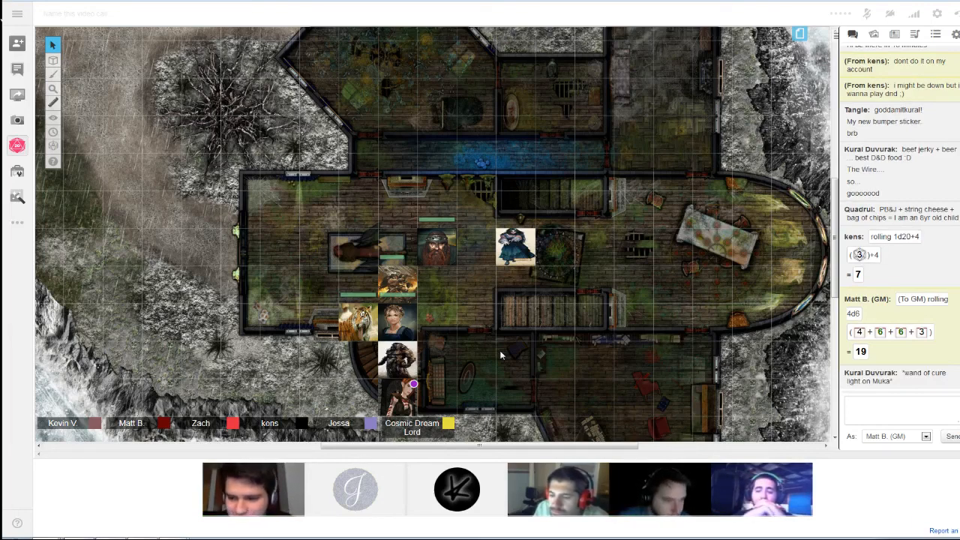
scroll("down", 3)
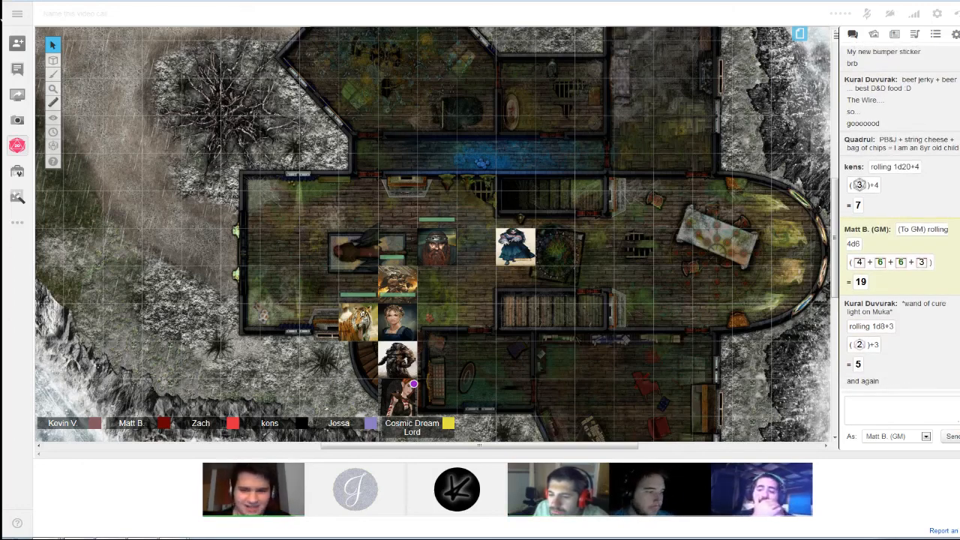
- Move the dark figure token onto the blue-lit top landing and another token up mid-hall
scroll("down", 3)
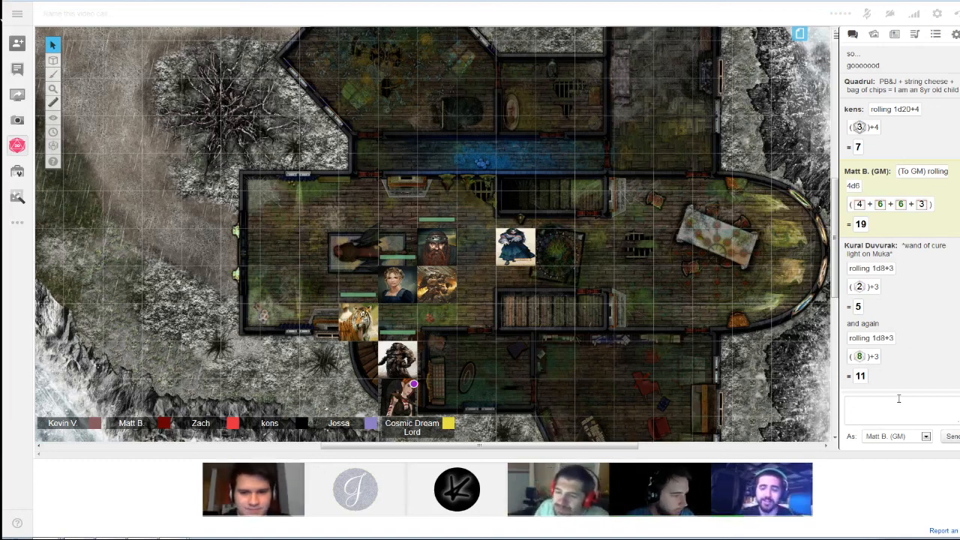
scroll("down", 3)
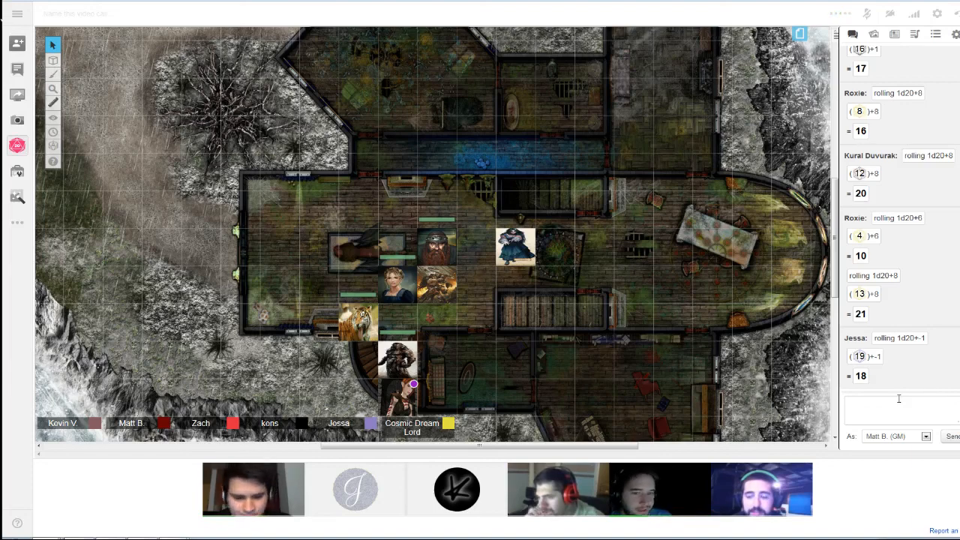
scroll("down", 3)
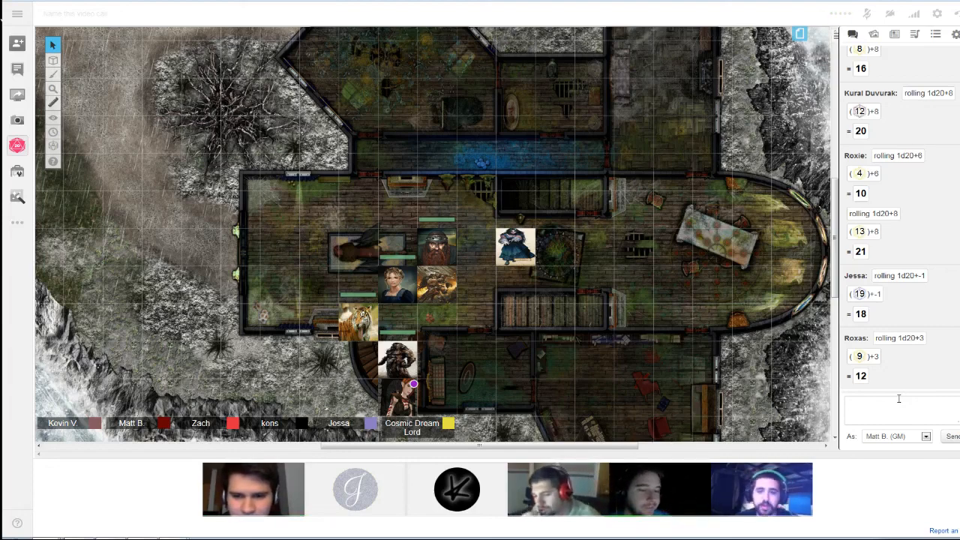
left_click(435, 285)
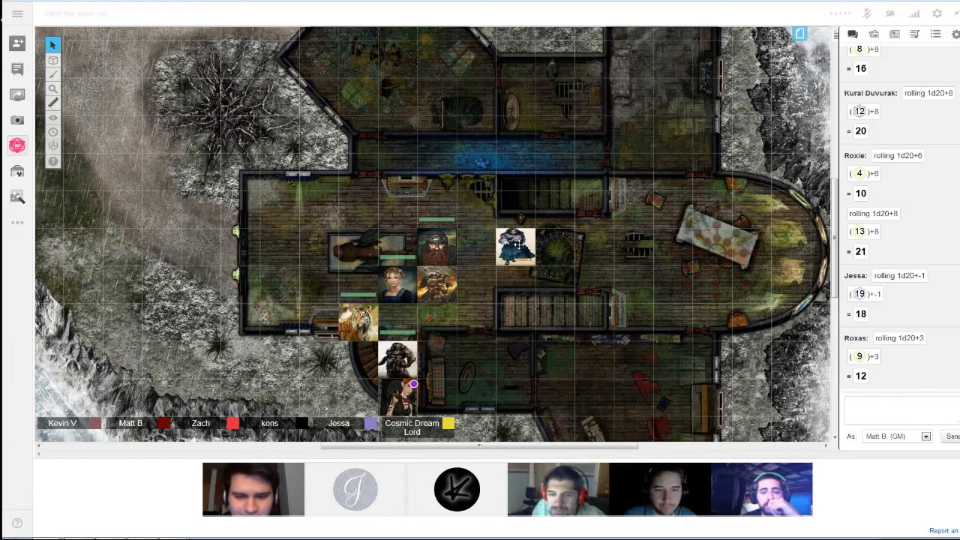
left_click(516, 248)
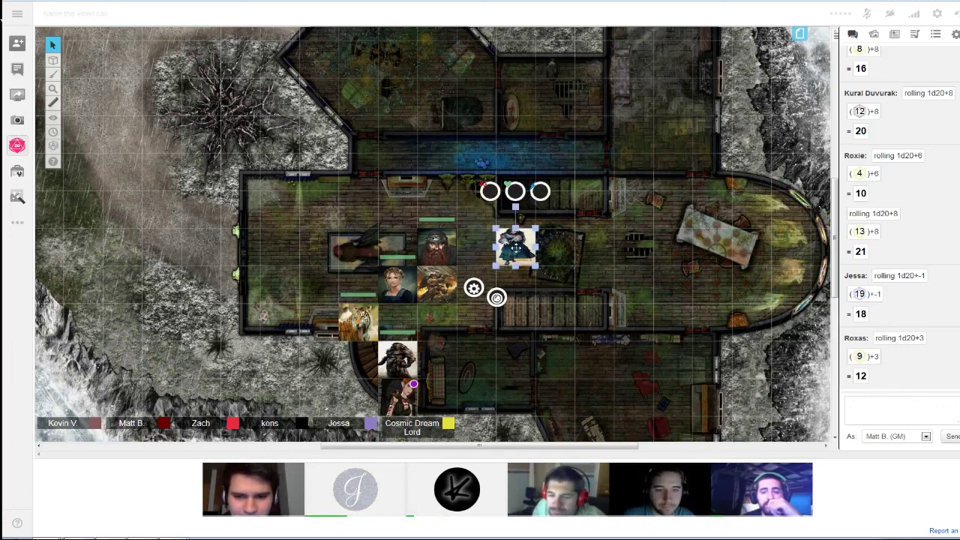
left_click_drag(516, 247, 516, 132)
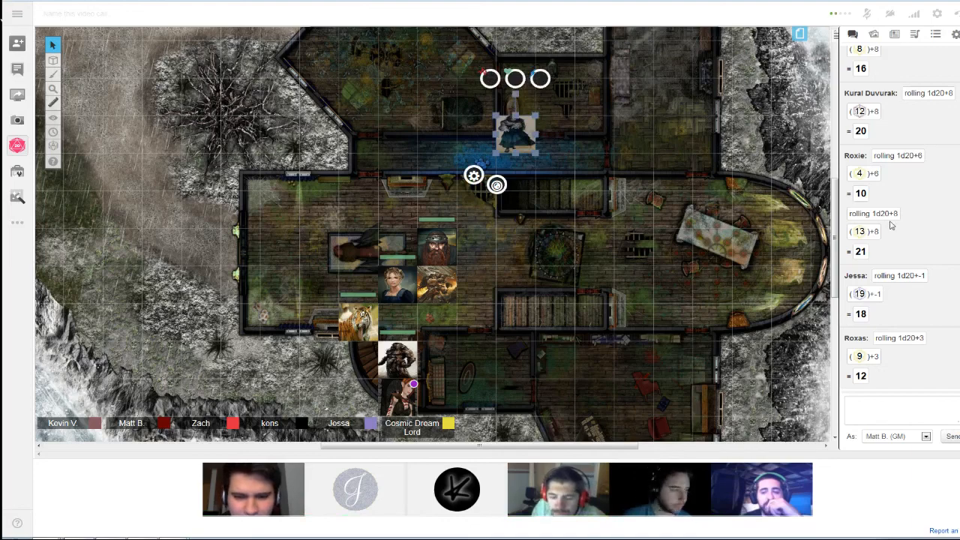
mouse_move(890, 222)
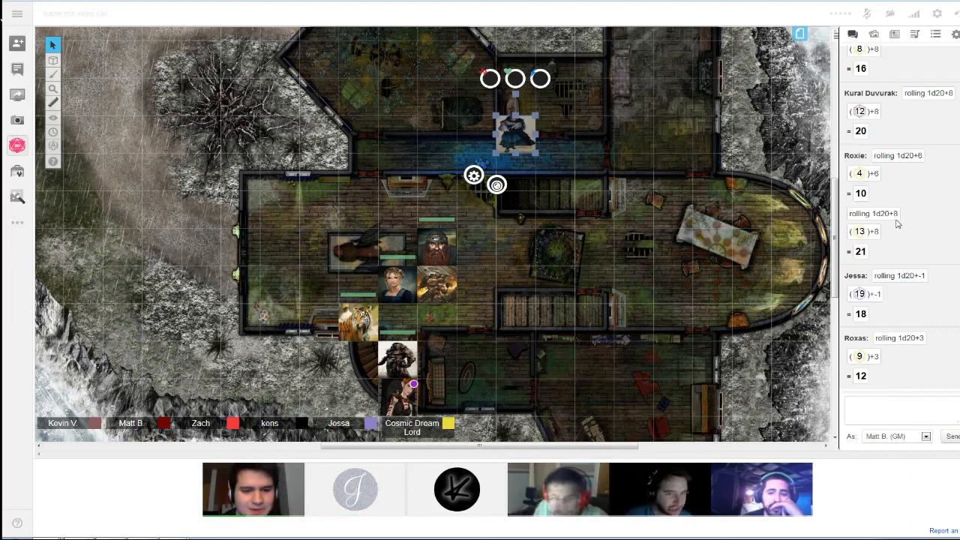
left_click_drag(397, 397, 518, 247)
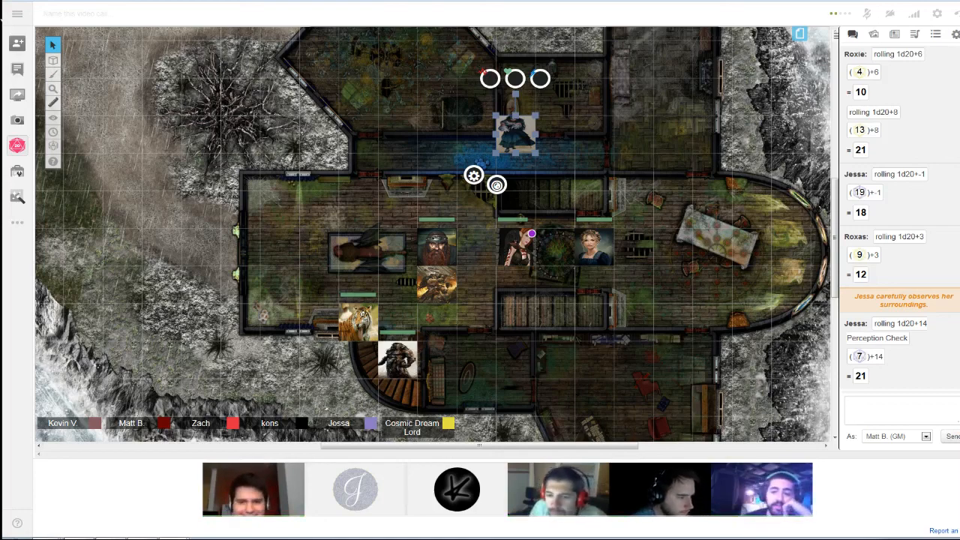
left_click(728, 243)
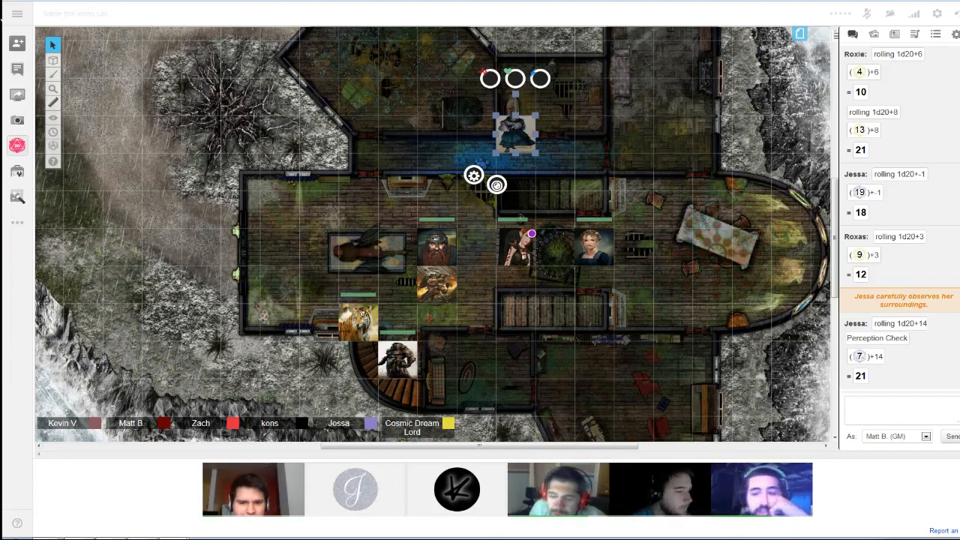
mouse_move(741, 280)
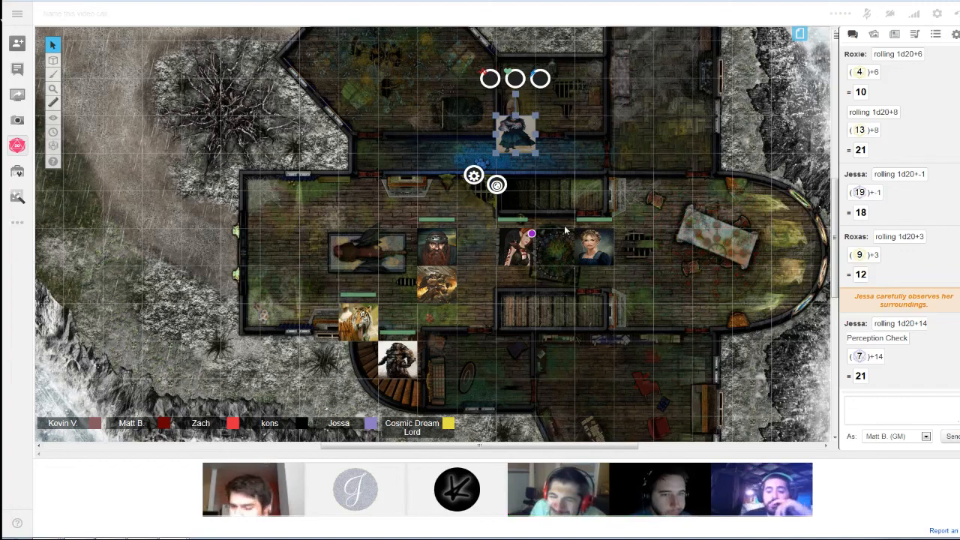
mouse_move(566, 231)
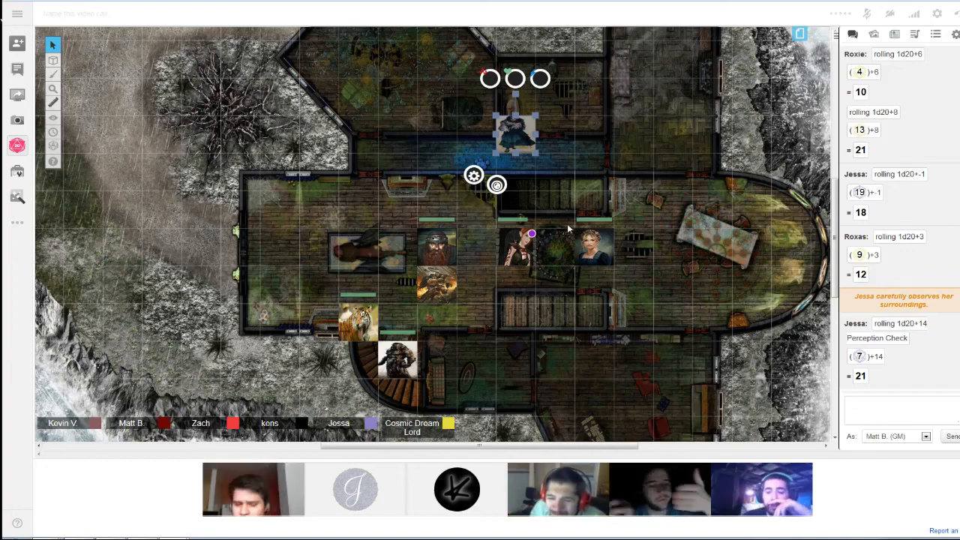
mouse_move(585, 230)
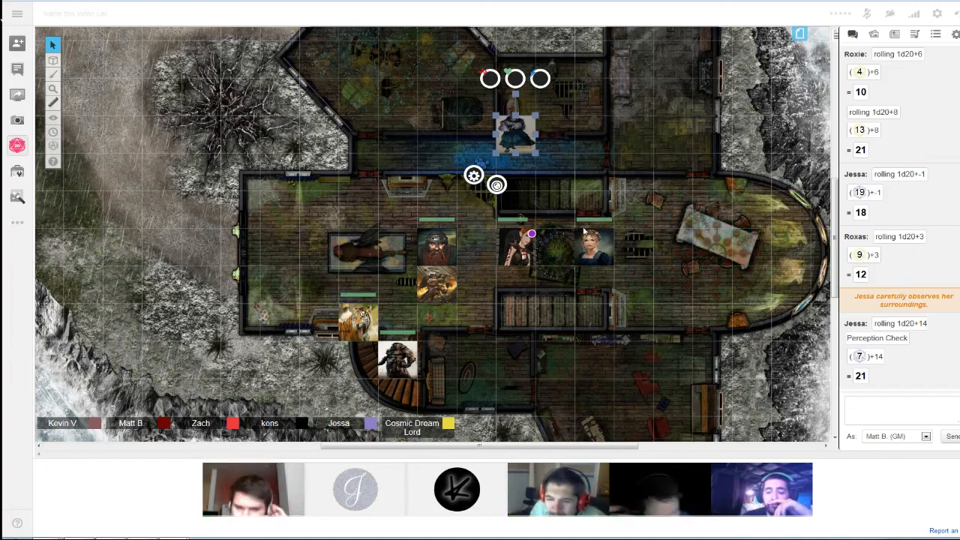
mouse_move(582, 233)
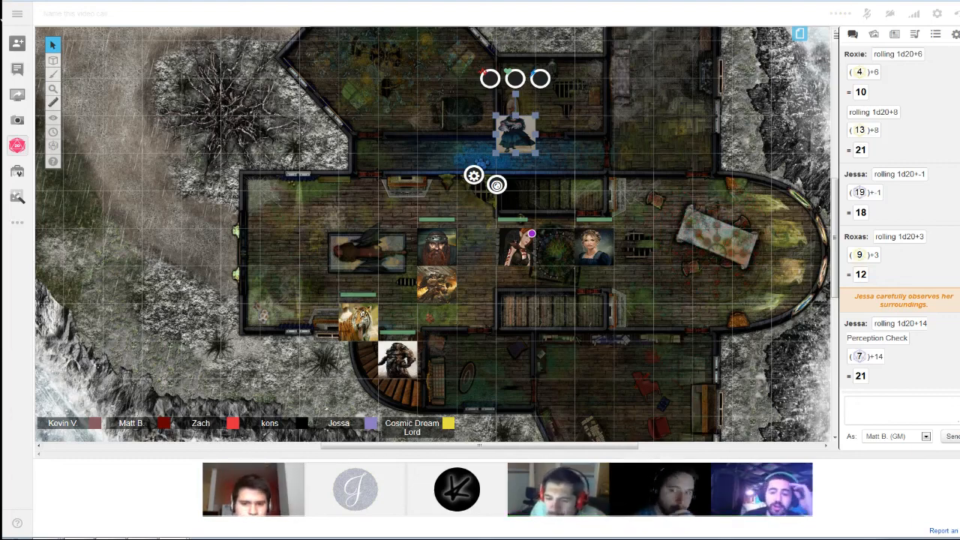
left_click(703, 237)
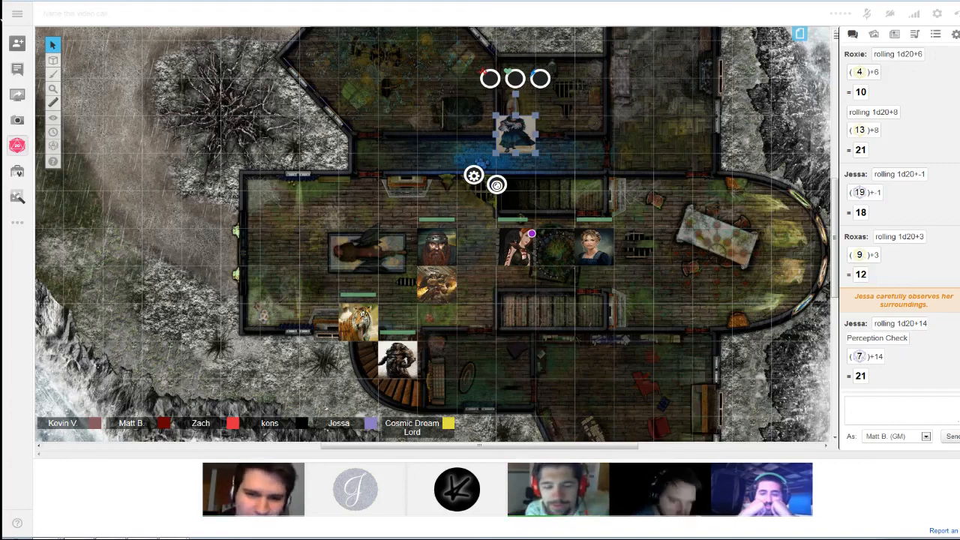
- Show the Page Toolbar strip of campaign map thumbnails
left_click(367, 180)
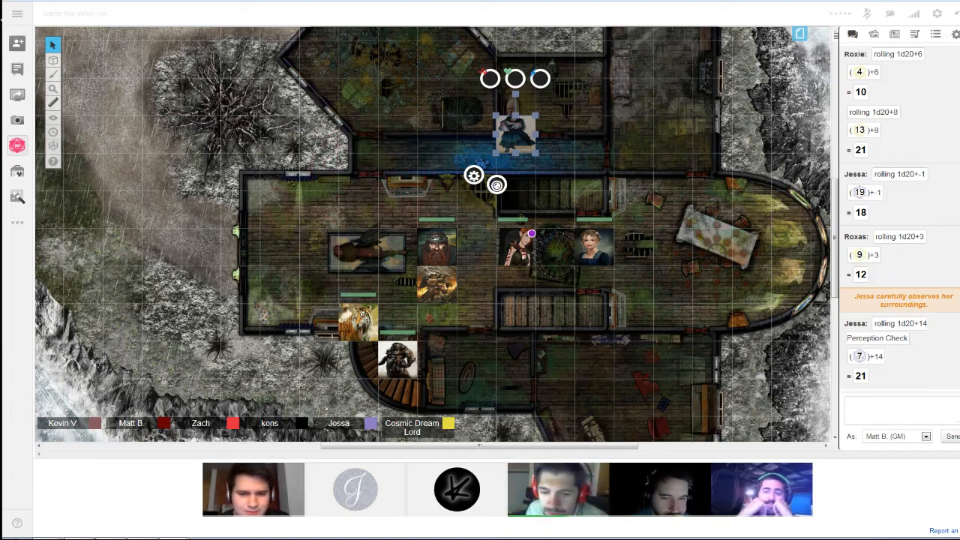
left_click(702, 330)
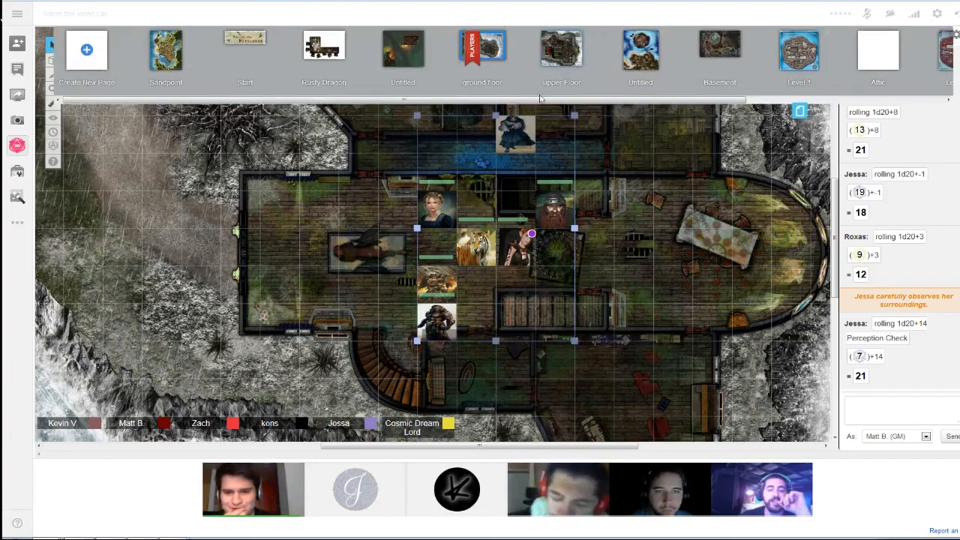
- Load the darker lower-level map page with colored zones
scroll("right", 3)
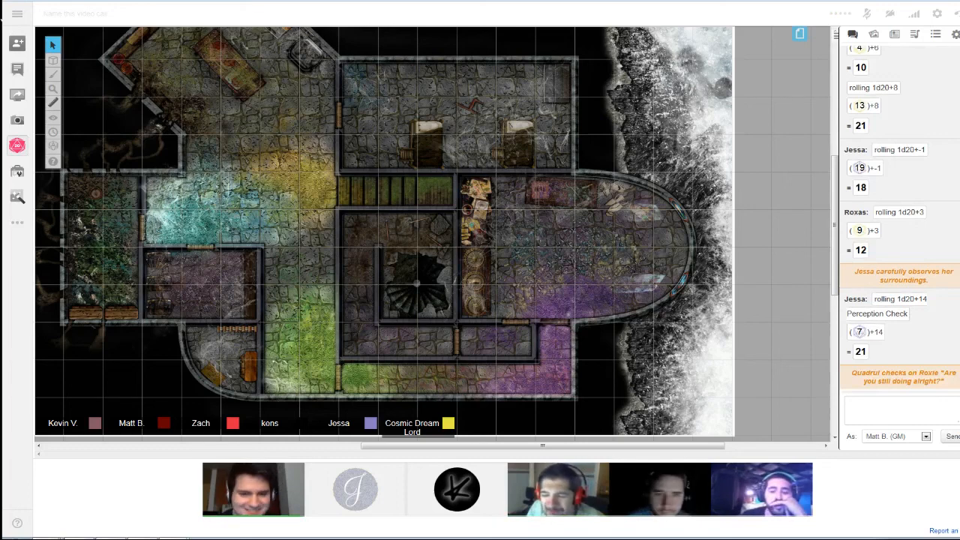
- Place the party near the top of the lower map and the dark figure on the central spiral stair
right_click(165, 222)
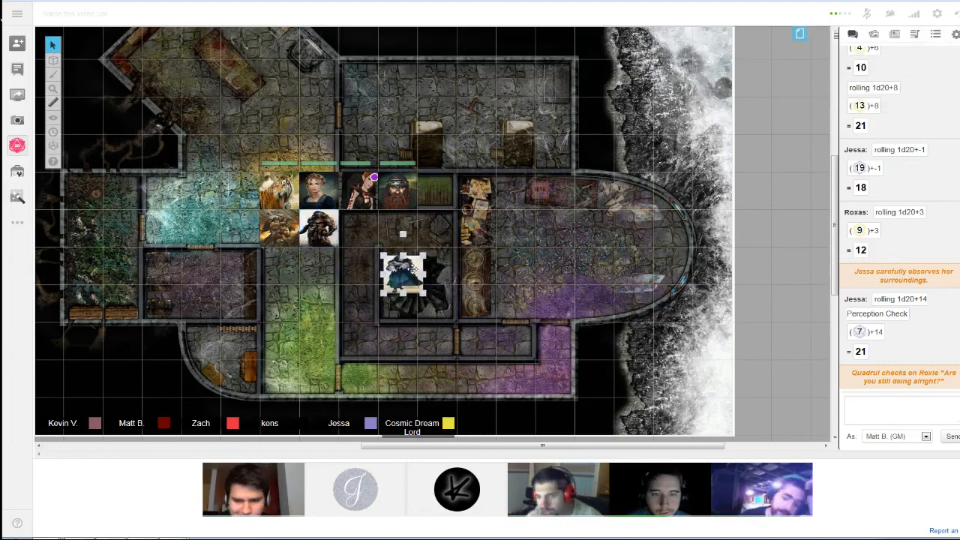
left_click_drag(405, 278, 487, 296)
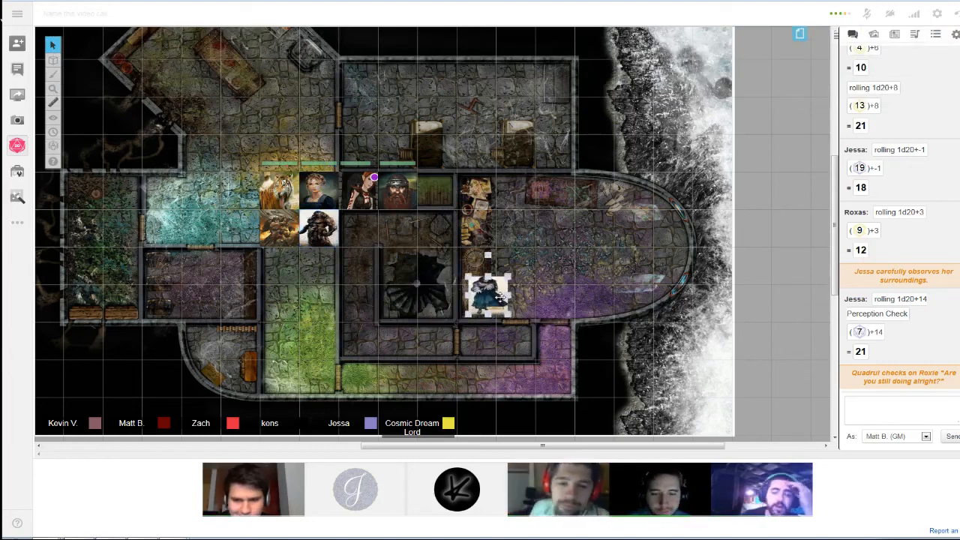
left_click_drag(488, 297, 465, 288)
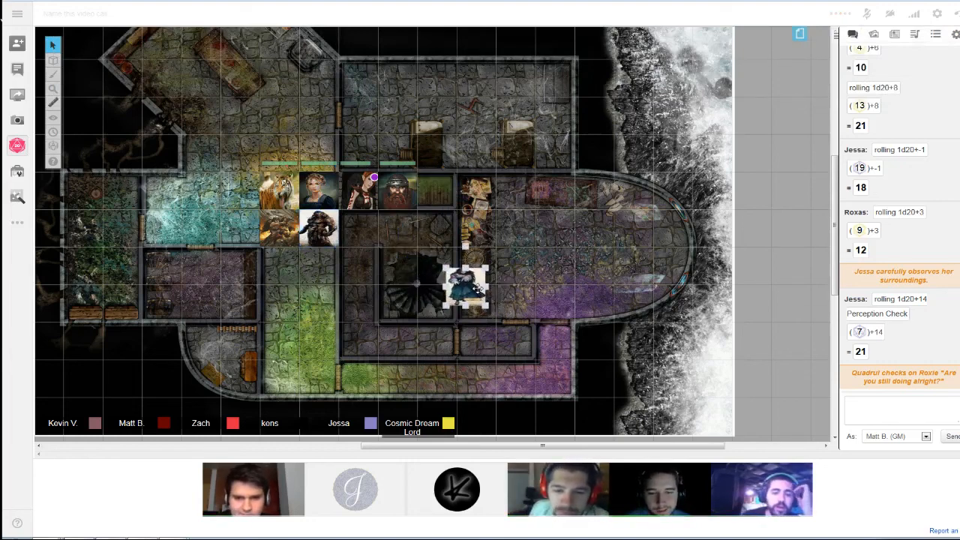
left_click_drag(465, 288, 427, 278)
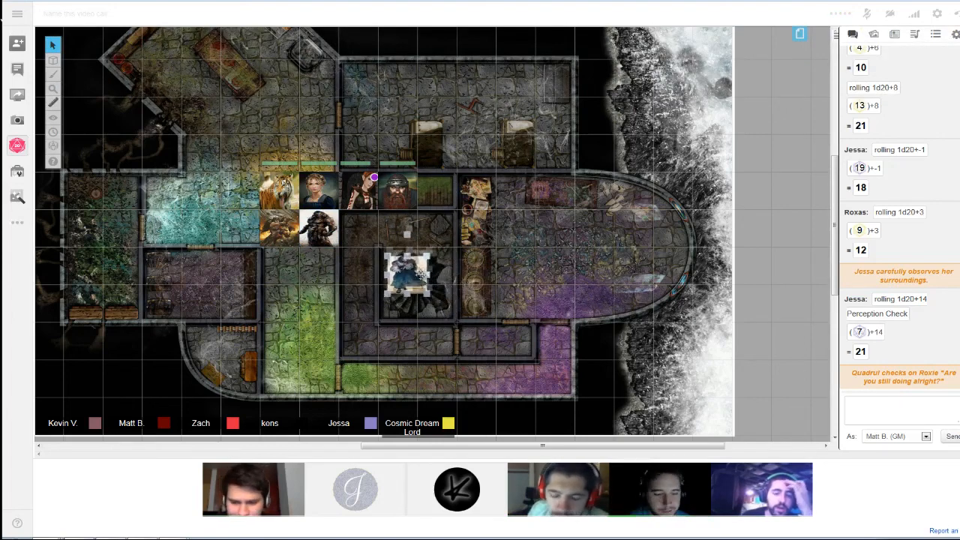
left_click(437, 277)
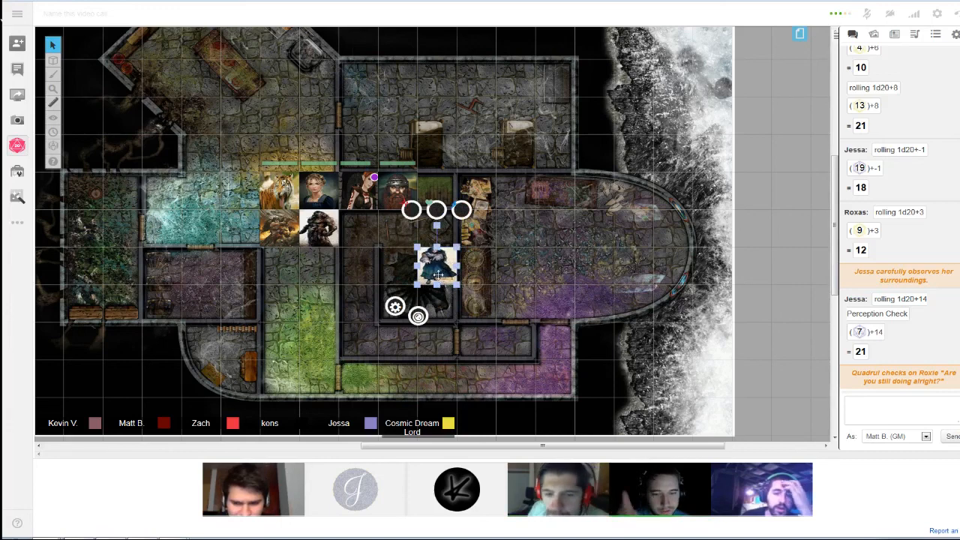
left_click_drag(438, 270, 630, 258)
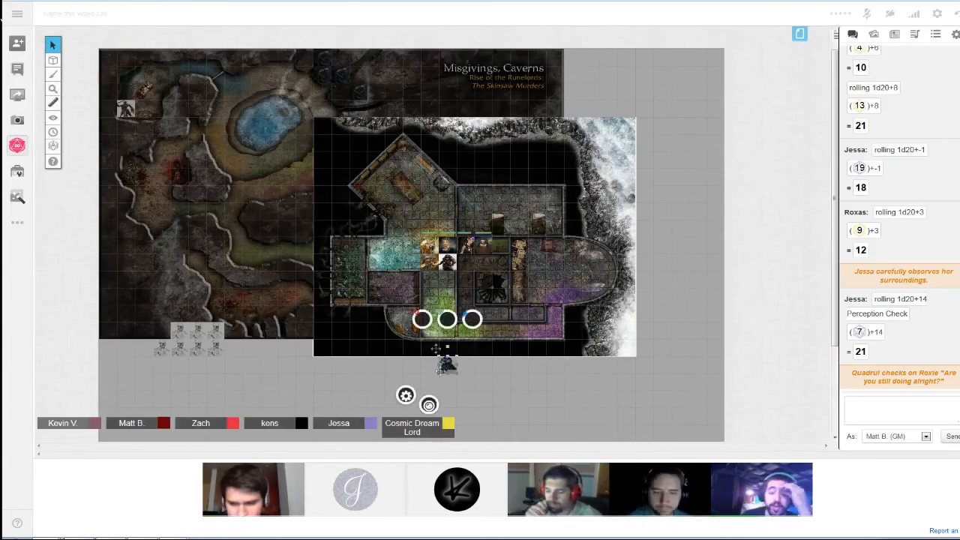
- Zoom in so the spiral stair room fills the play area
scroll("down", 3)
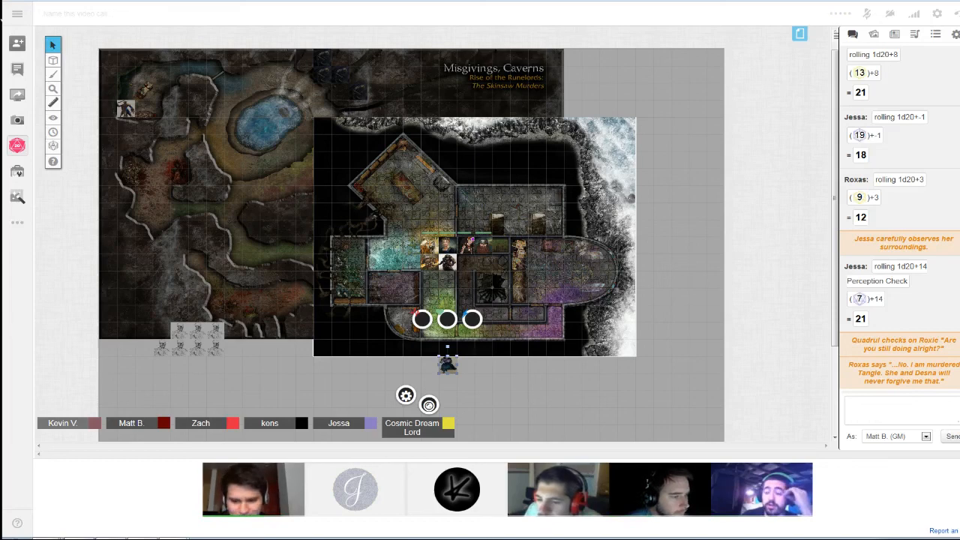
scroll("down", 3)
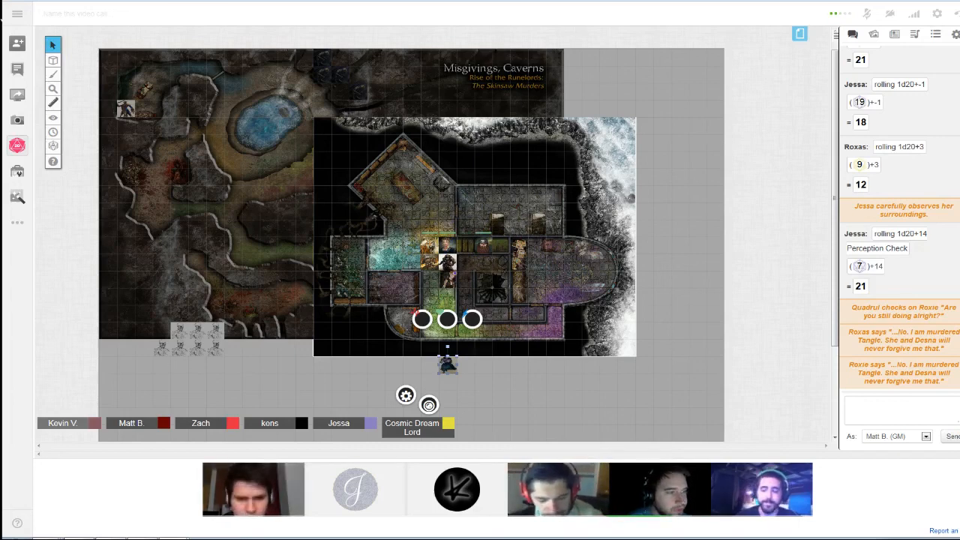
scroll("down", 3)
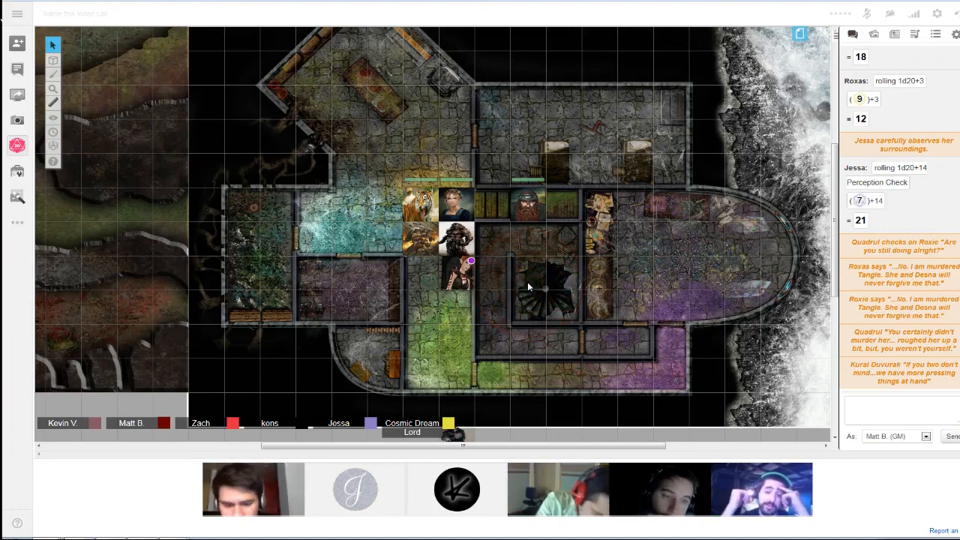
- Move the dwarf token just north of the party and roll /r 1d3 in chat, getting 2
left_click(532, 285)
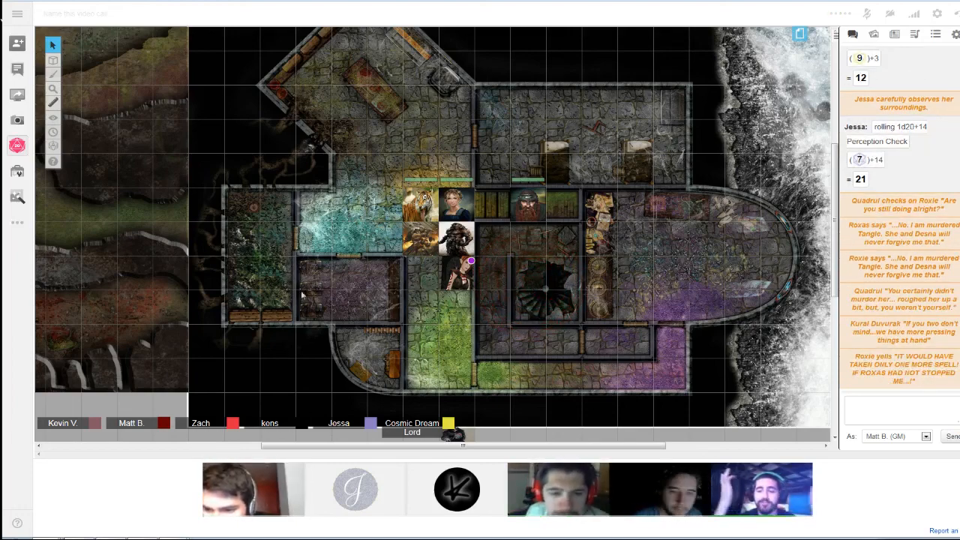
left_click_drag(510, 209, 375, 208)
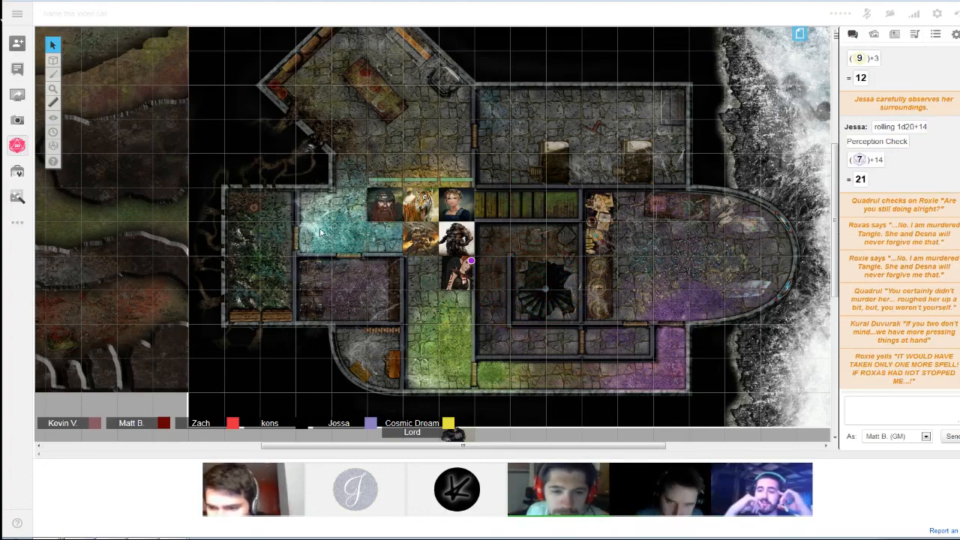
left_click_drag(372, 207, 420, 165)
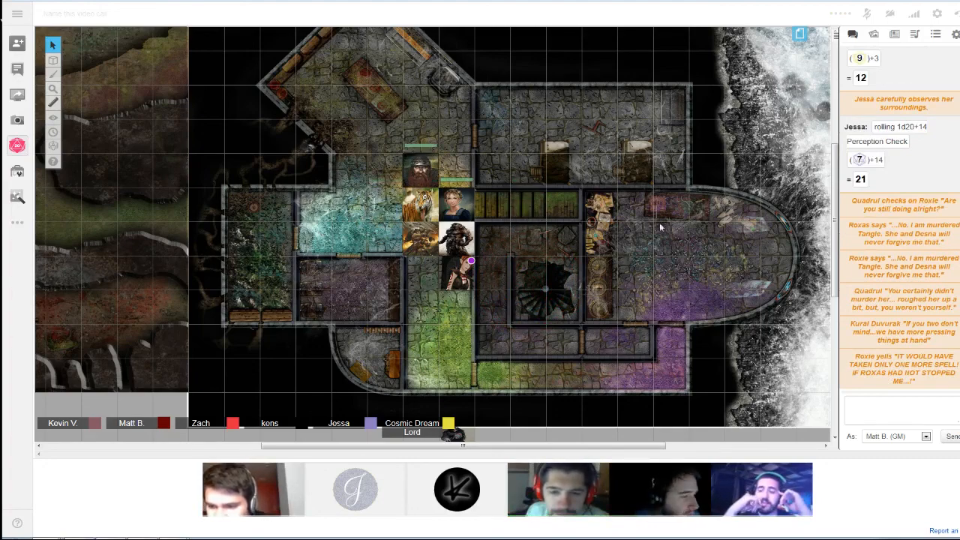
left_click(897, 408)
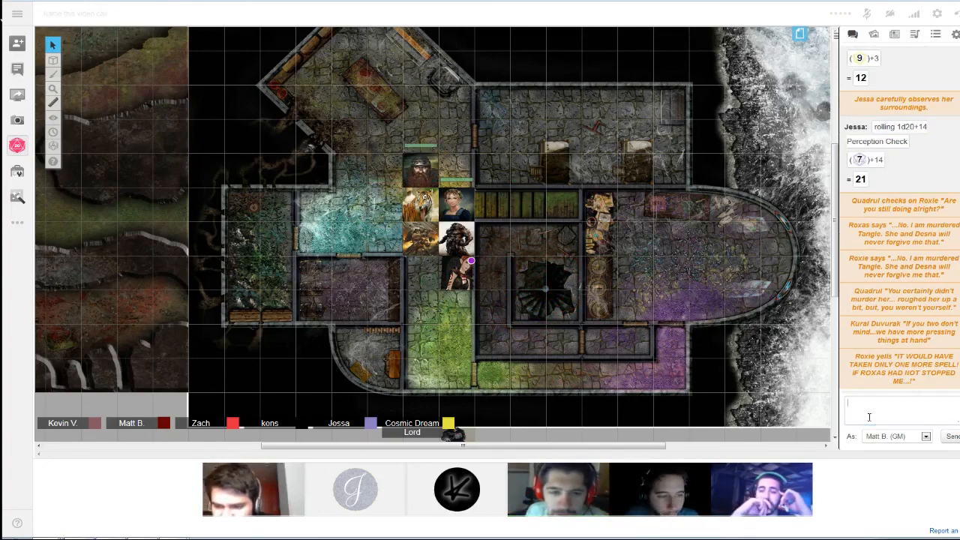
type("/r 1d")
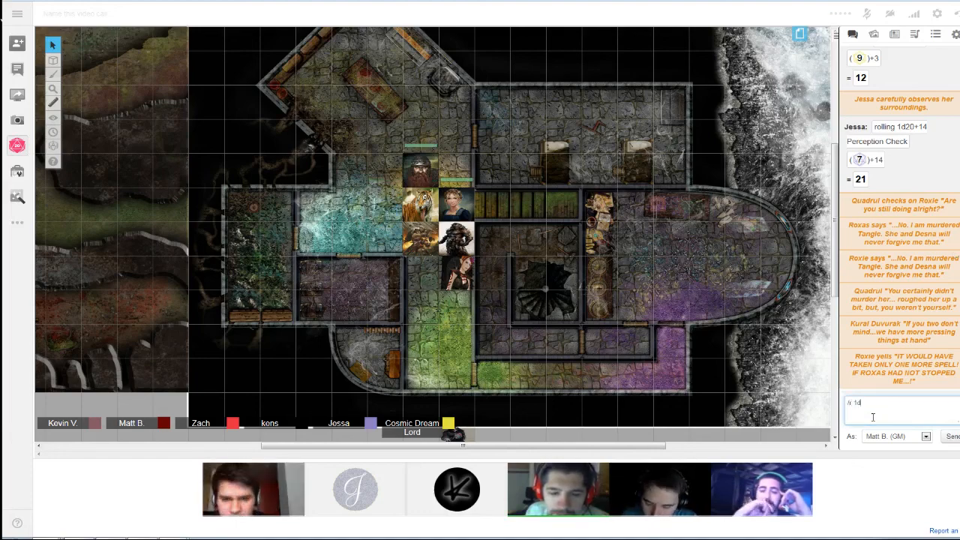
key("Return")
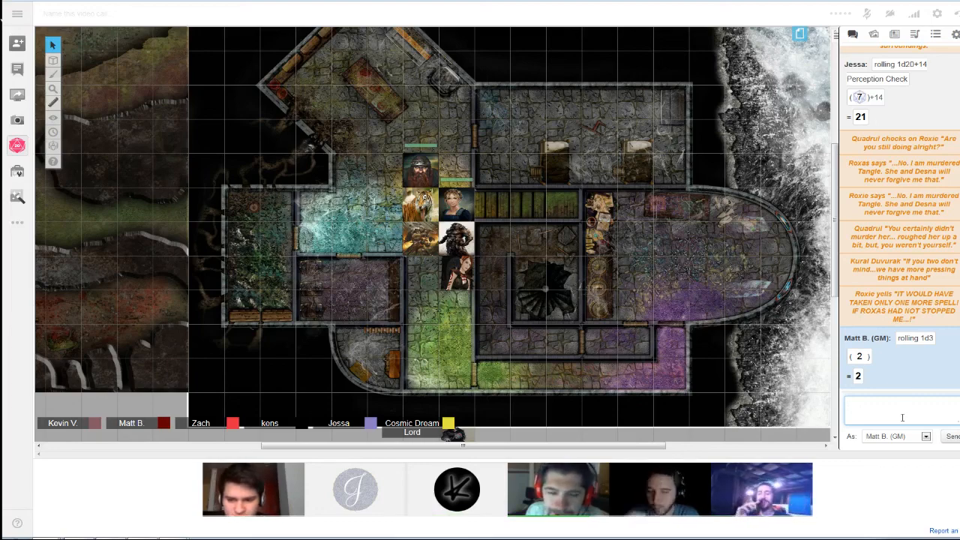
- Move one party token from the group up into the north room of the stair map
left_click(474, 132)
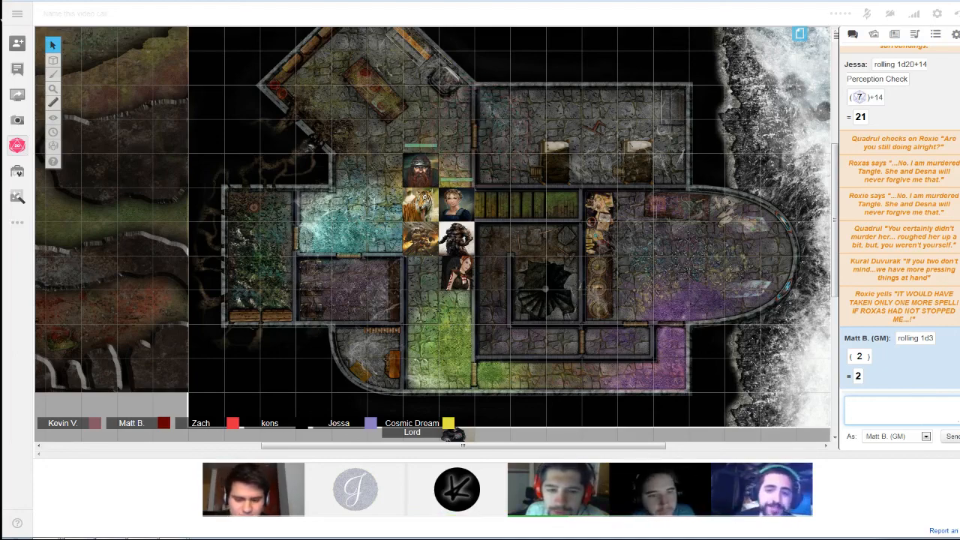
left_click(478, 137)
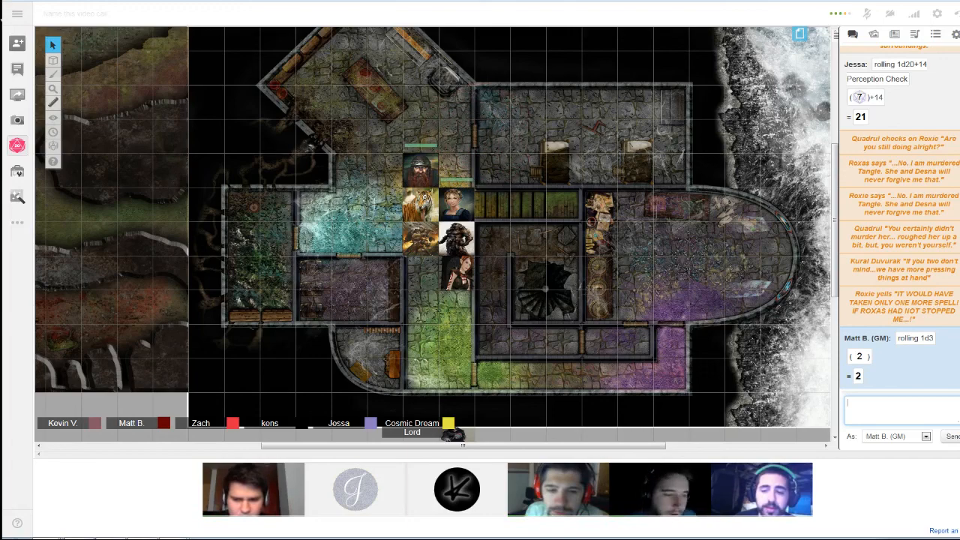
left_click_drag(420, 168, 457, 135)
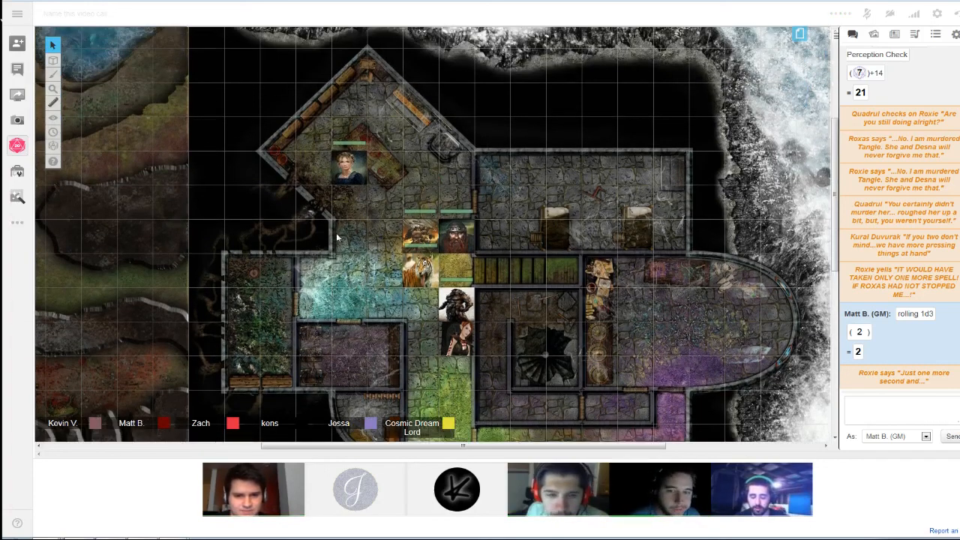
- Move the figure token back down beside the party near the central stair room
left_click_drag(357, 165, 457, 270)
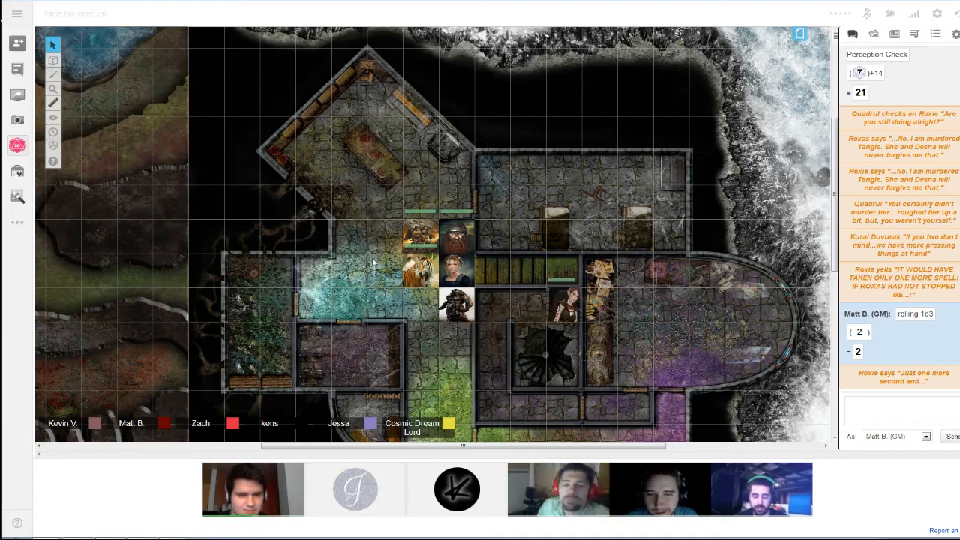
mouse_move(378, 261)
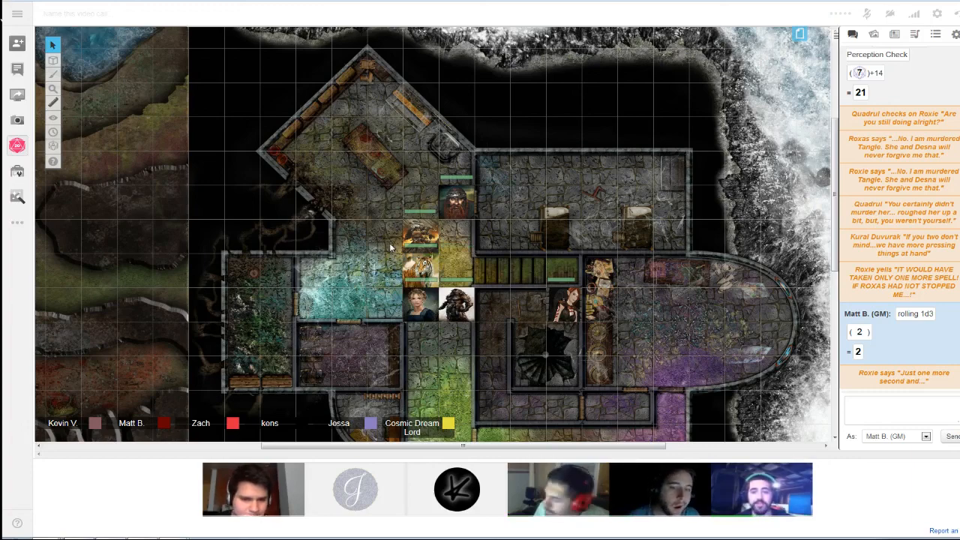
mouse_move(608, 243)
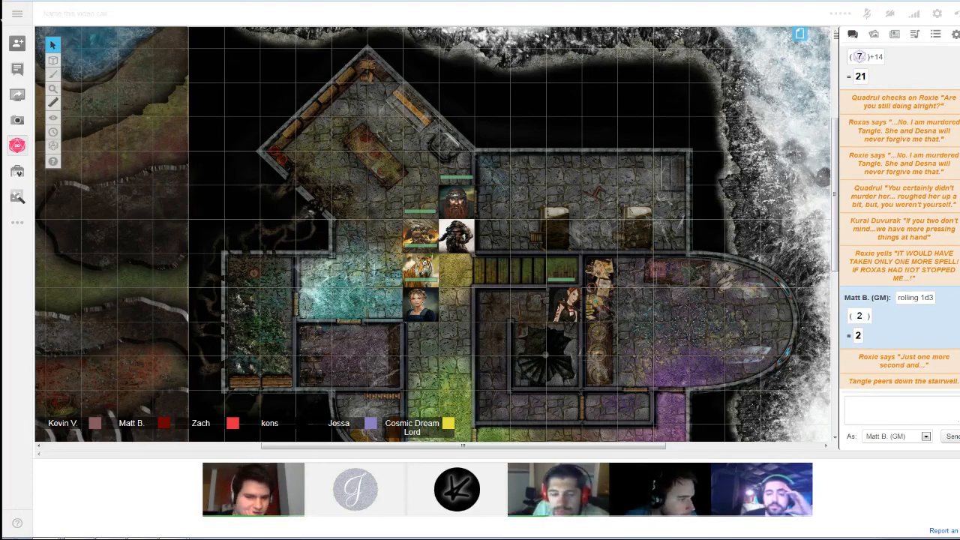
mouse_move(157, 522)
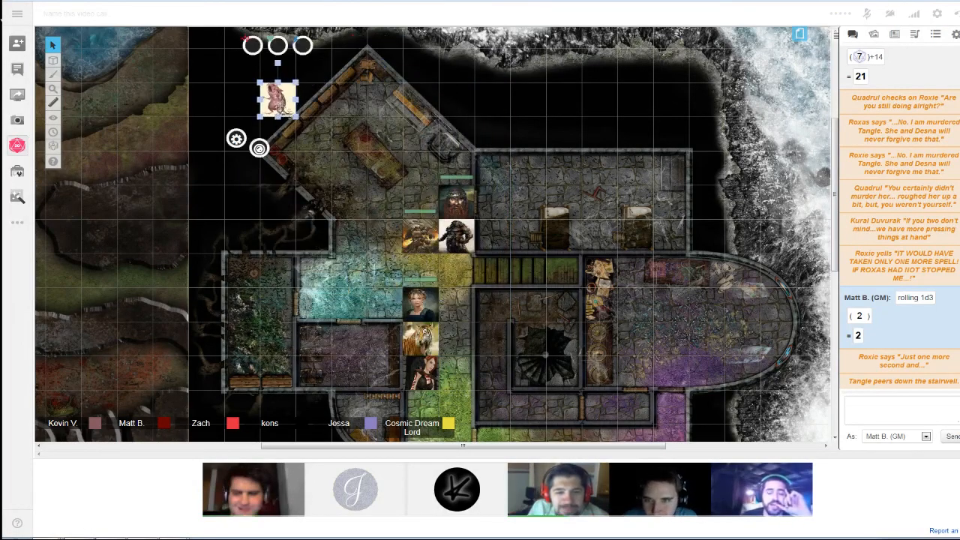
- Bring the token from outside the northwest wall into the north room and settle its position
left_click_drag(277, 97, 313, 201)
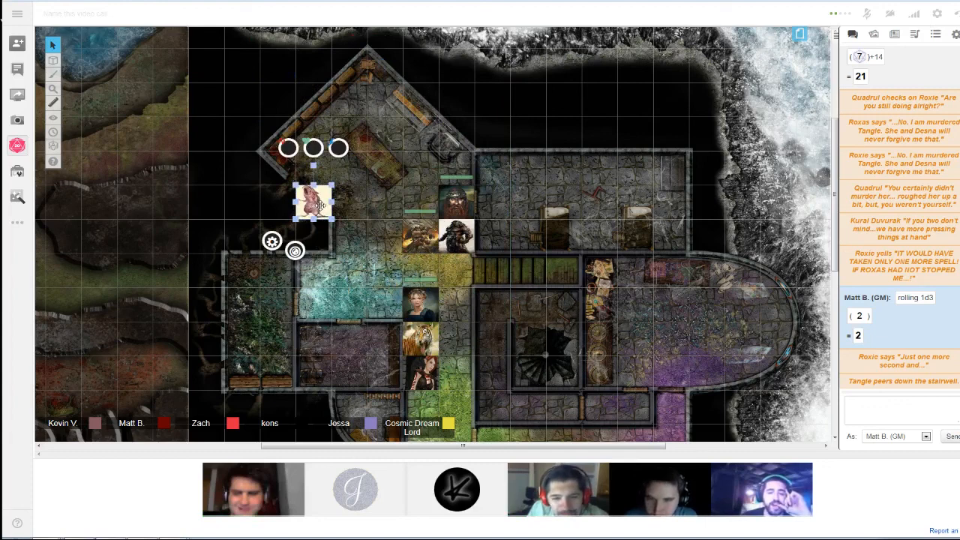
left_click_drag(313, 201, 300, 187)
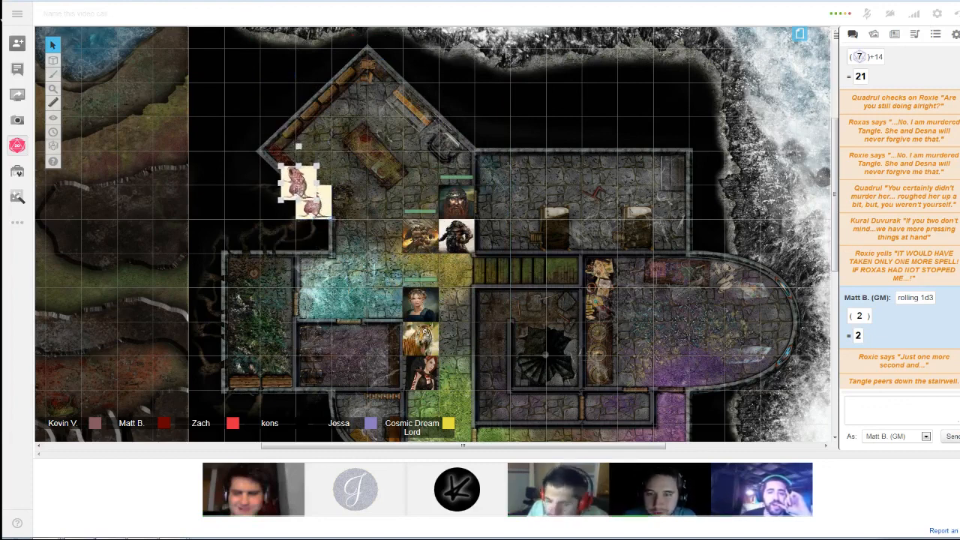
left_click(308, 183)
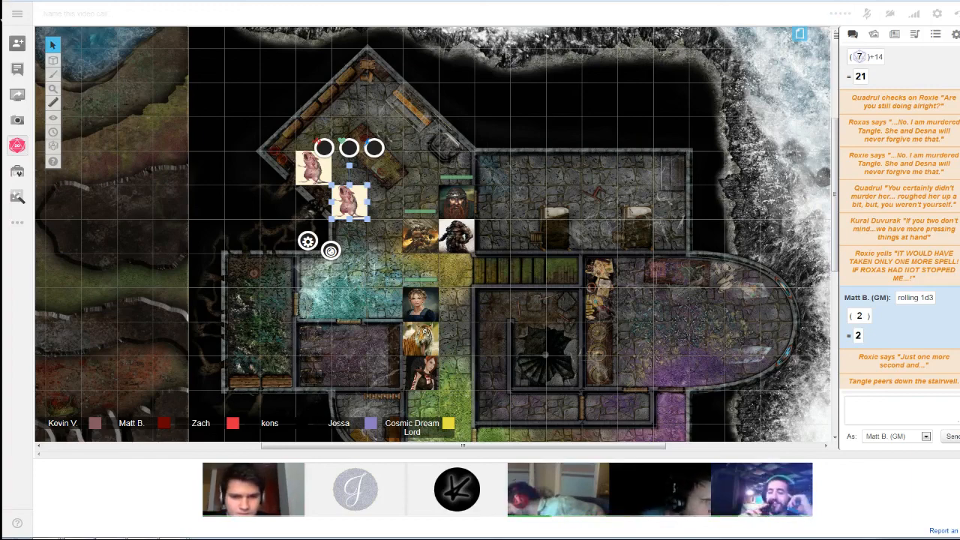
- Scroll the chat log, then switch the sidebar to the jukebox of music tracks
scroll("down", 3)
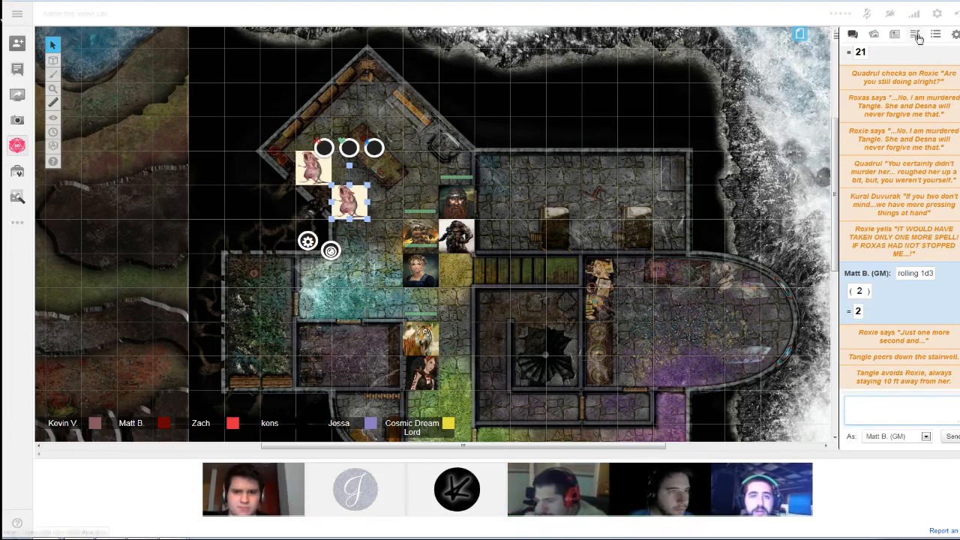
left_click(915, 35)
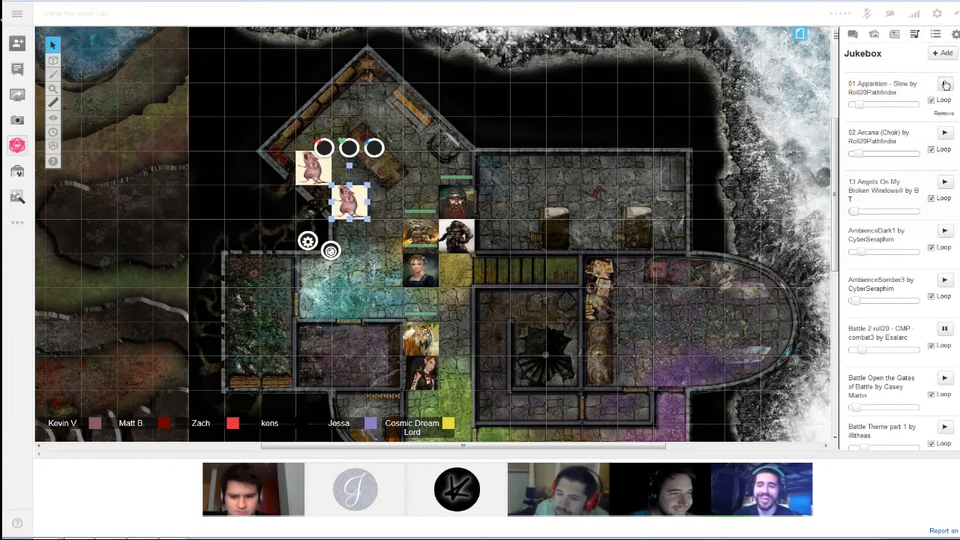
- Scroll the jukebox list to the battle and combat theme tracks
scroll("down", 3)
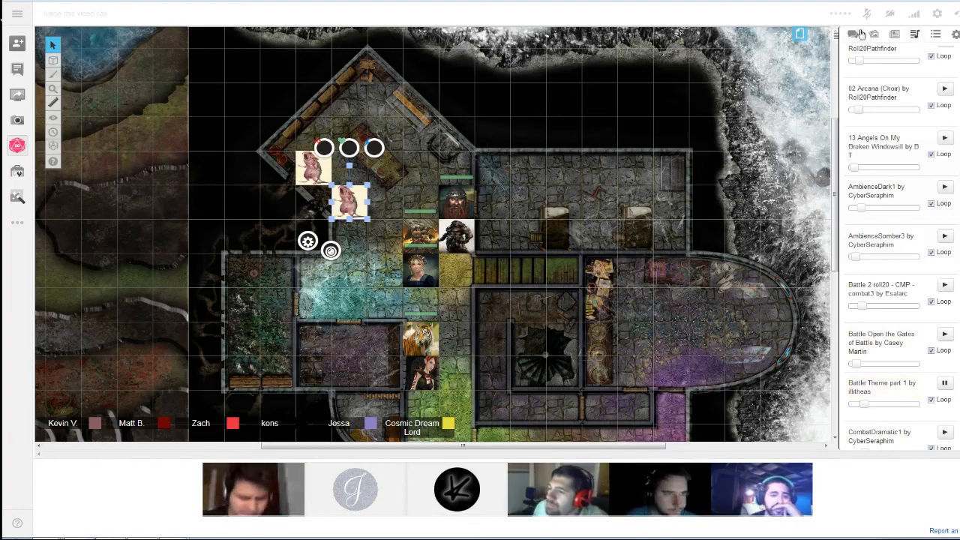
- Roll the GM's 1d20+8 initiative in chat, totaling 24
left_click(852, 33)
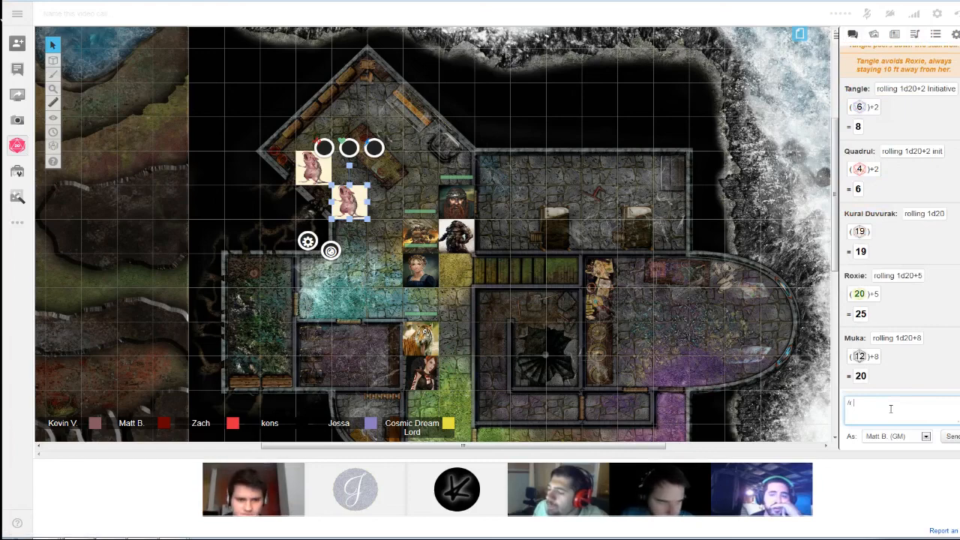
type("1d")
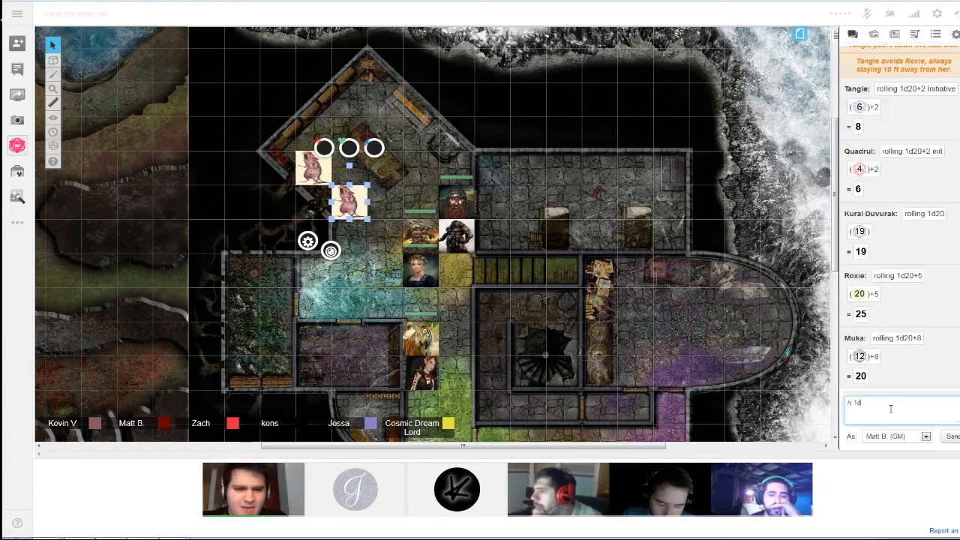
type("20")
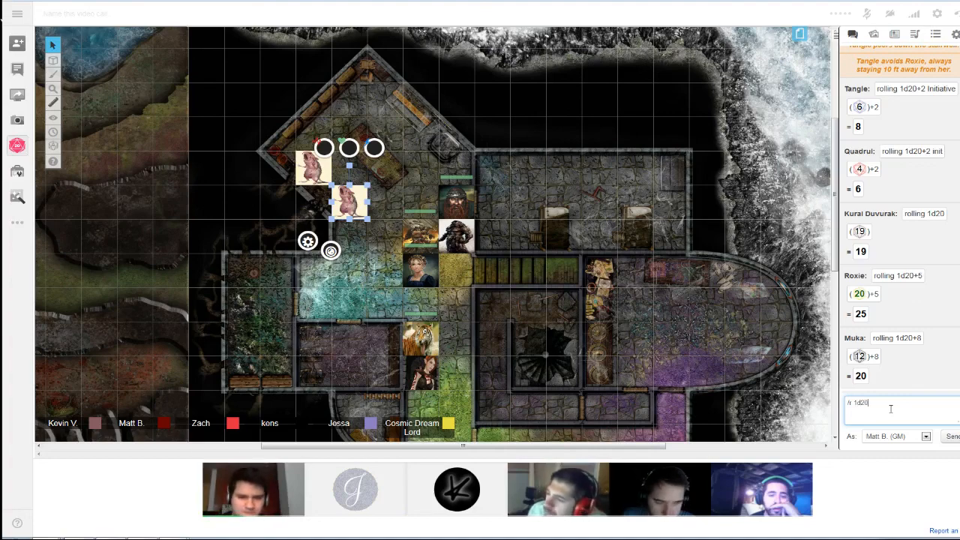
type("+")
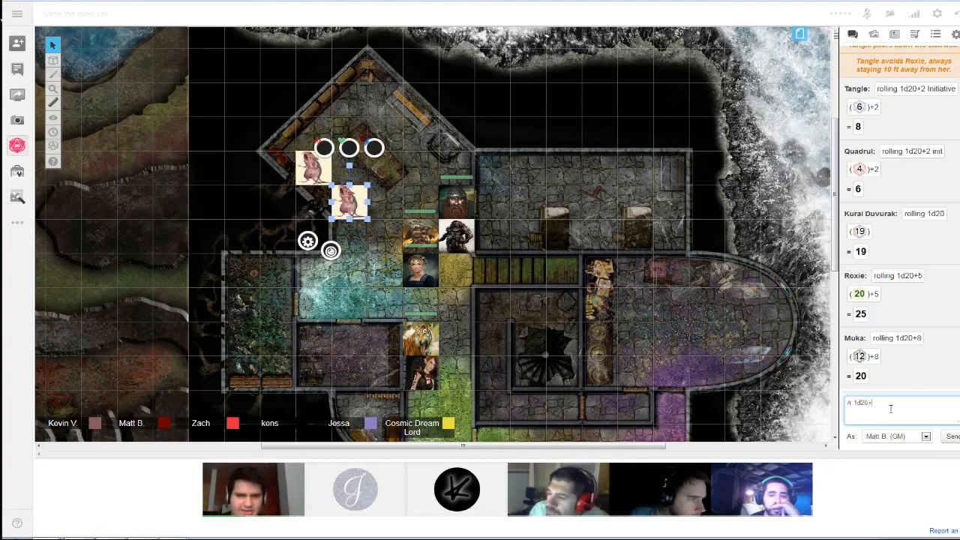
key("Return")
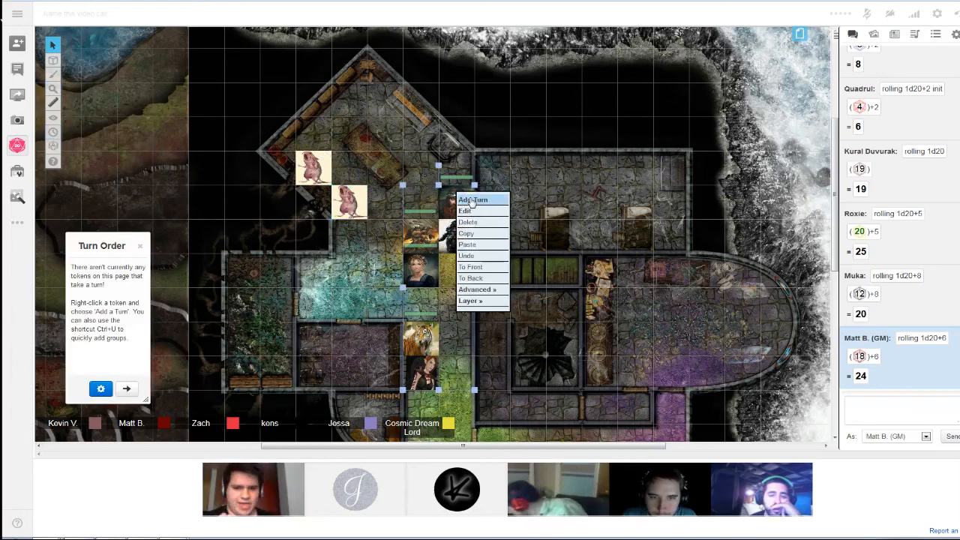
- Add the selected tokens to the turn order and return to the chat rolls
left_click(473, 198)
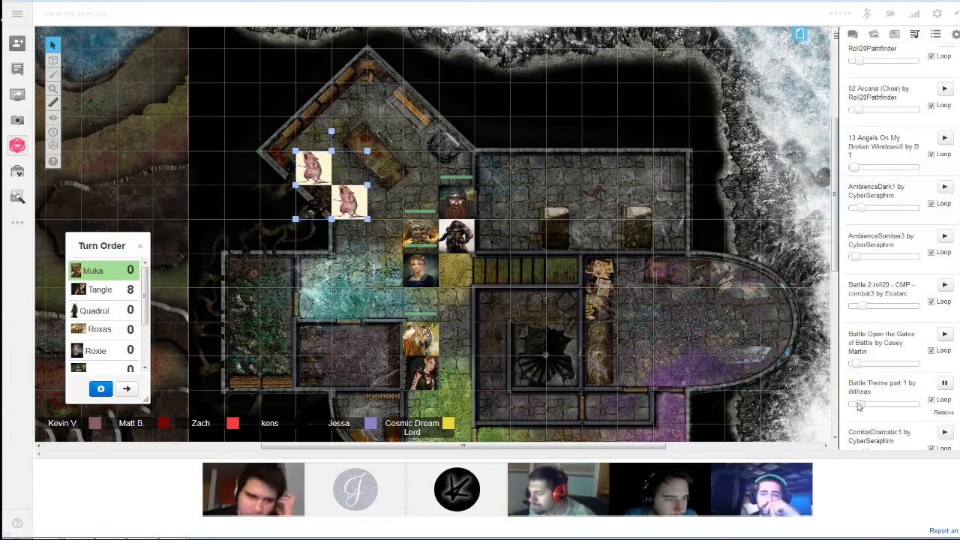
left_click(852, 35)
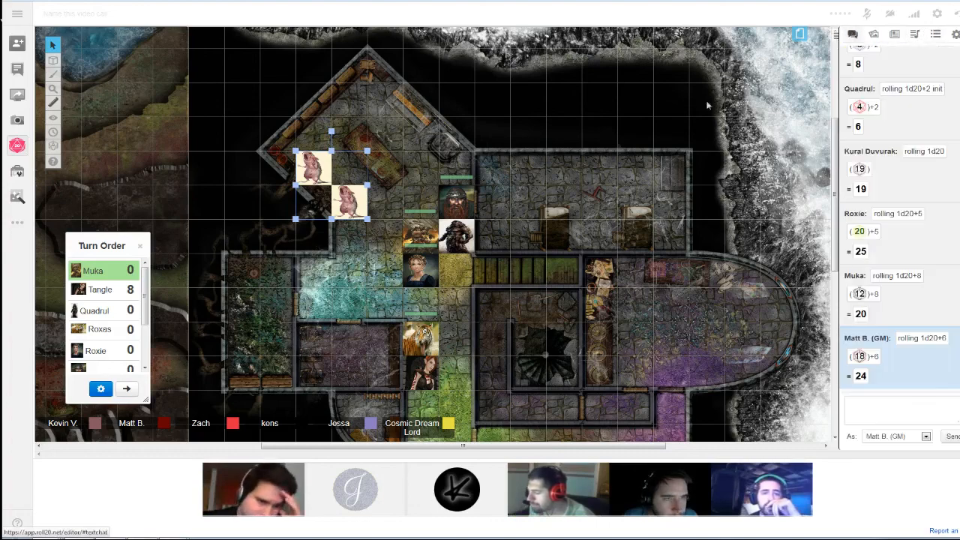
scroll("down", 3)
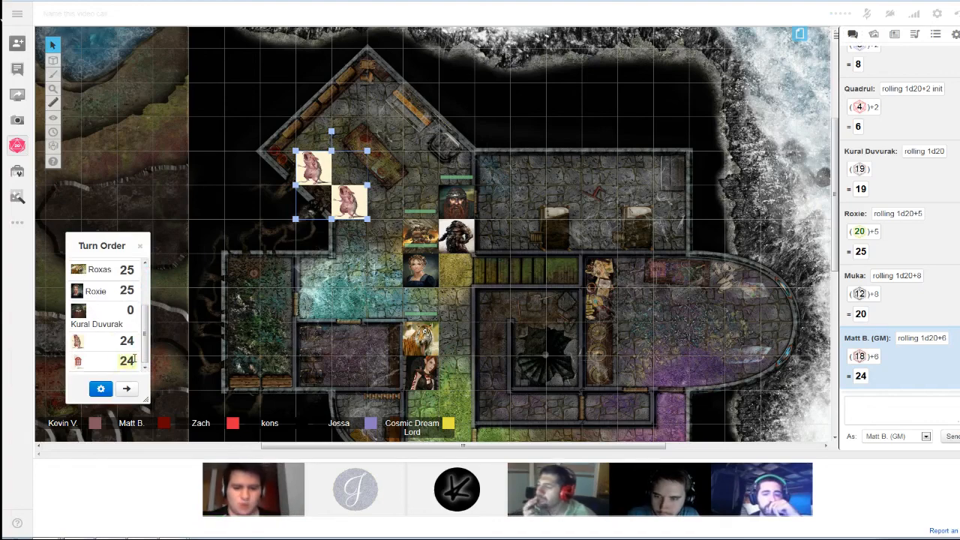
- Enter Quadrul's initiative of 6 and sort the turn order from highest to lowest
scroll("up", 3)
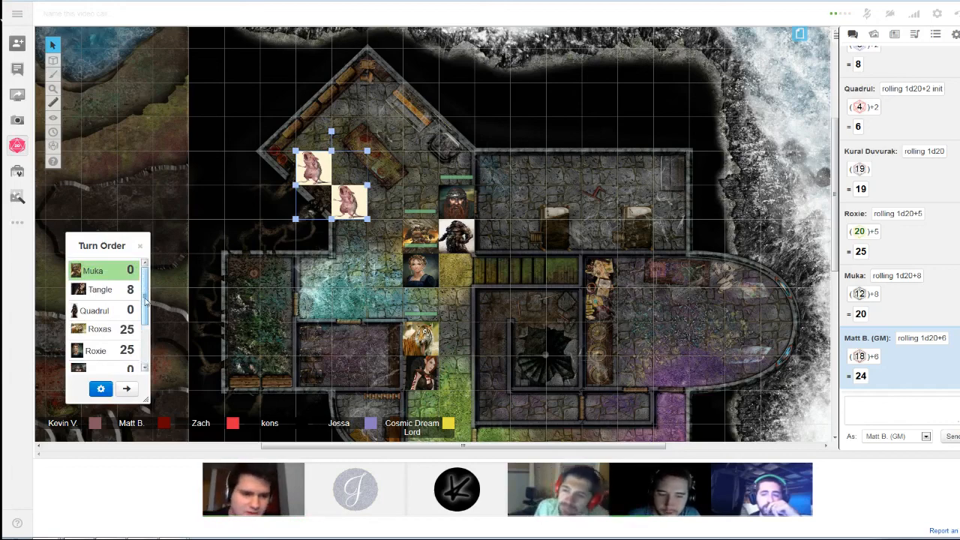
scroll("down", 3)
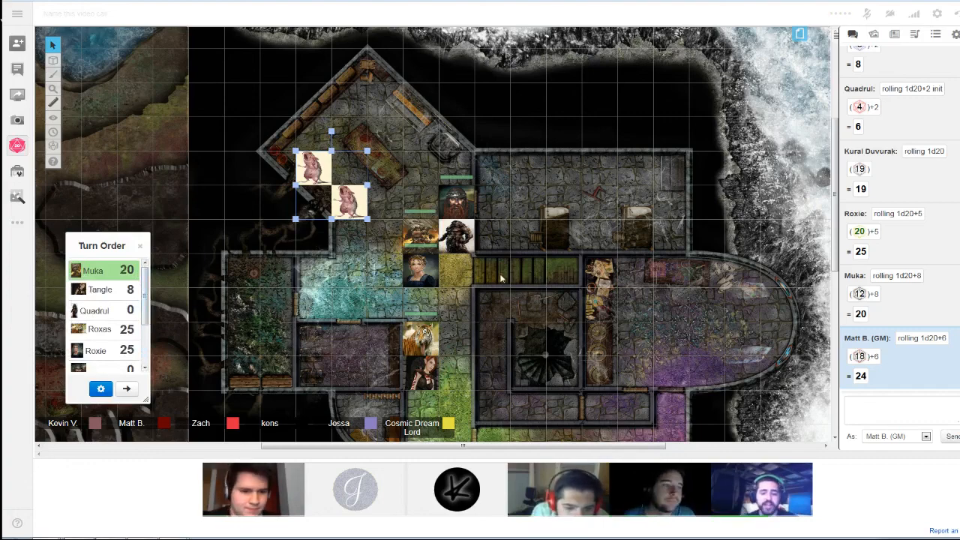
left_click(419, 237)
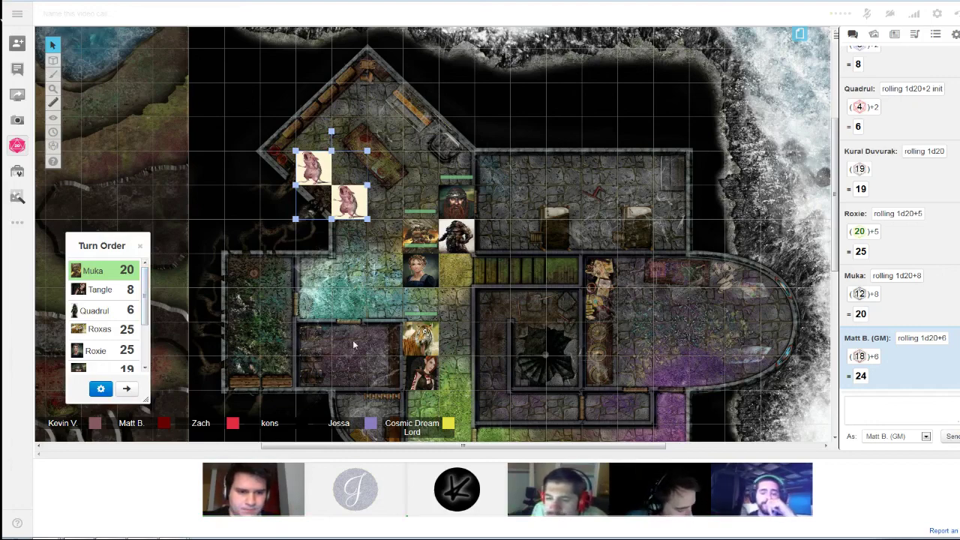
mouse_move(276, 345)
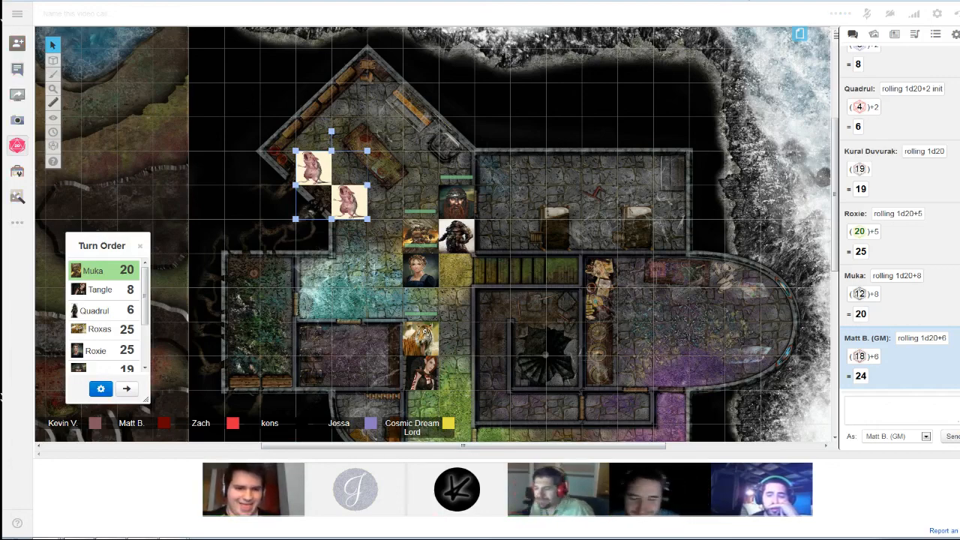
left_click(915, 35)
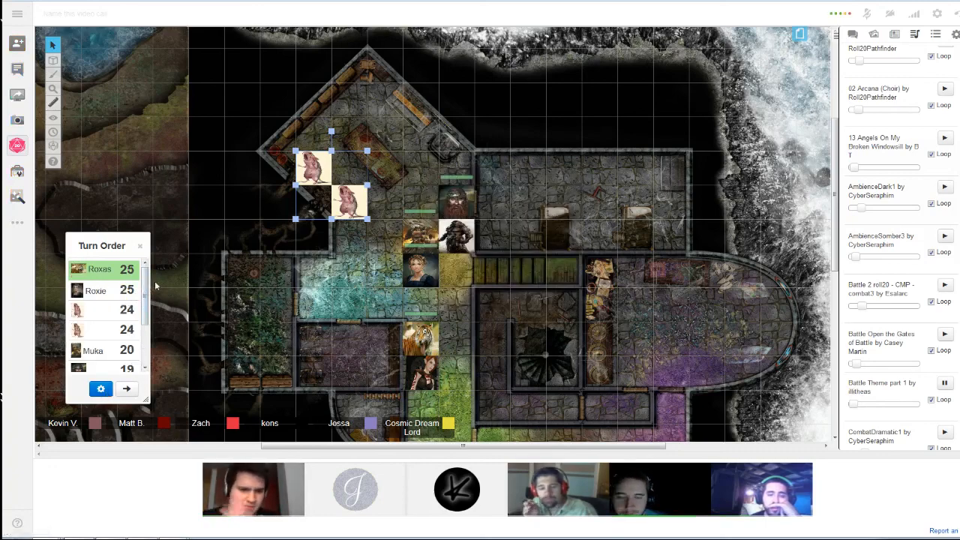
mouse_move(186, 276)
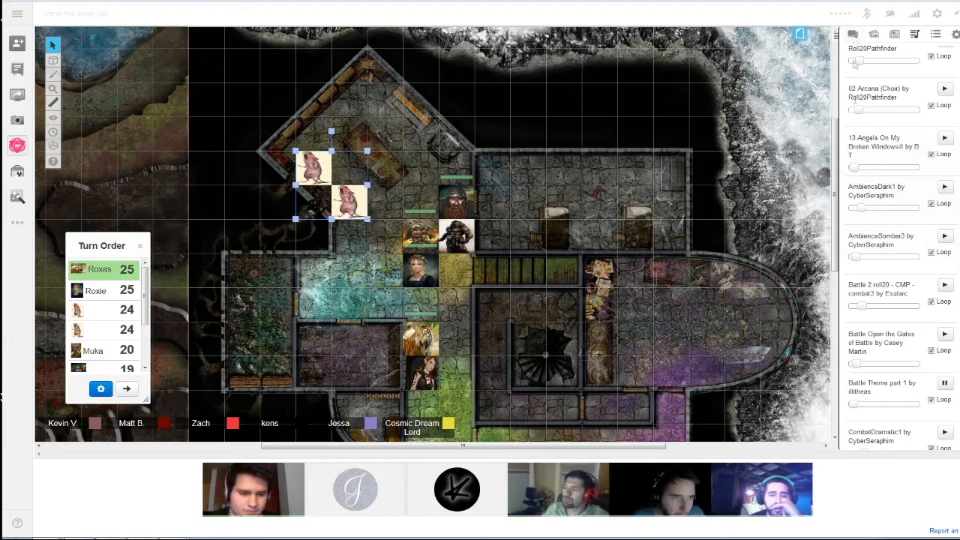
- Bring the chat log back into view with the DC 17 message after the rolls
left_click(852, 35)
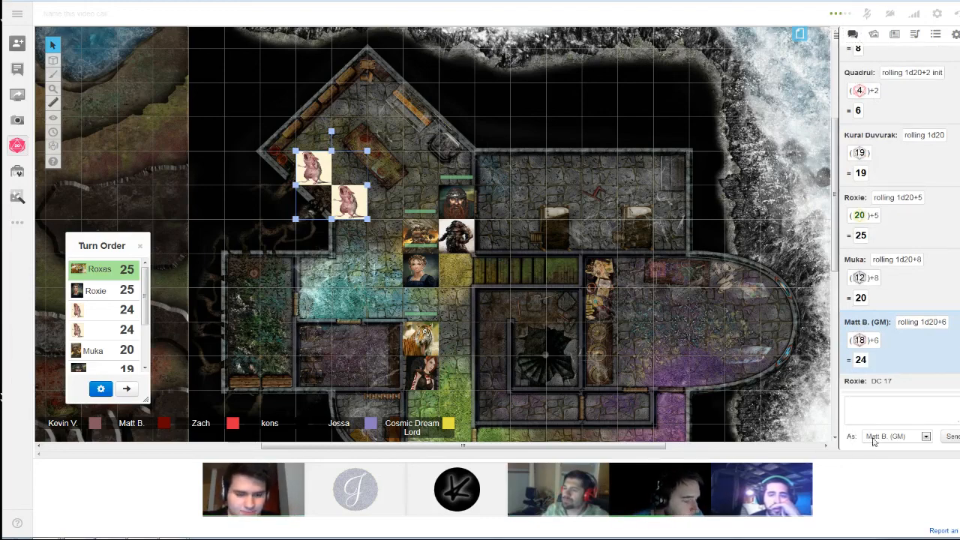
- Roll 1d20+2 twice in chat, getting totals of 11 and 13
left_click(896, 408)
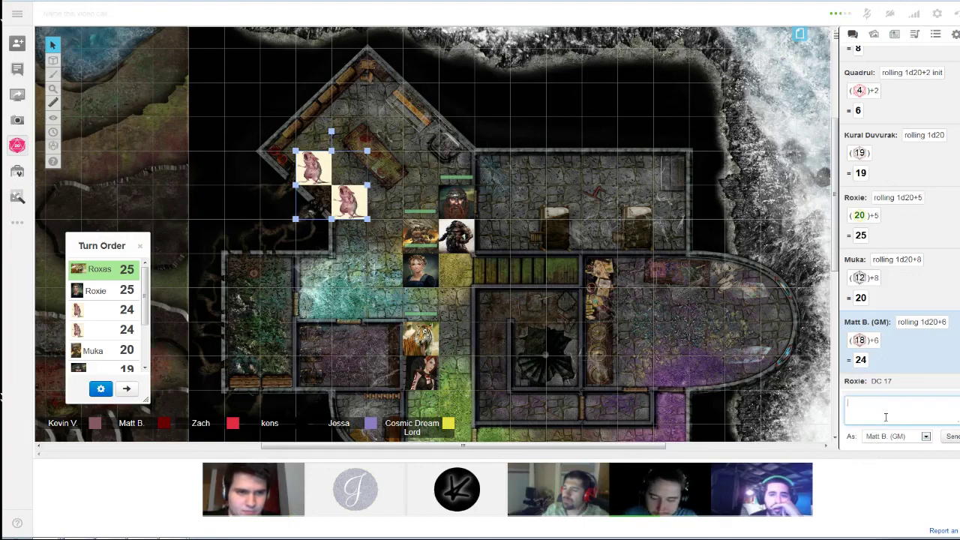
type("/r")
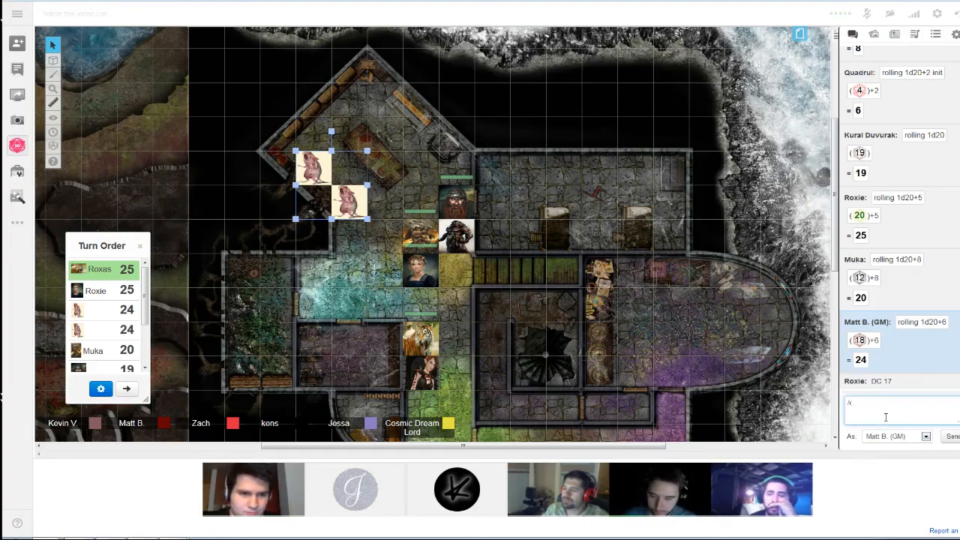
type("1d20+")
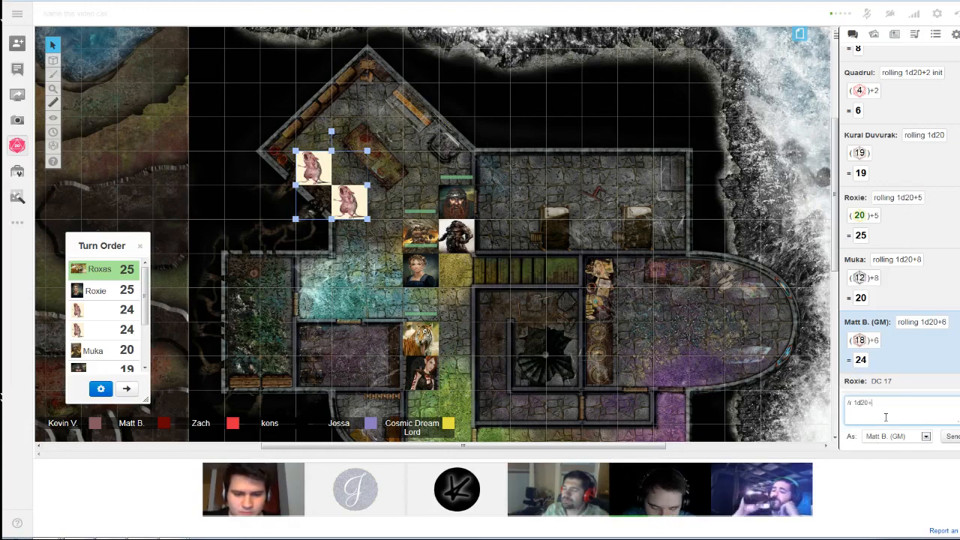
key("Return")
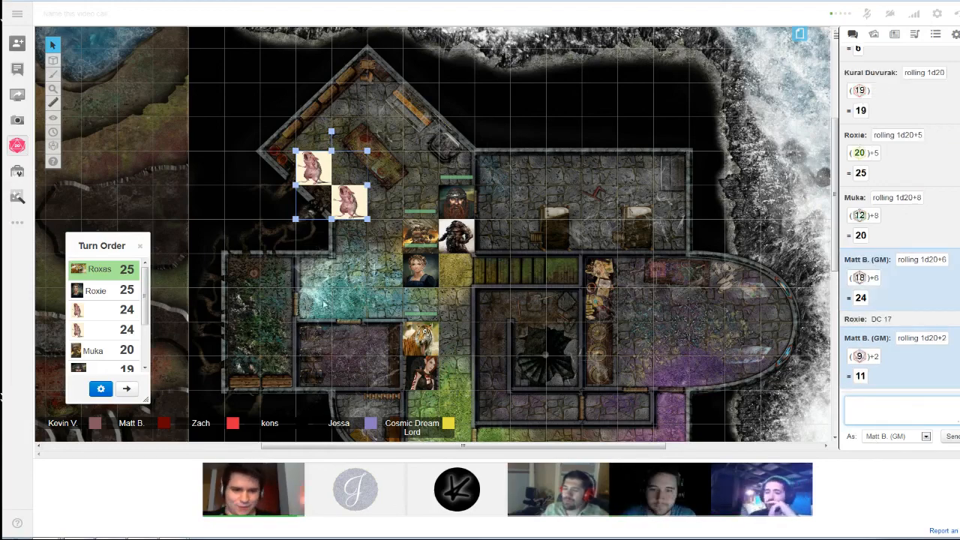
mouse_move(380, 297)
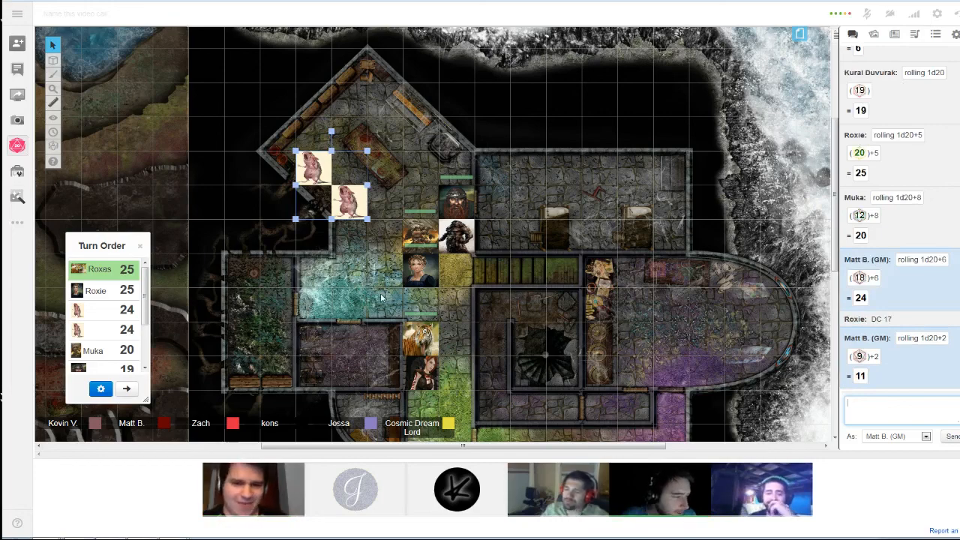
mouse_move(368, 240)
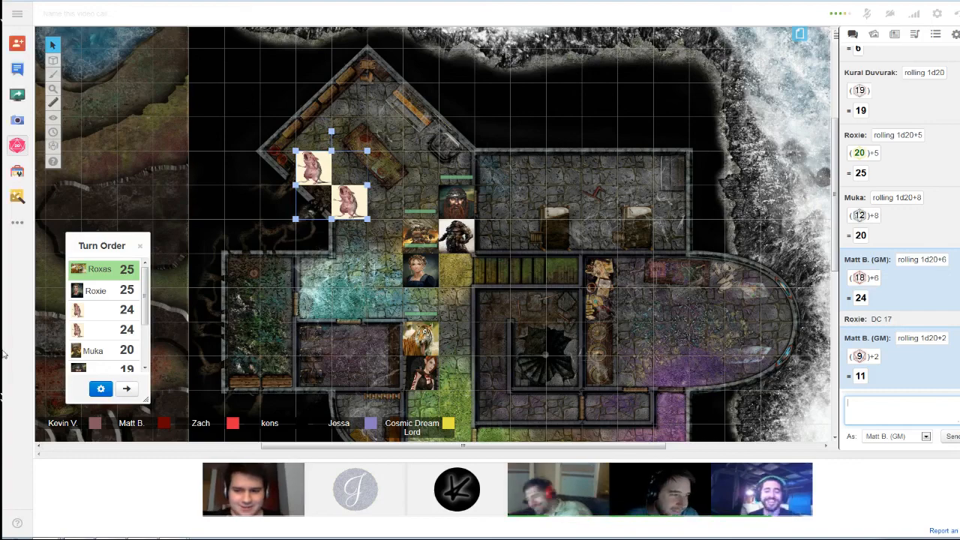
type("/r 1d20+2")
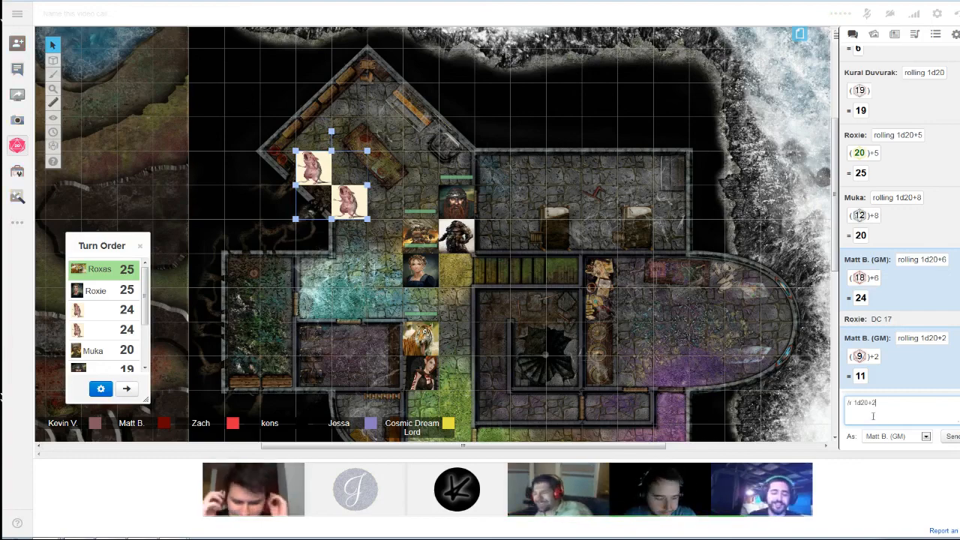
key("Return")
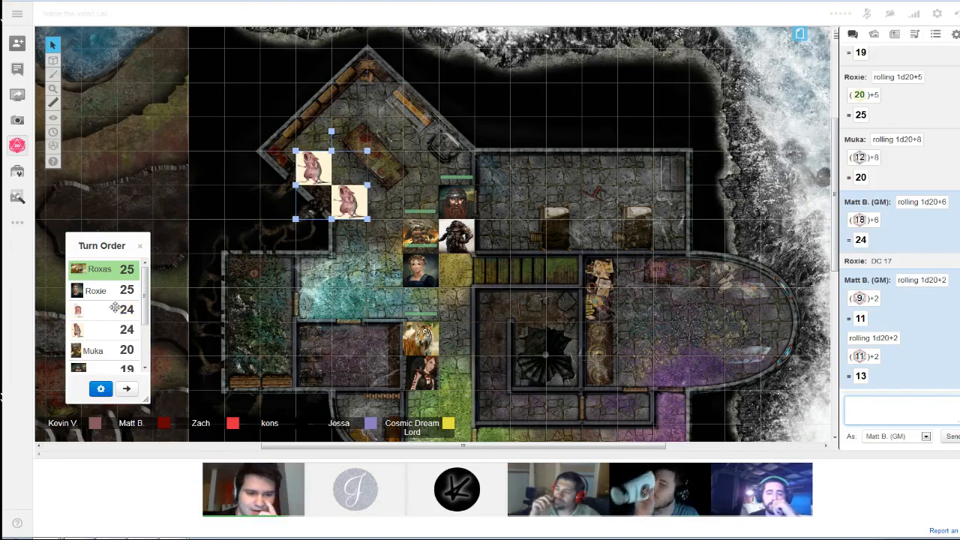
mouse_move(642, 233)
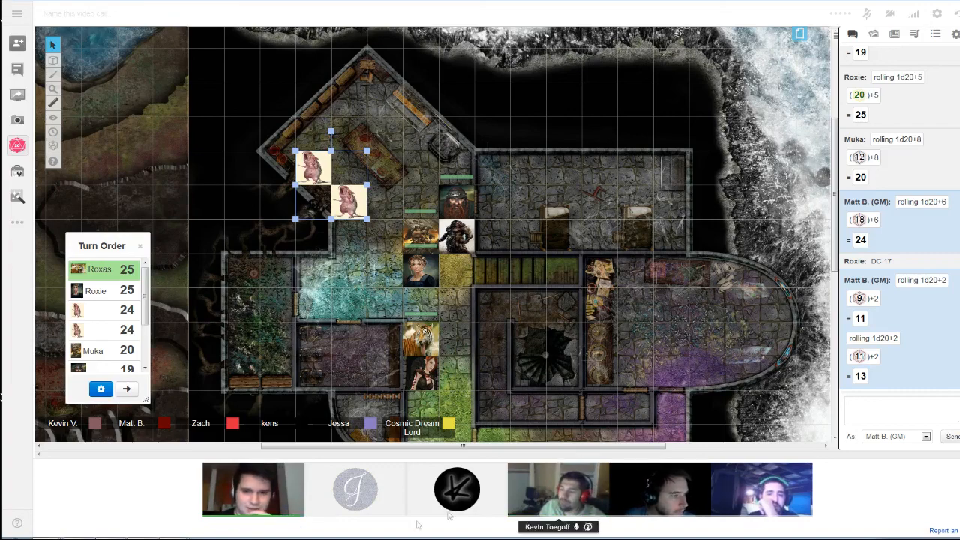
mouse_move(150, 519)
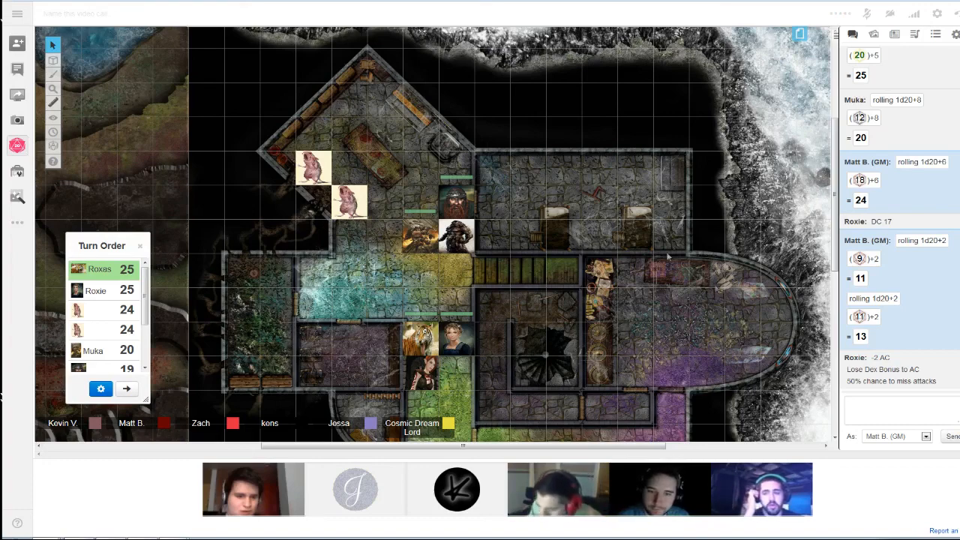
- Roll /r 1d3 in the chat, coming up 2
left_click(900, 411)
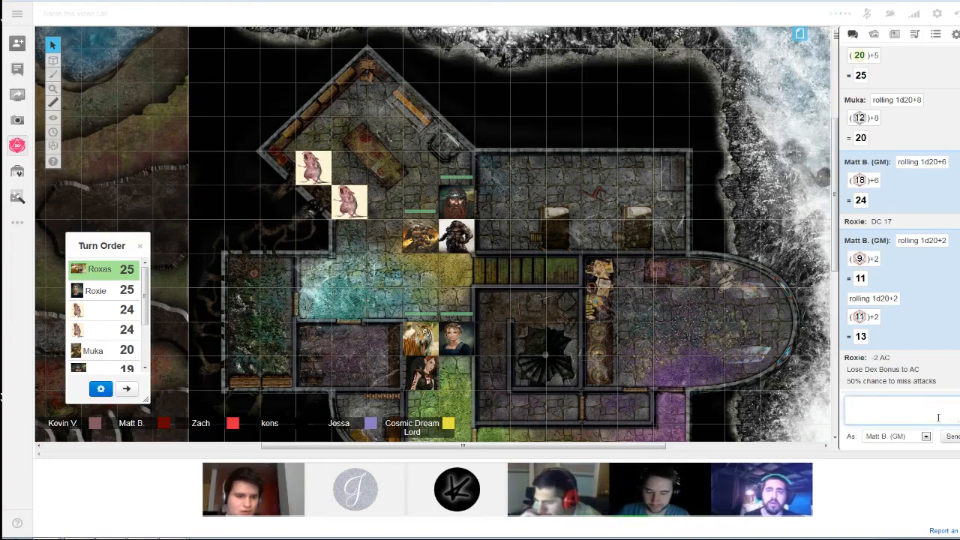
type("/r 1d3")
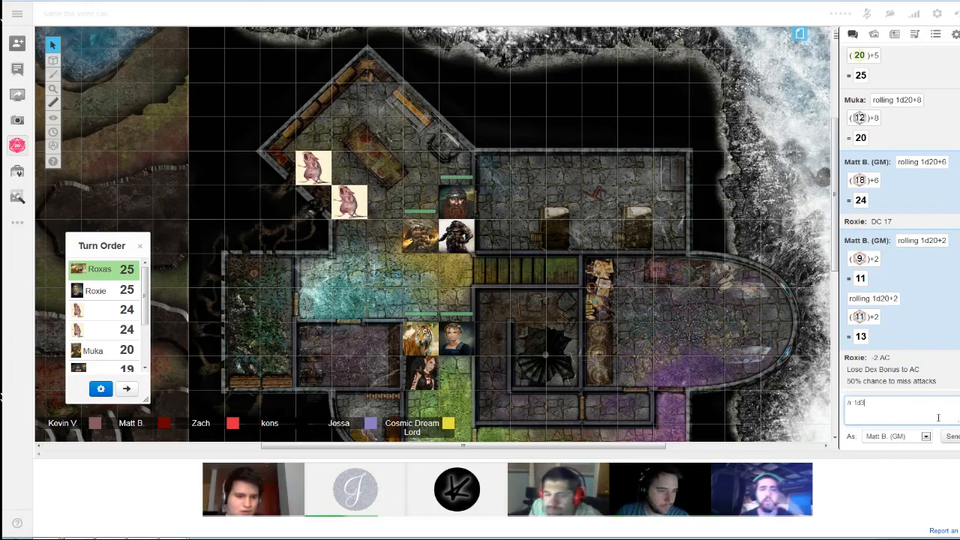
key("Return")
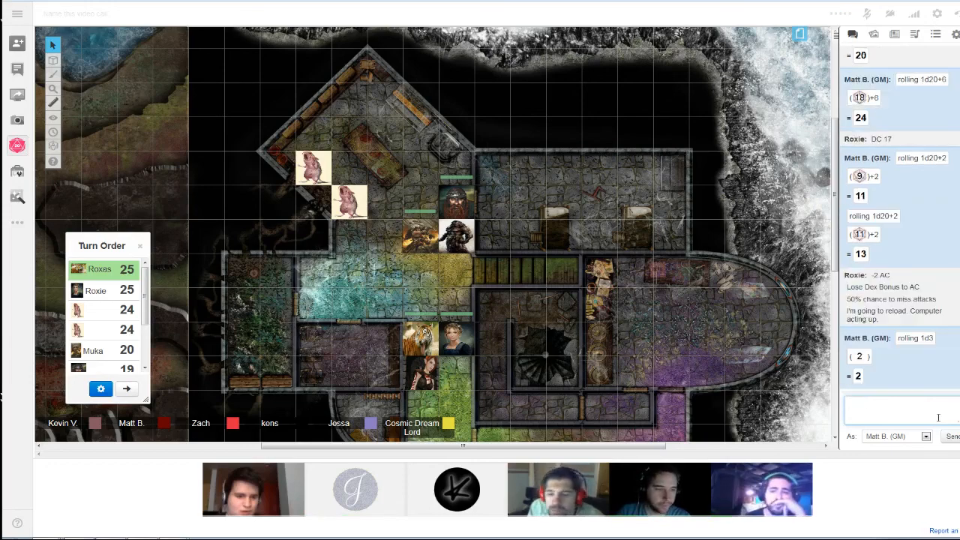
scroll("down", 3)
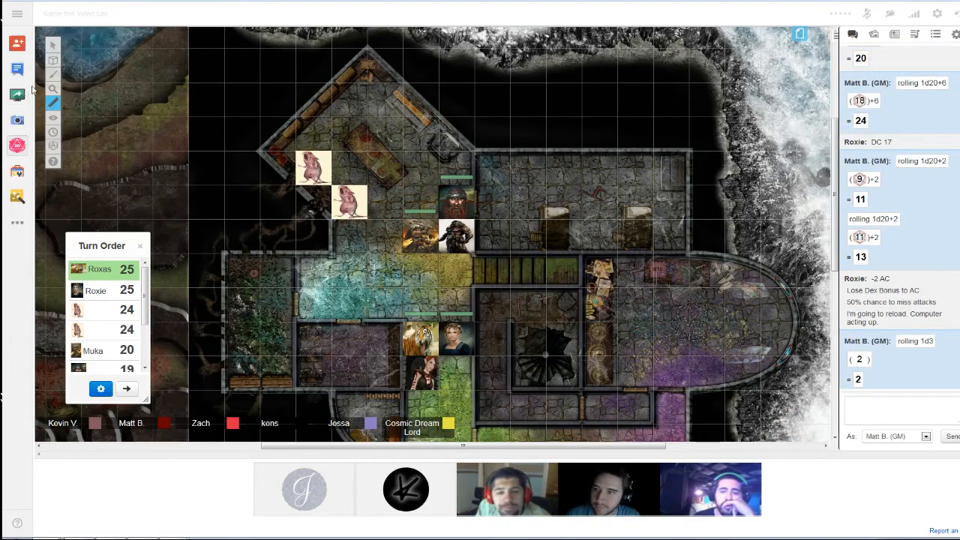
- Drag the two creature tokens from the upper-left room down beside the party
left_click(348, 202)
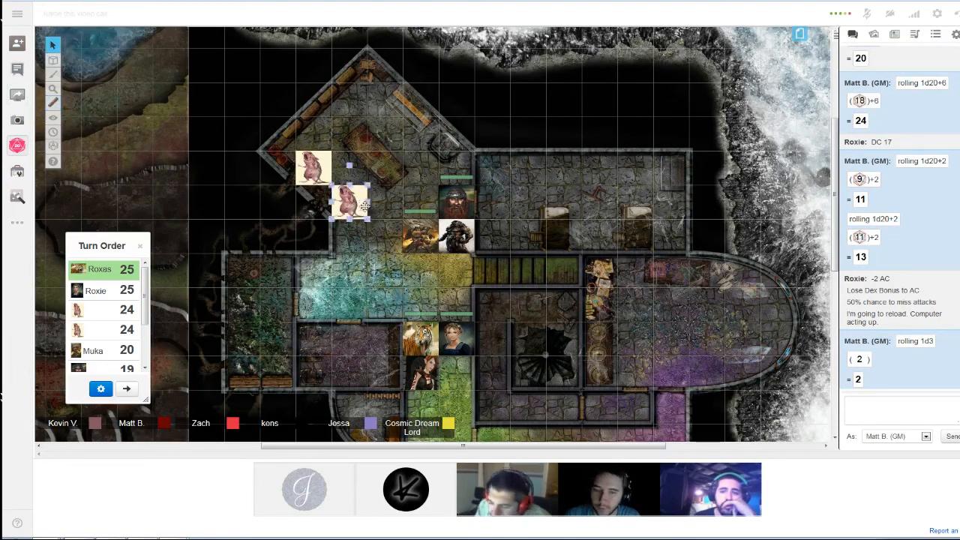
left_click_drag(348, 207, 423, 232)
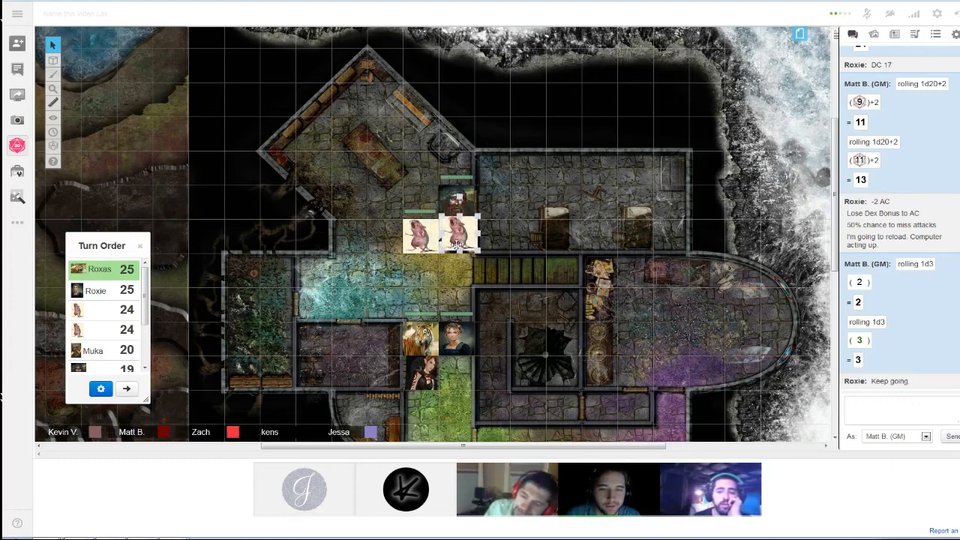
left_click_drag(457, 232, 405, 198)
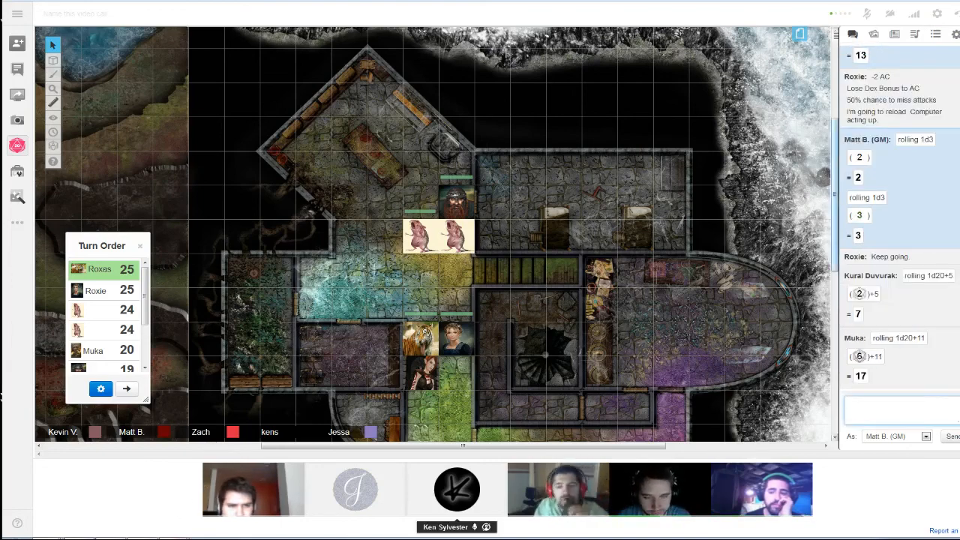
mouse_move(138, 516)
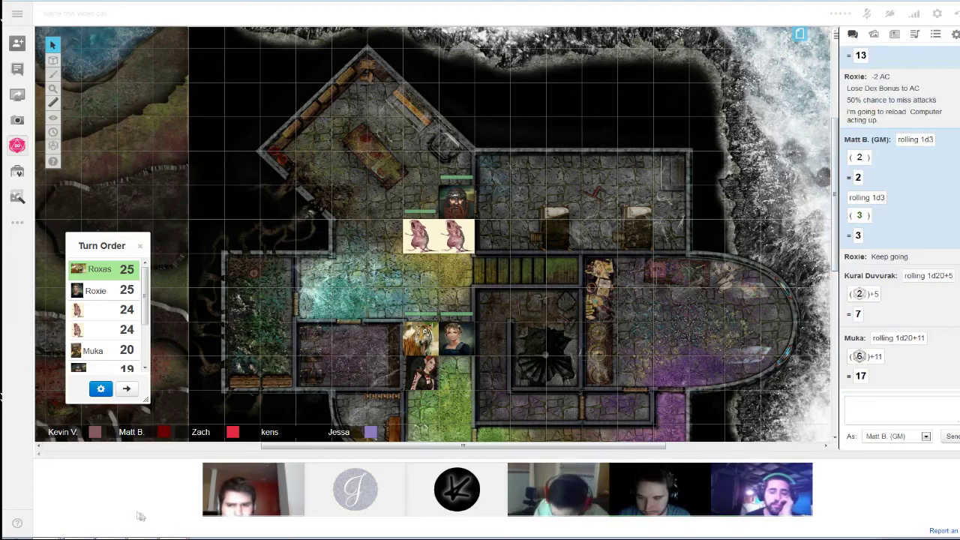
mouse_move(160, 516)
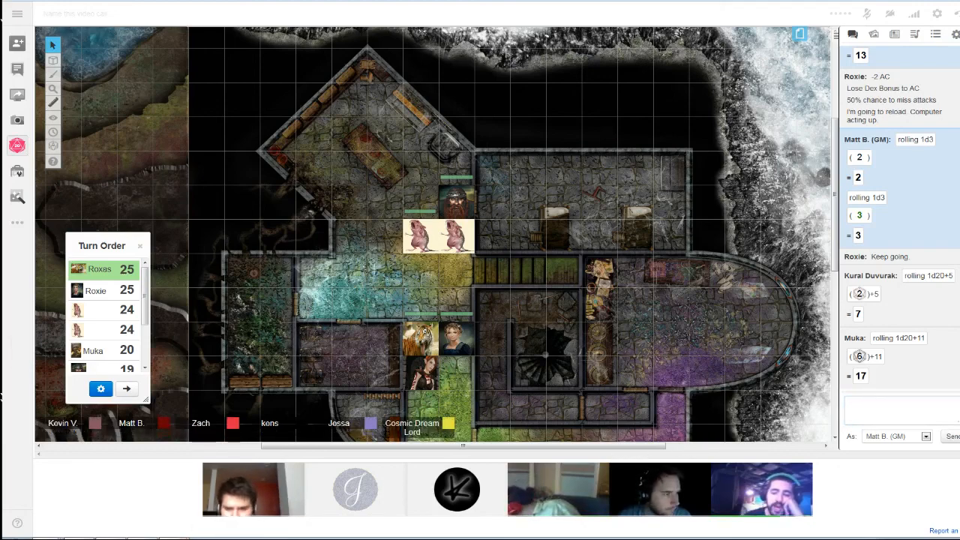
- Send the pending 1d6 roll, then write a 'hello' greeting from the GM
scroll("down", 3)
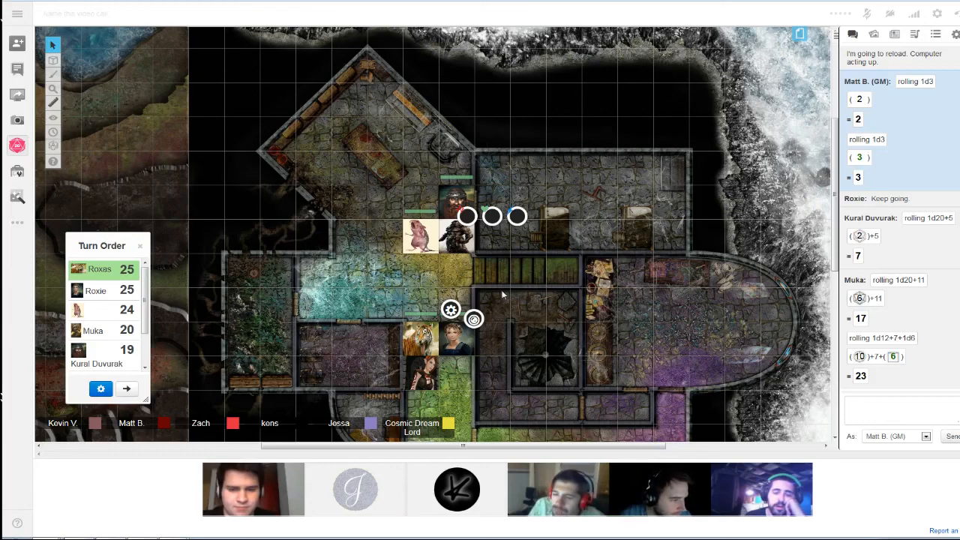
mouse_move(497, 294)
type("/r 1d")
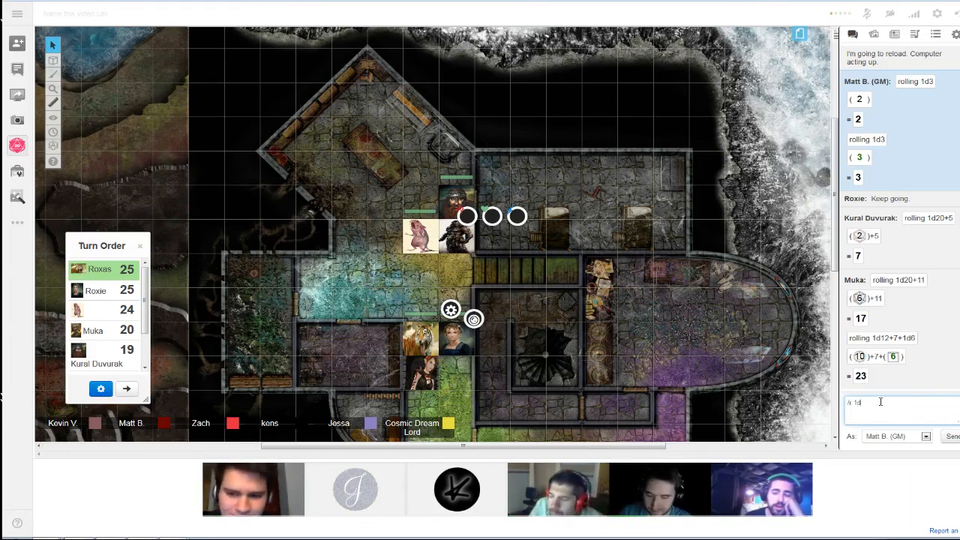
key("Return")
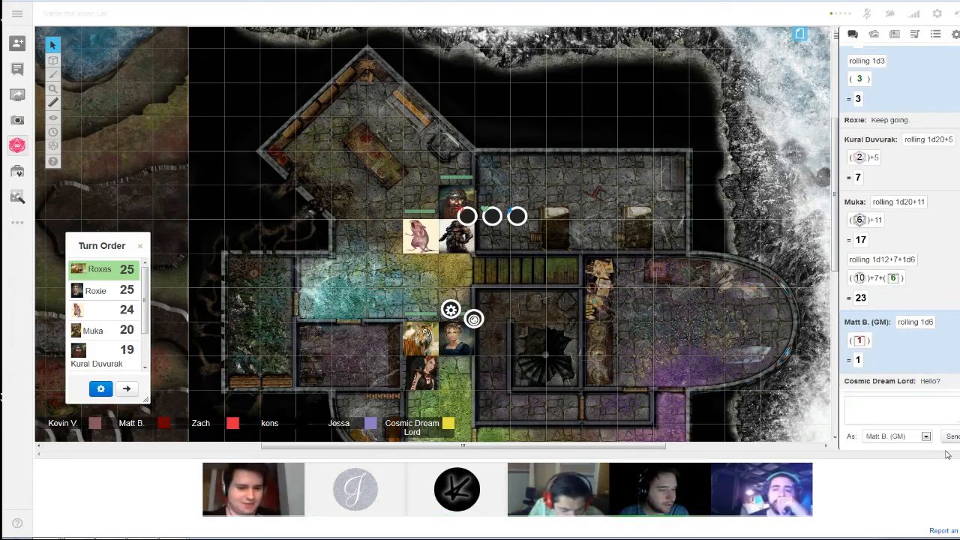
type("hell")
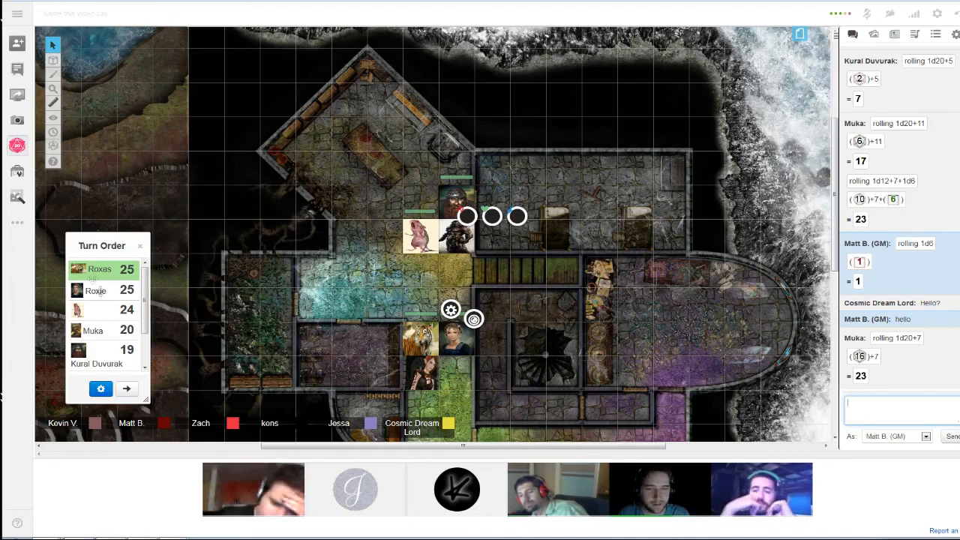
- Advance initiative to Muka's turn, then bring up the jukebox track list
left_click(126, 389)
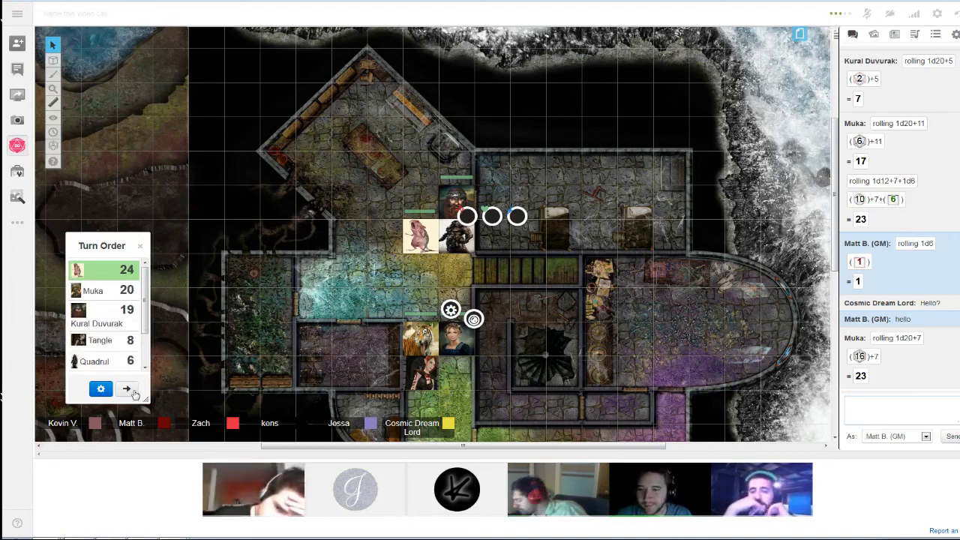
left_click(126, 388)
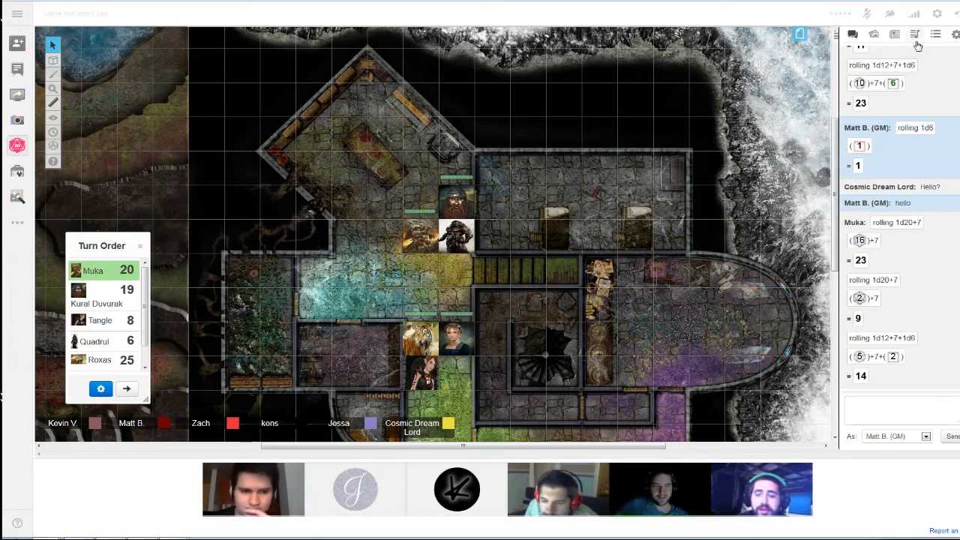
left_click(915, 34)
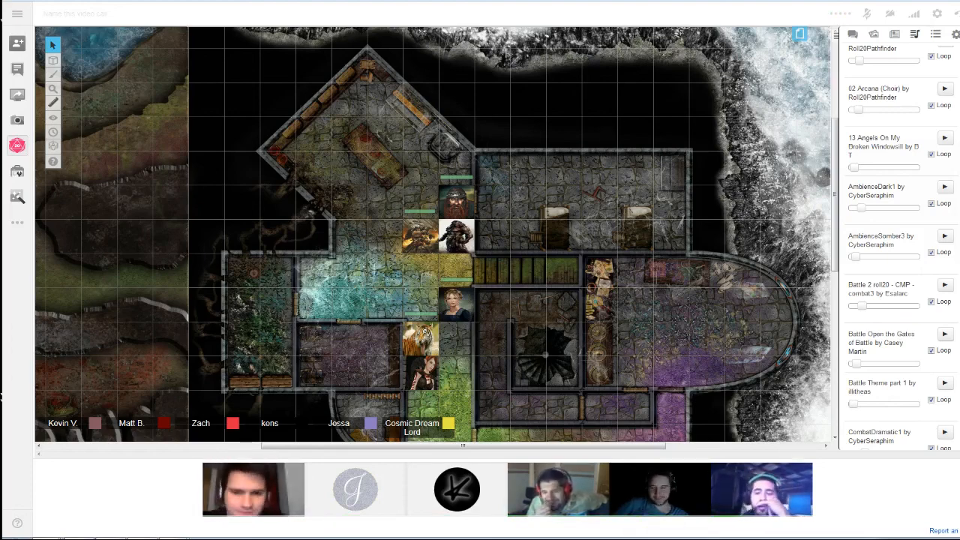
- Start the '01 Apparition - Slow' track playing from the jukebox
scroll("up", 3)
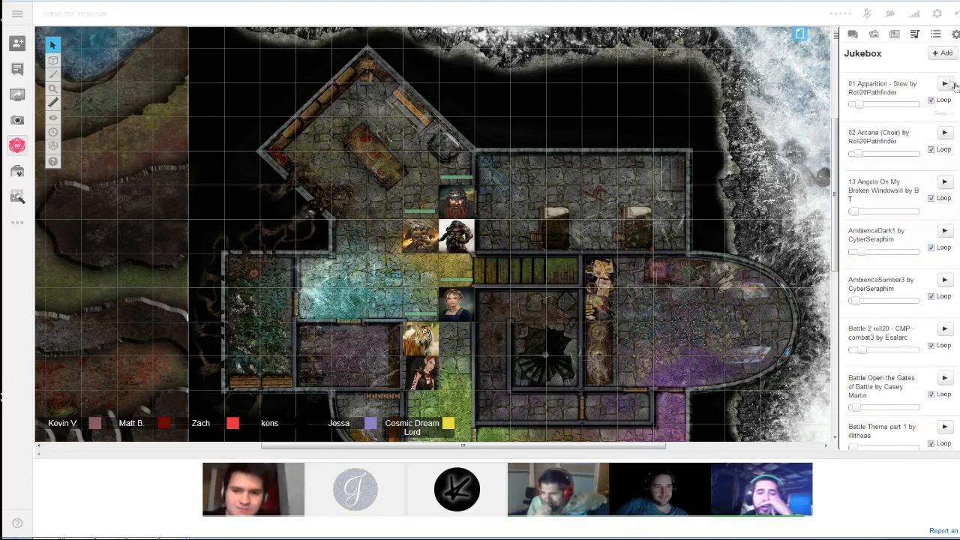
left_click(945, 84)
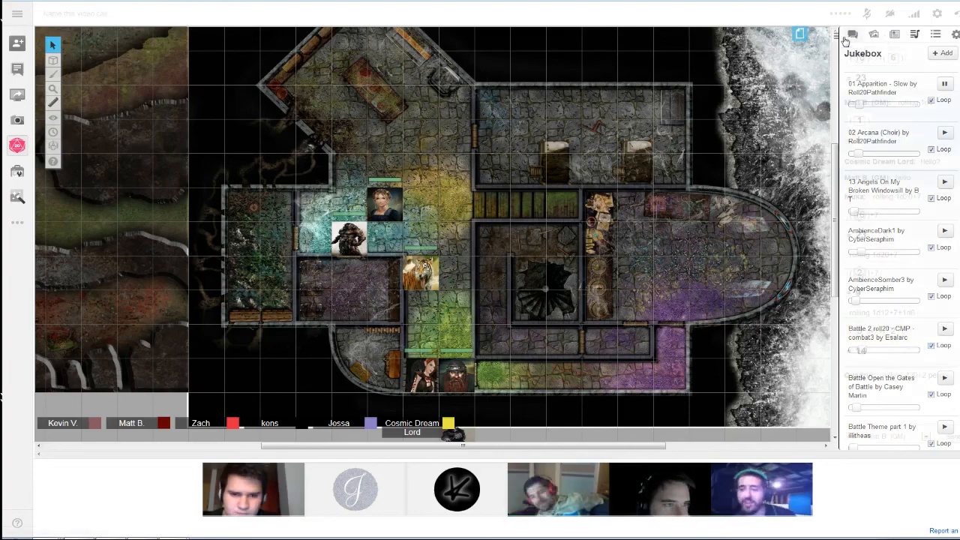
- Switch the sidebar back to the chat log showing Quadrul's Perception roll of 4
left_click(852, 34)
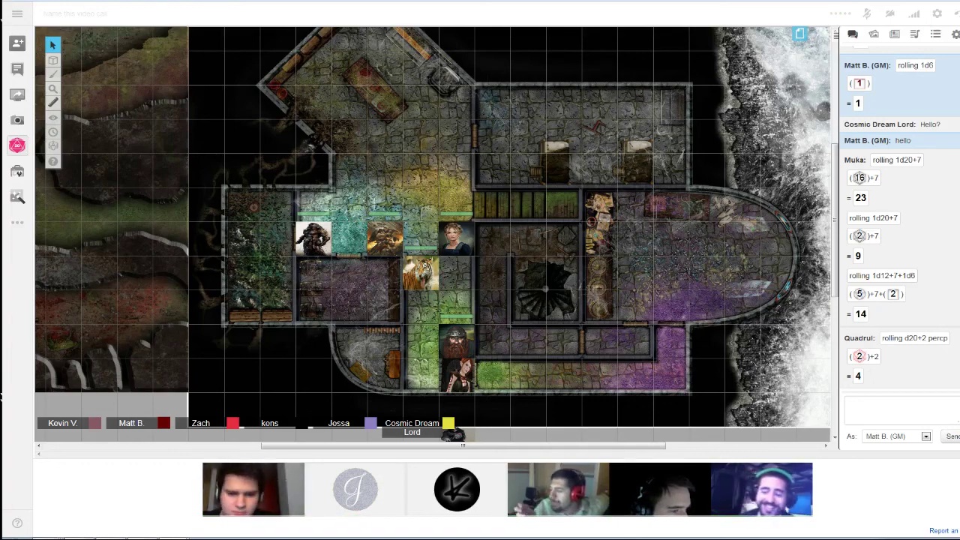
- Move a character token north into the upper room during the perception checks
left_click_drag(453, 239, 420, 202)
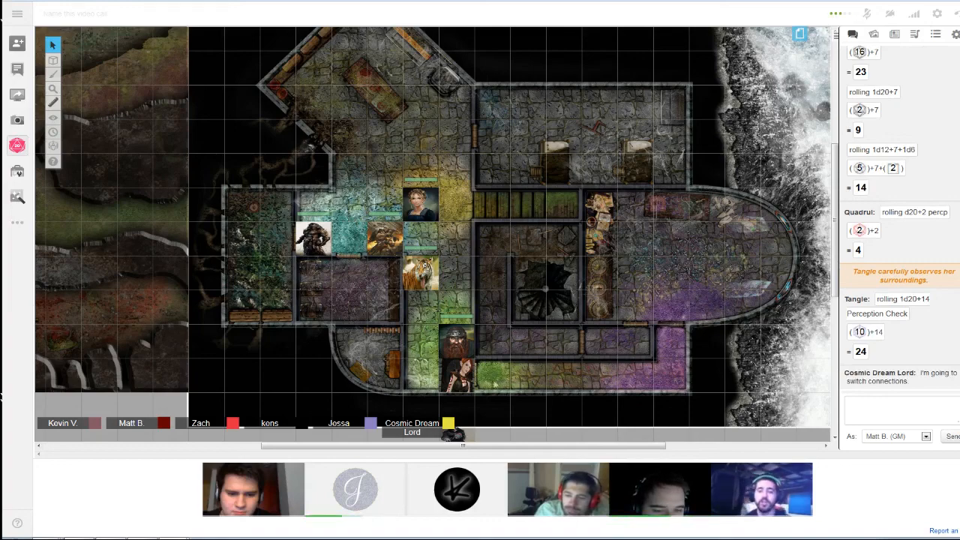
mouse_move(492, 381)
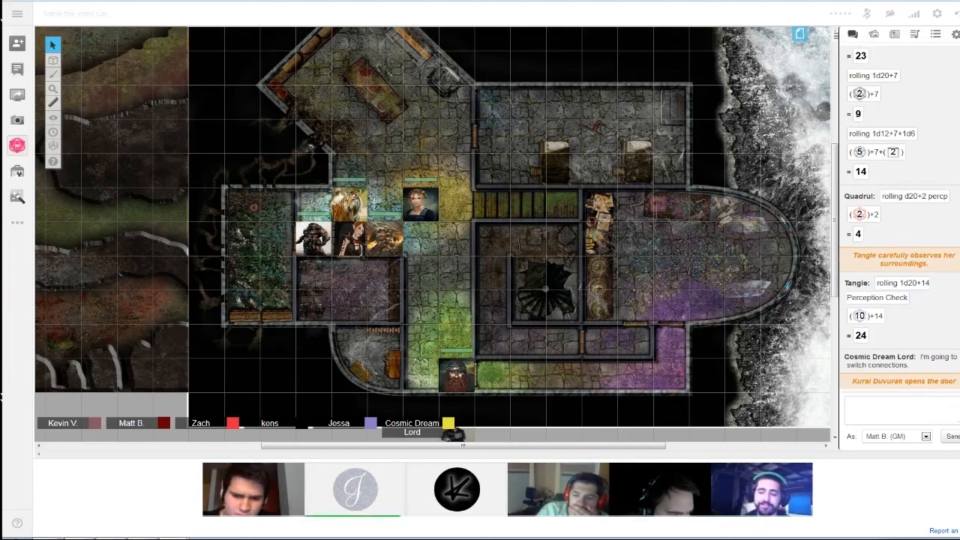
left_click_drag(419, 210, 420, 127)
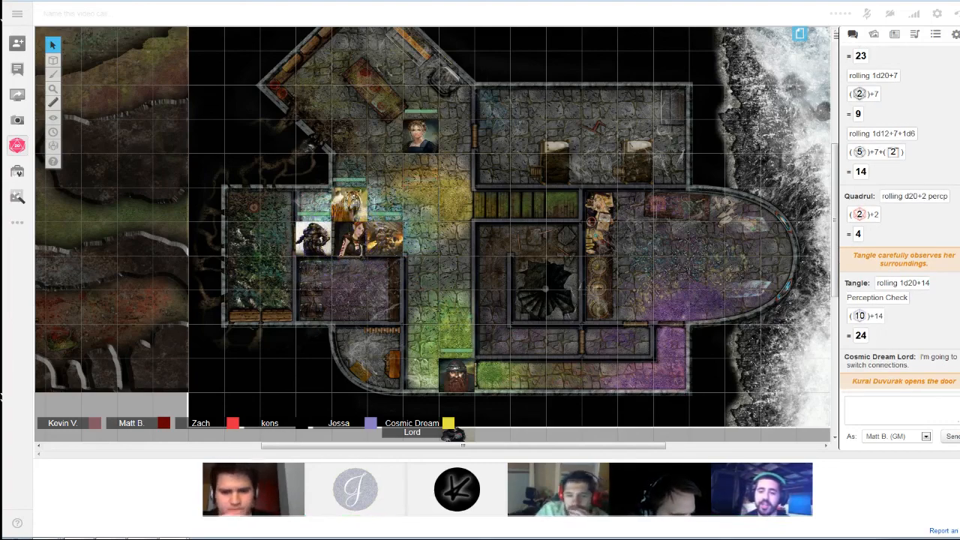
scroll("down", 3)
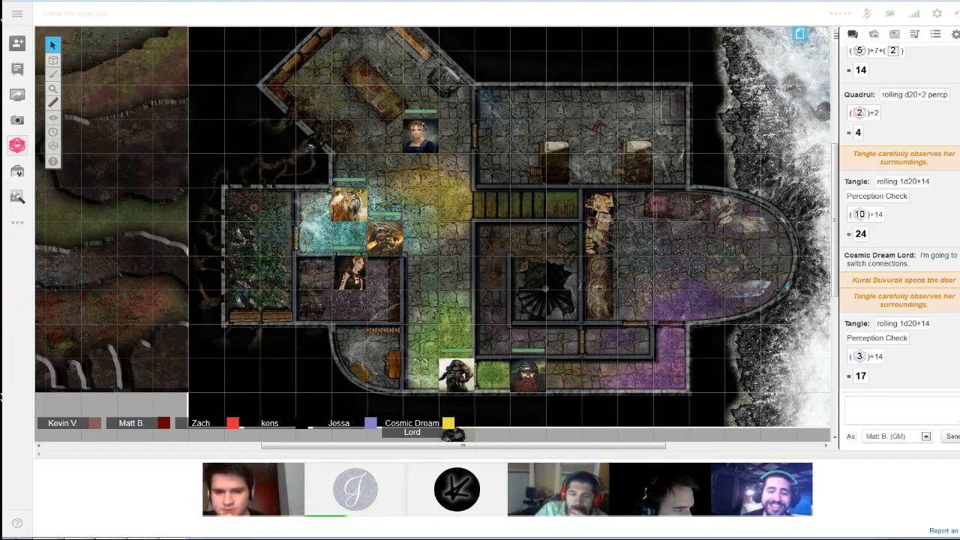
- Drag two character tokens down toward the southern and eastern rooms
left_click_drag(352, 278, 420, 308)
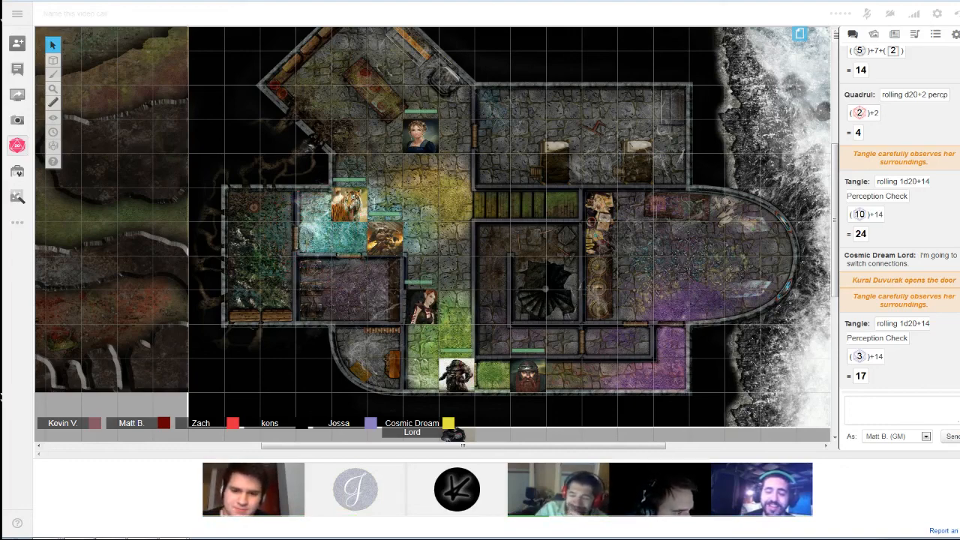
left_click_drag(420, 128, 420, 207)
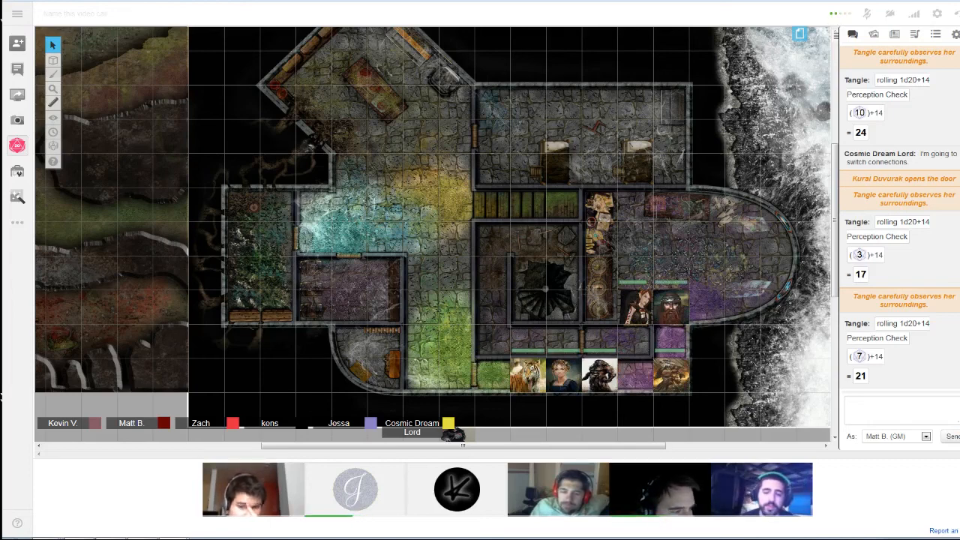
left_click(600, 372)
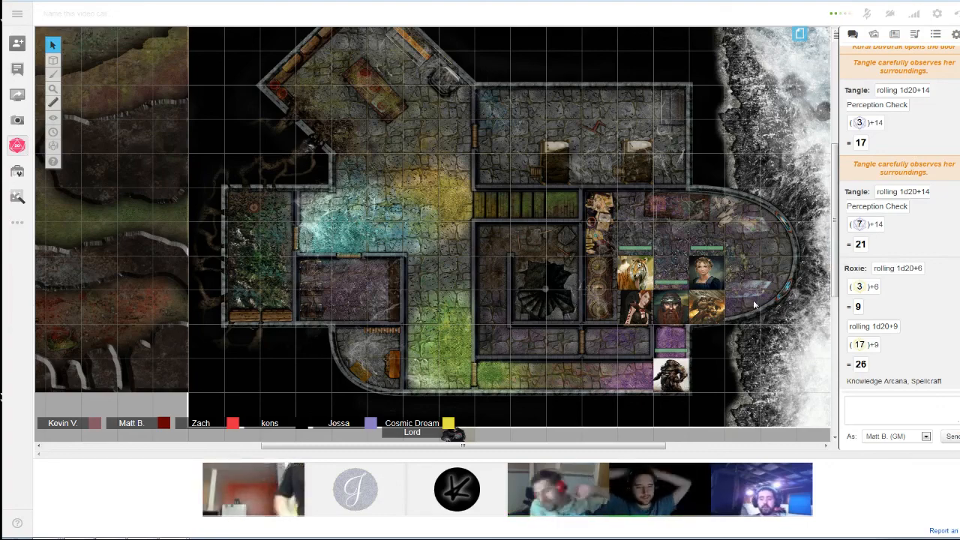
mouse_move(759, 272)
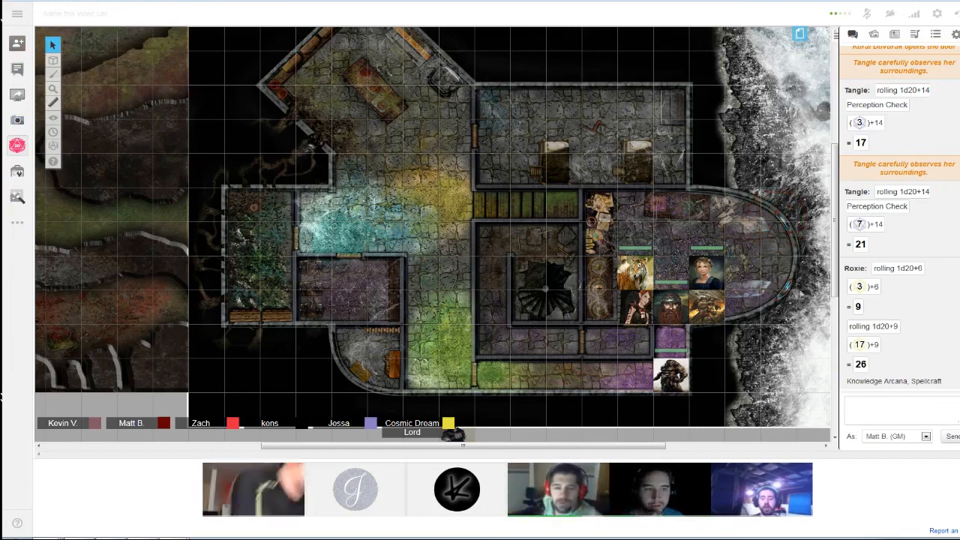
mouse_move(752, 339)
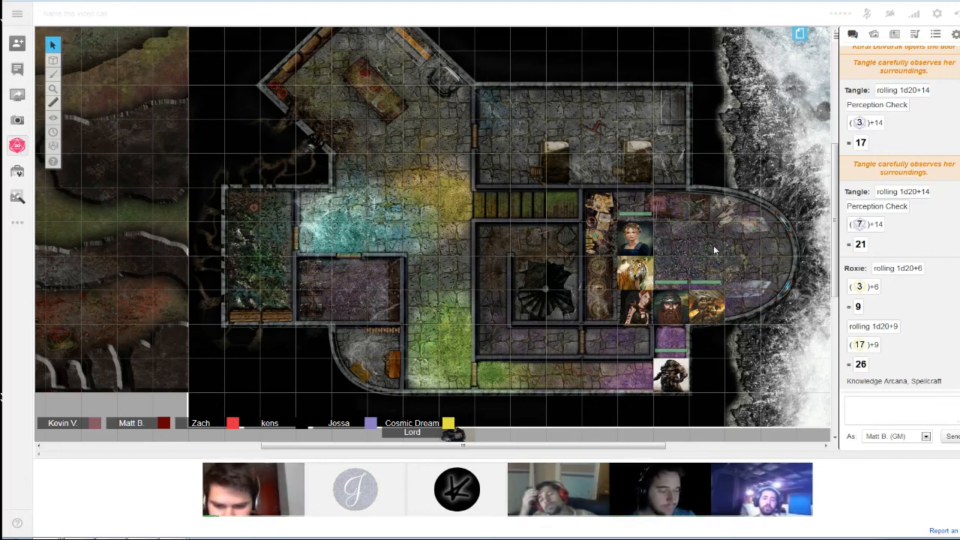
- Scroll the chat log down to Roxie's Knowledge Arcana roll of 24
scroll("down", 3)
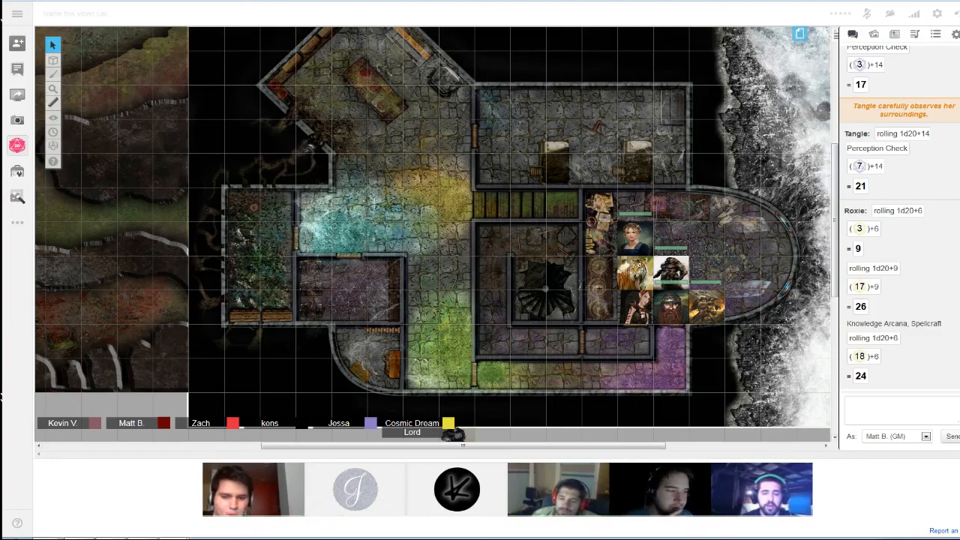
- Scroll the chat down to Tangle's Perception 29 and Stealth 23 results
scroll("down", 3)
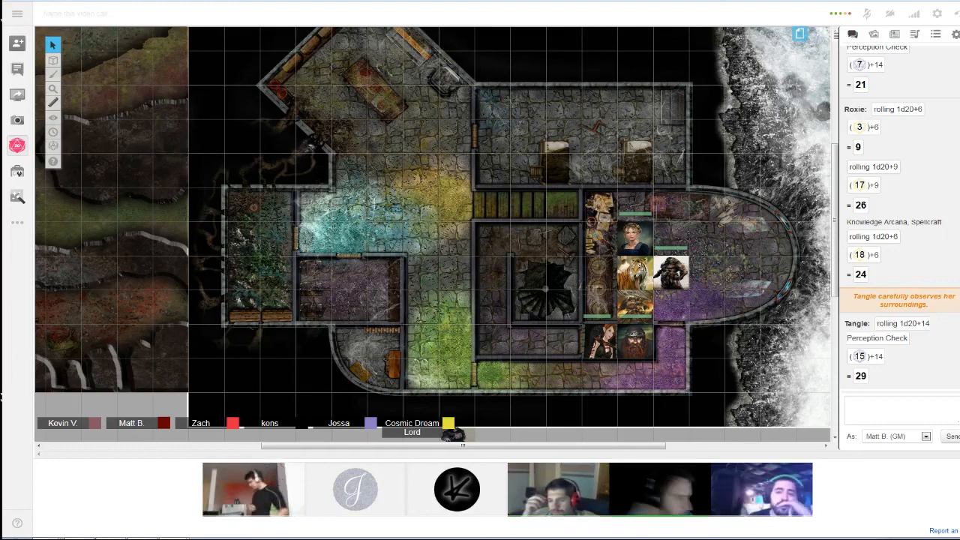
scroll("down", 3)
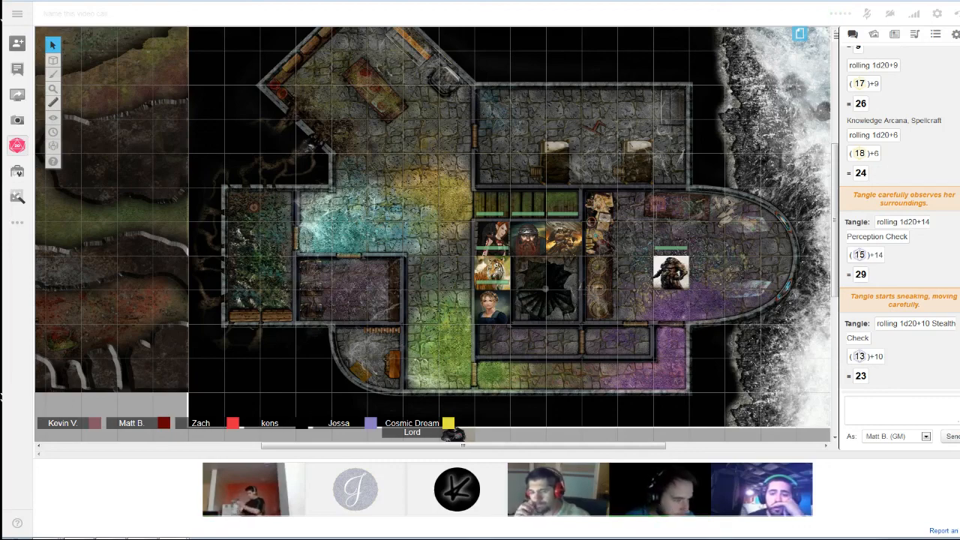
- Move the last eastern token west to sit below the rest of the party
left_click_drag(672, 273, 492, 342)
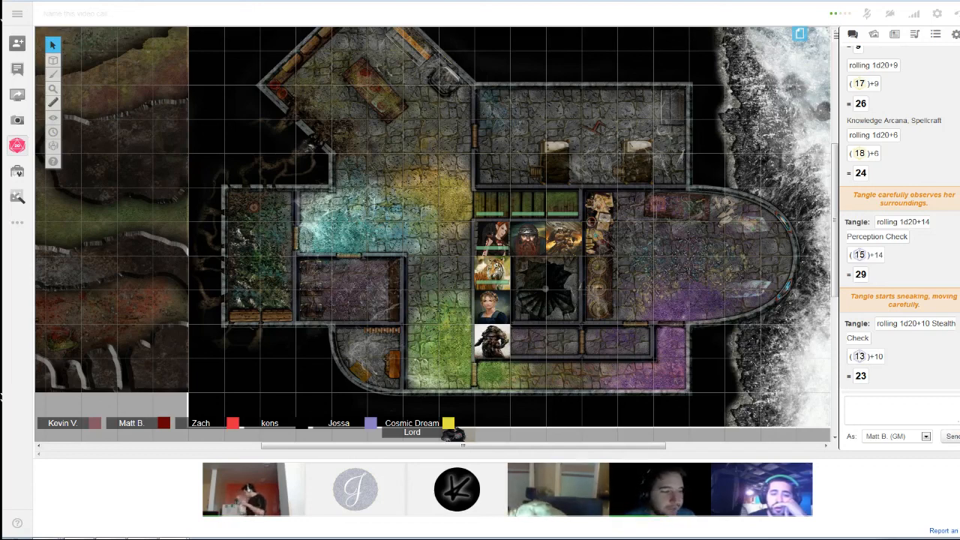
scroll("down", 3)
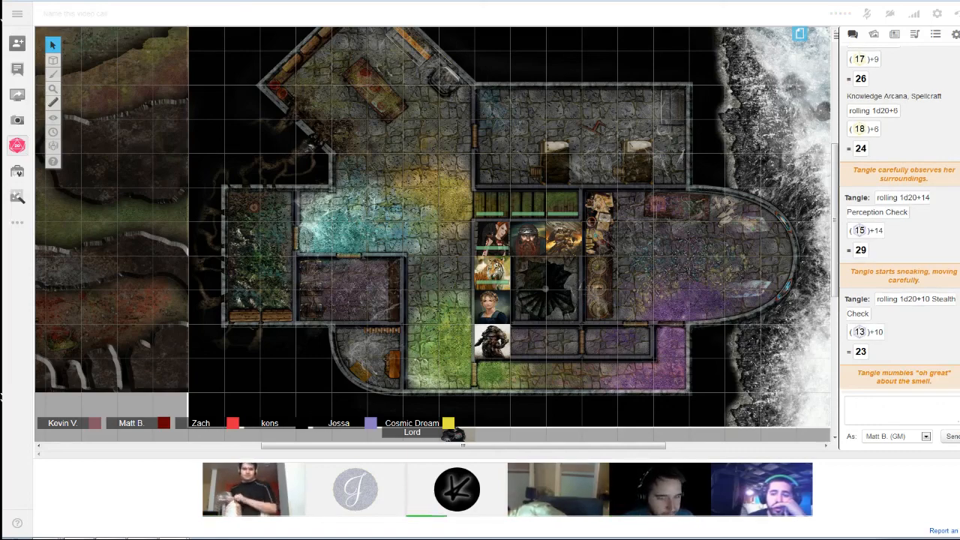
- Send a hidden GM roll of 6d6 for the channel positive energy healing
scroll("down", 3)
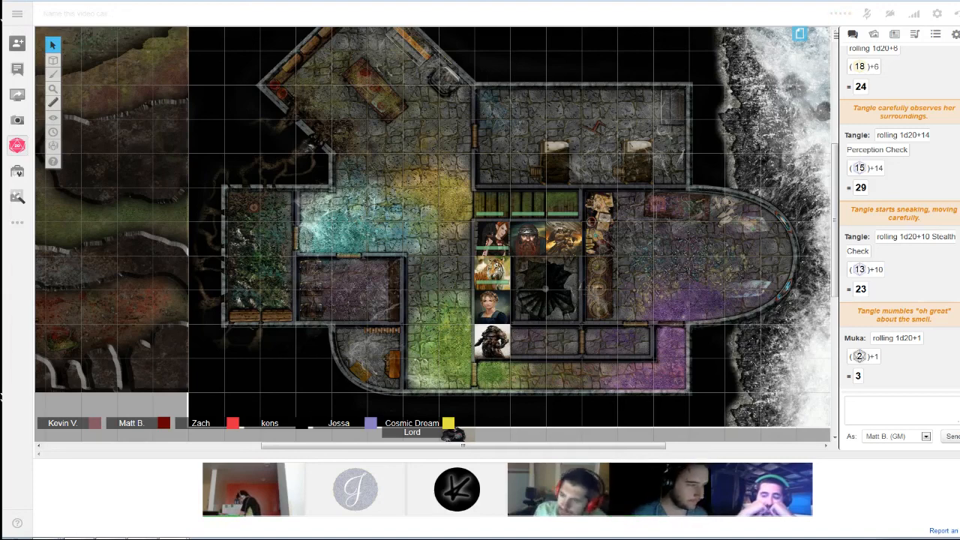
left_click(899, 408)
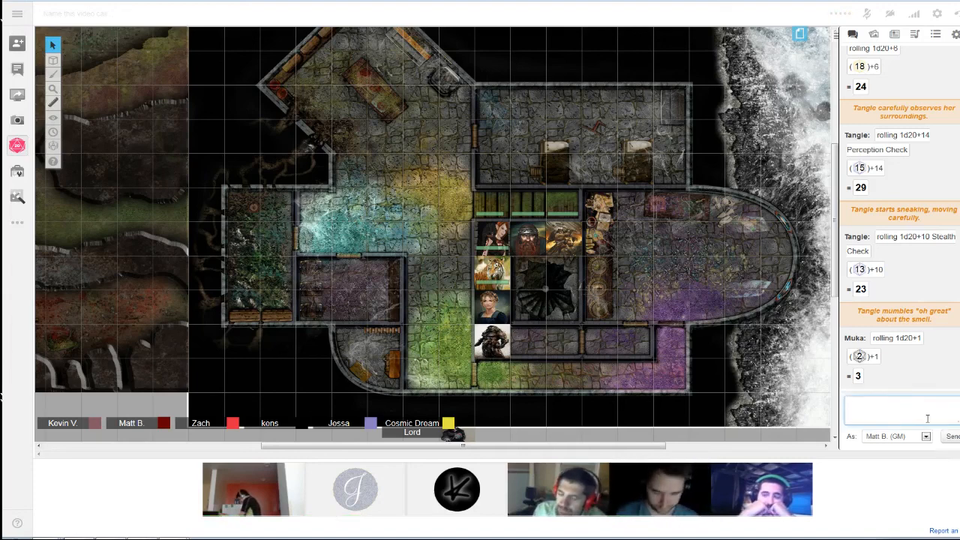
type("/r")
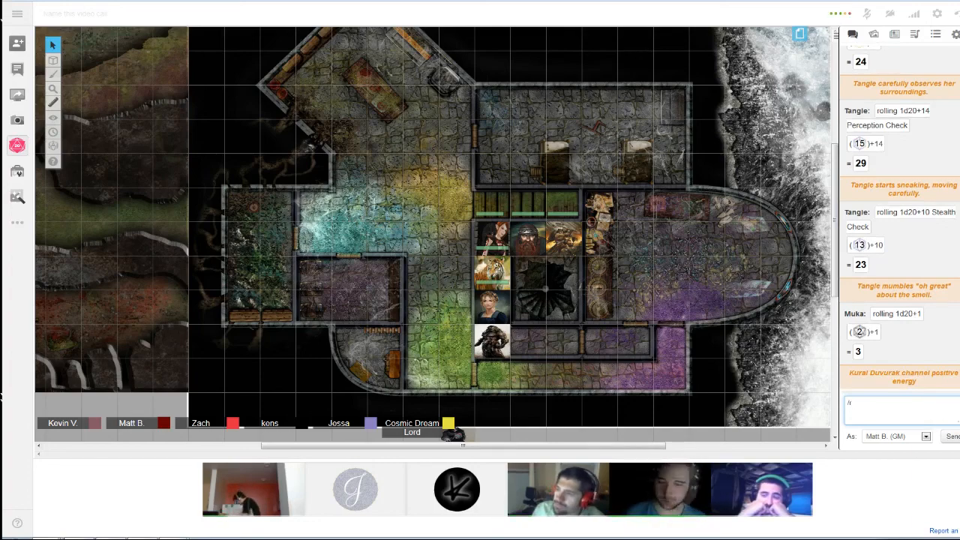
type("6")
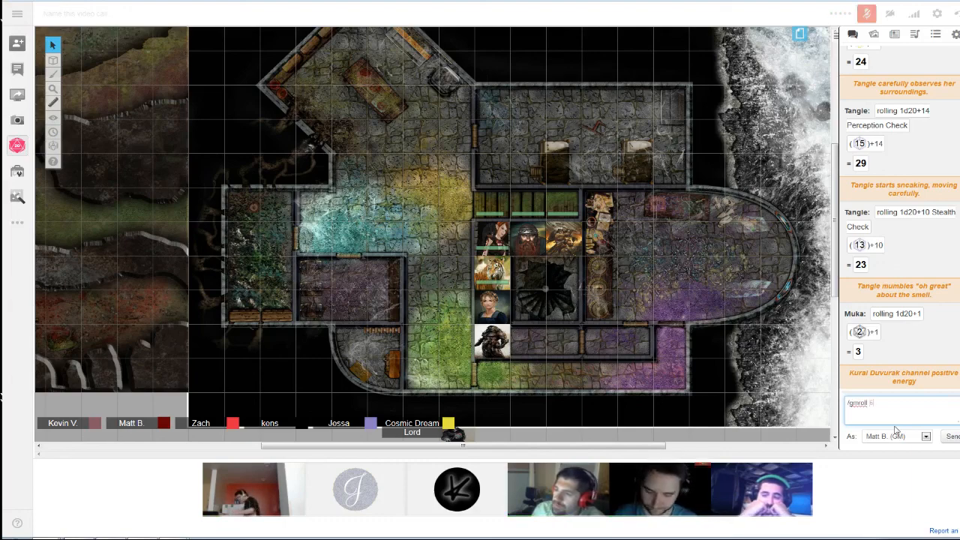
key("Return")
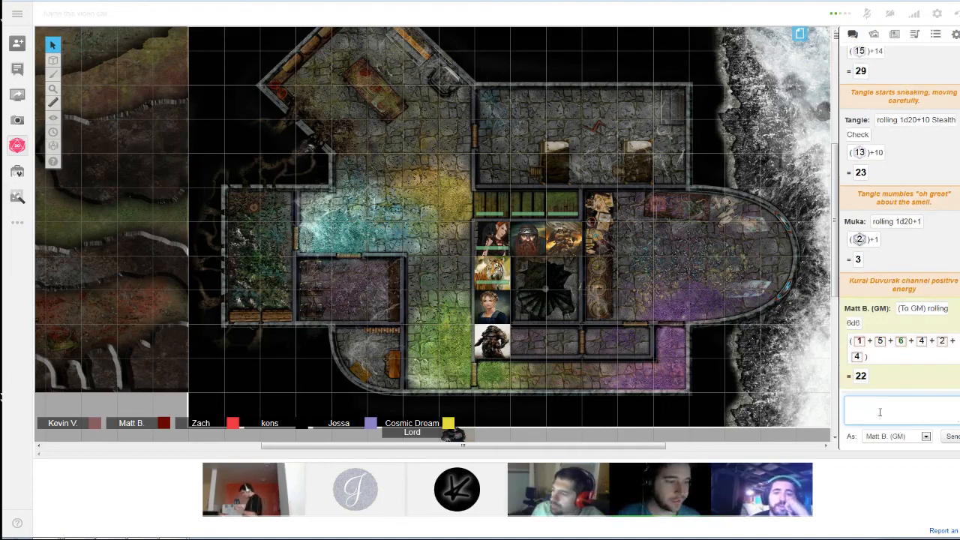
mouse_move(636, 414)
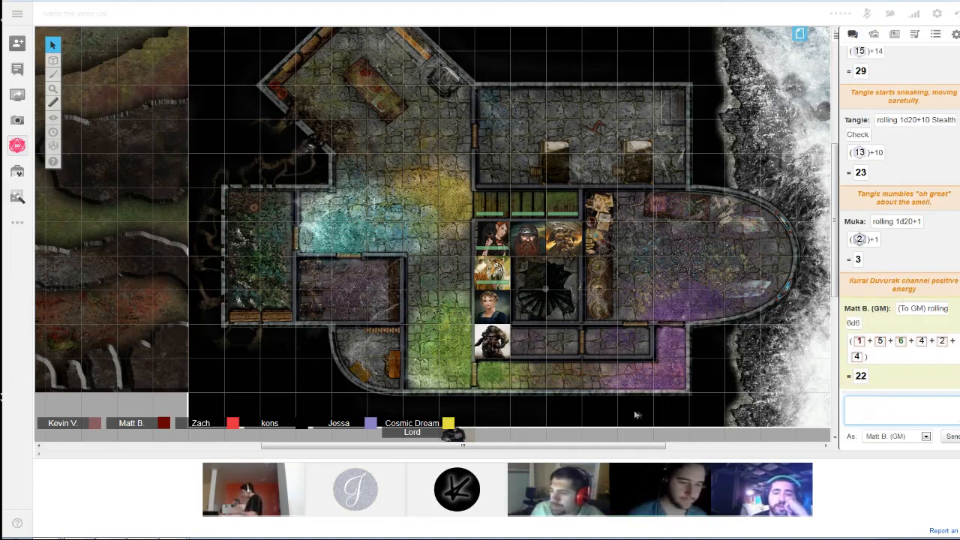
mouse_move(756, 397)
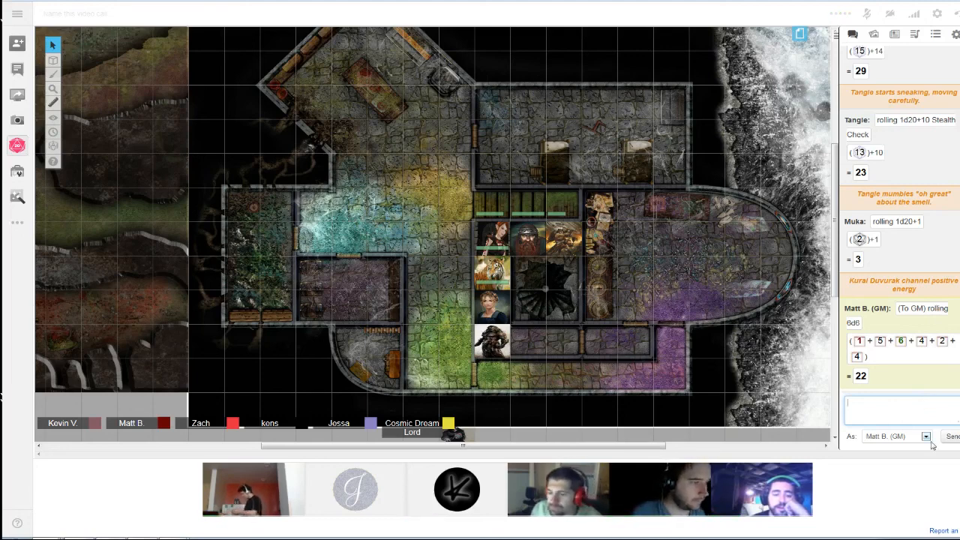
mouse_move(954, 366)
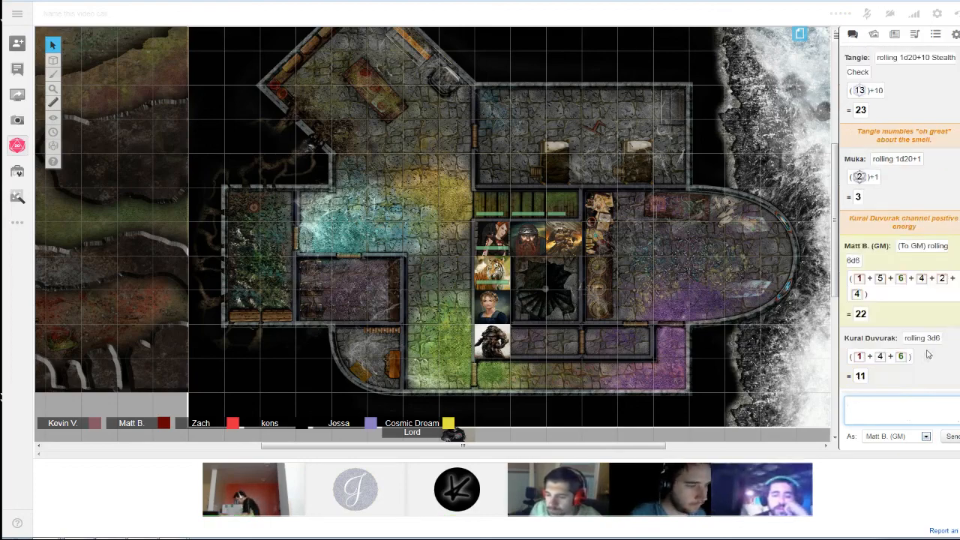
mouse_move(892, 332)
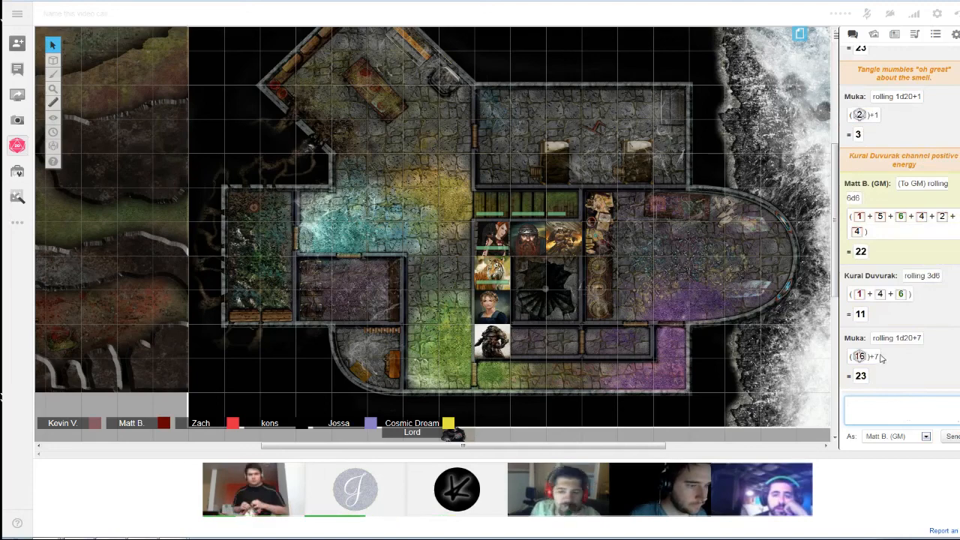
mouse_move(873, 342)
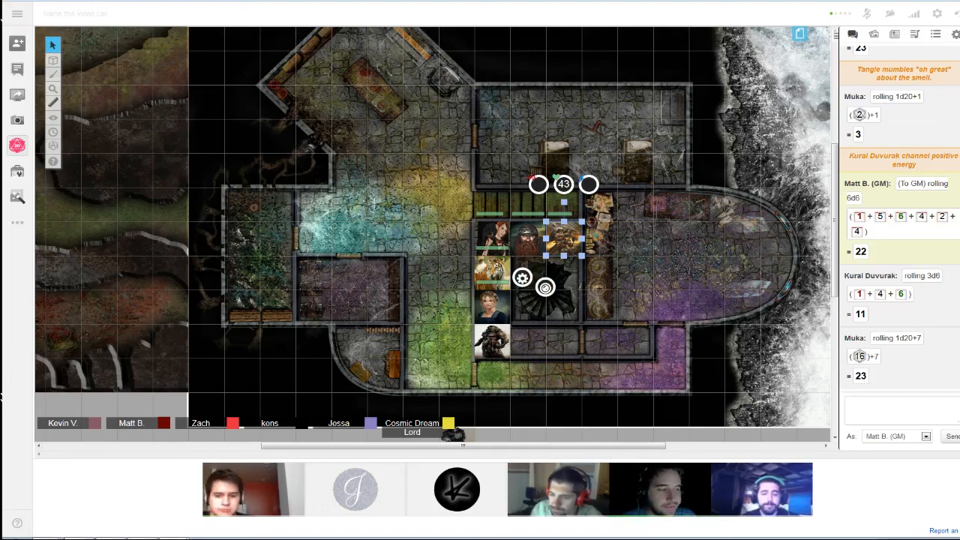
- Scroll the chat while the party relocates to the Misgivings Caverns map
scroll("down", 3)
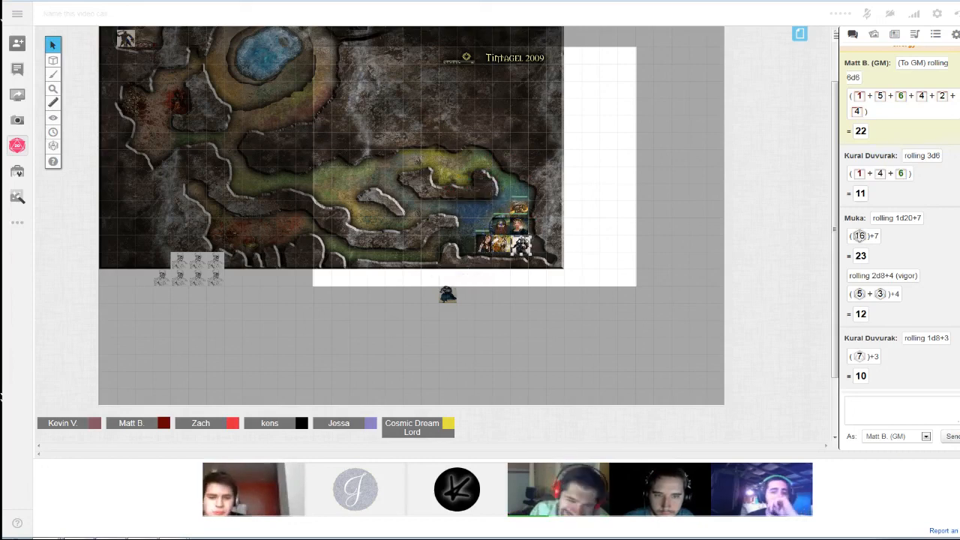
- Raise the map zoom percentage over the party's spot, ready for fog of war
left_click(52, 75)
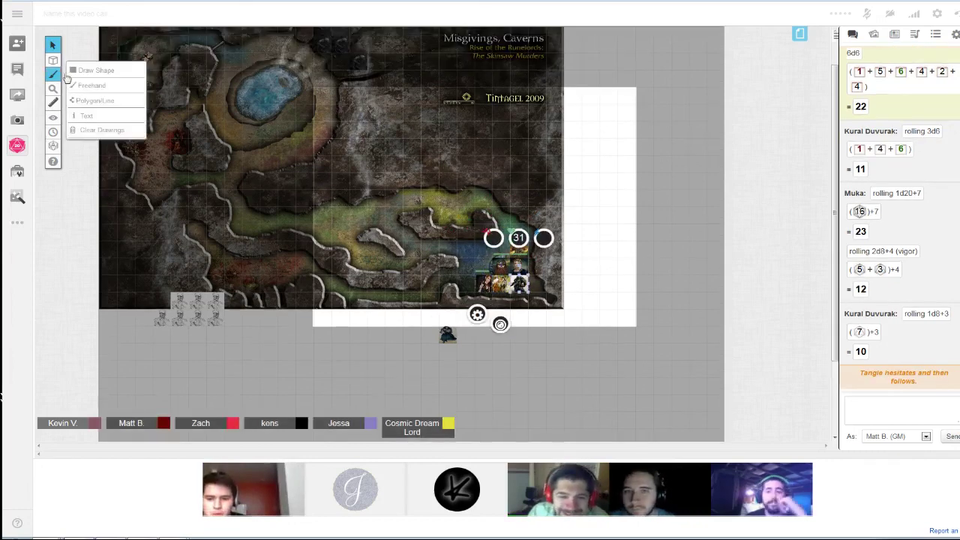
left_click(52, 89)
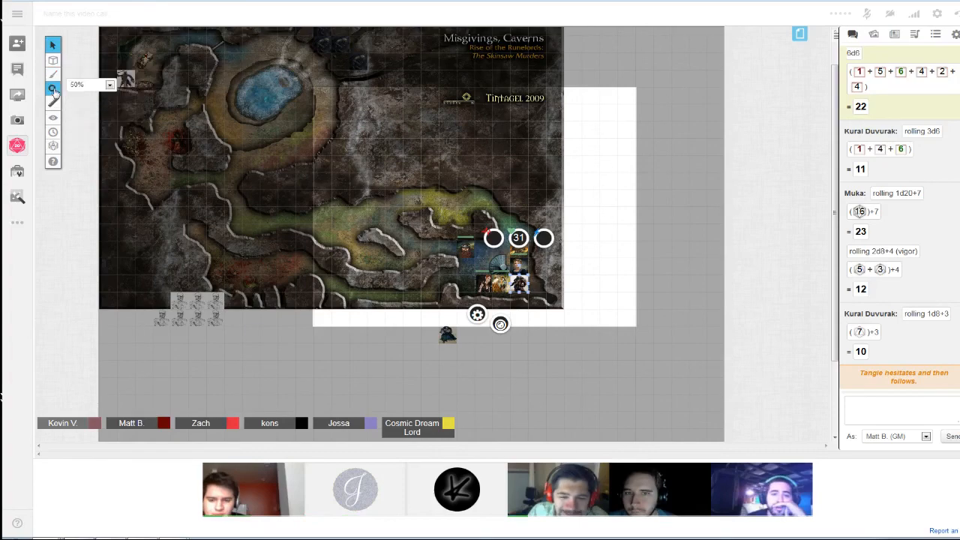
left_click(90, 84)
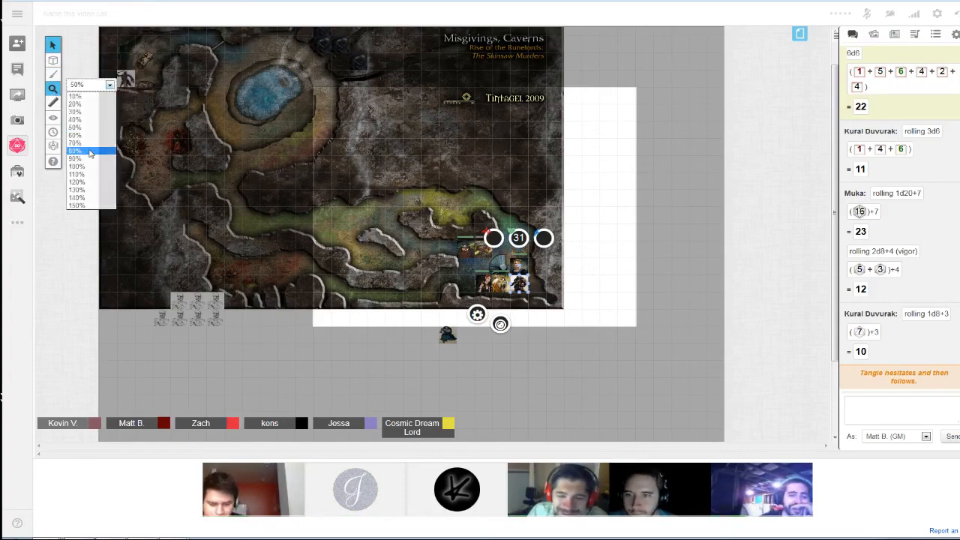
left_click(75, 150)
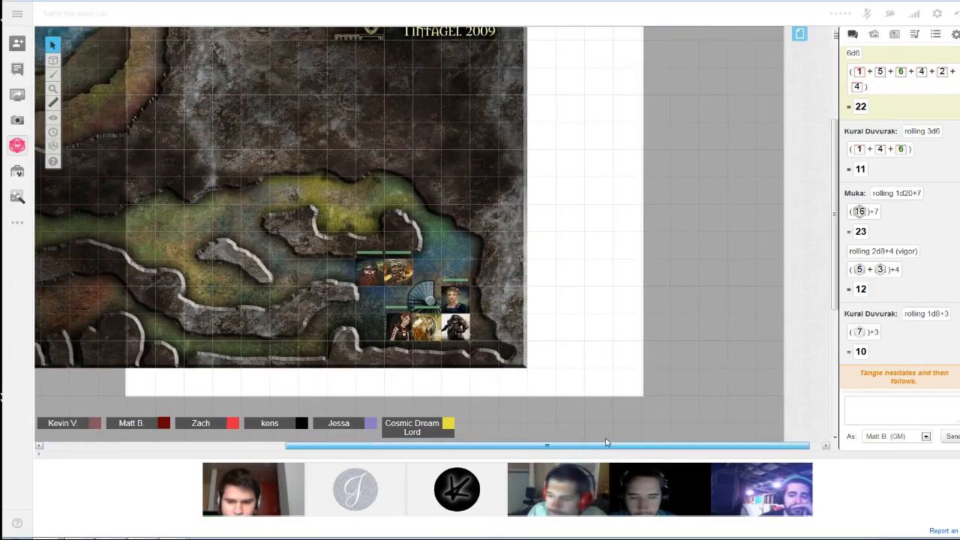
left_click(53, 117)
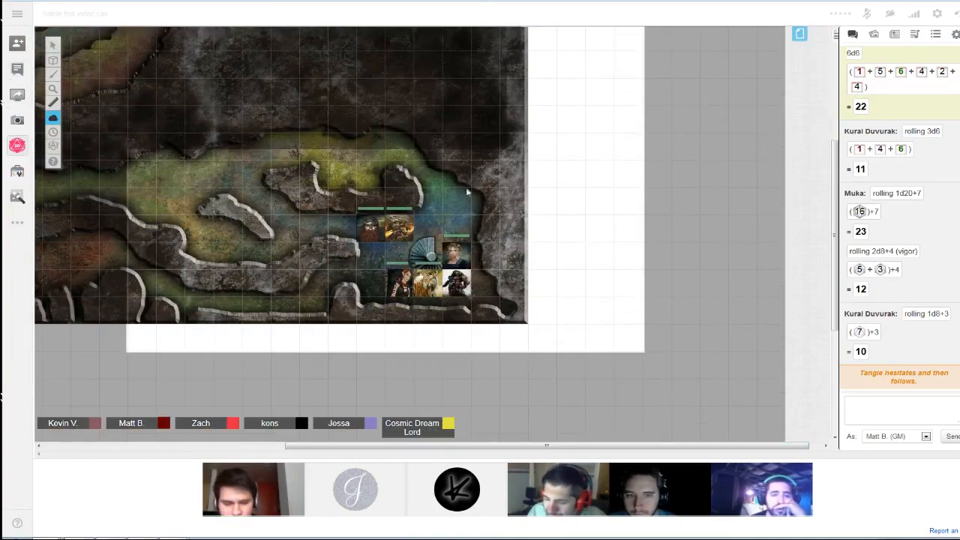
- Show the Reveal Areas, Hide Areas and Clear Fog options for the cavern map
scroll("down", 3)
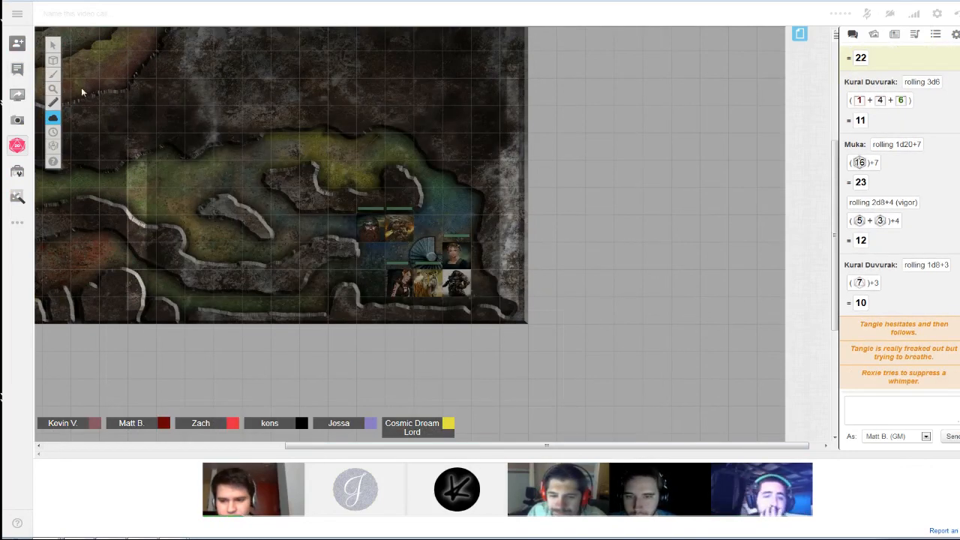
left_click(52, 117)
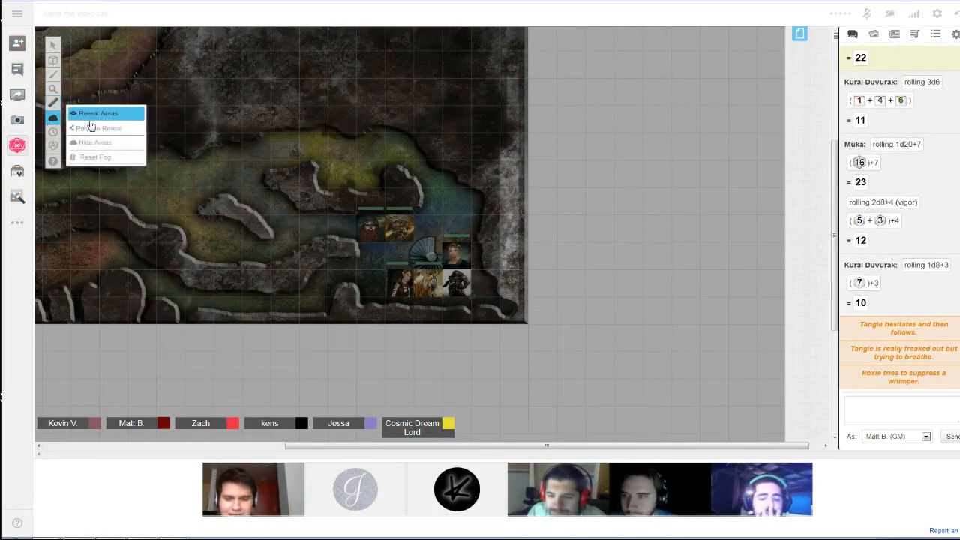